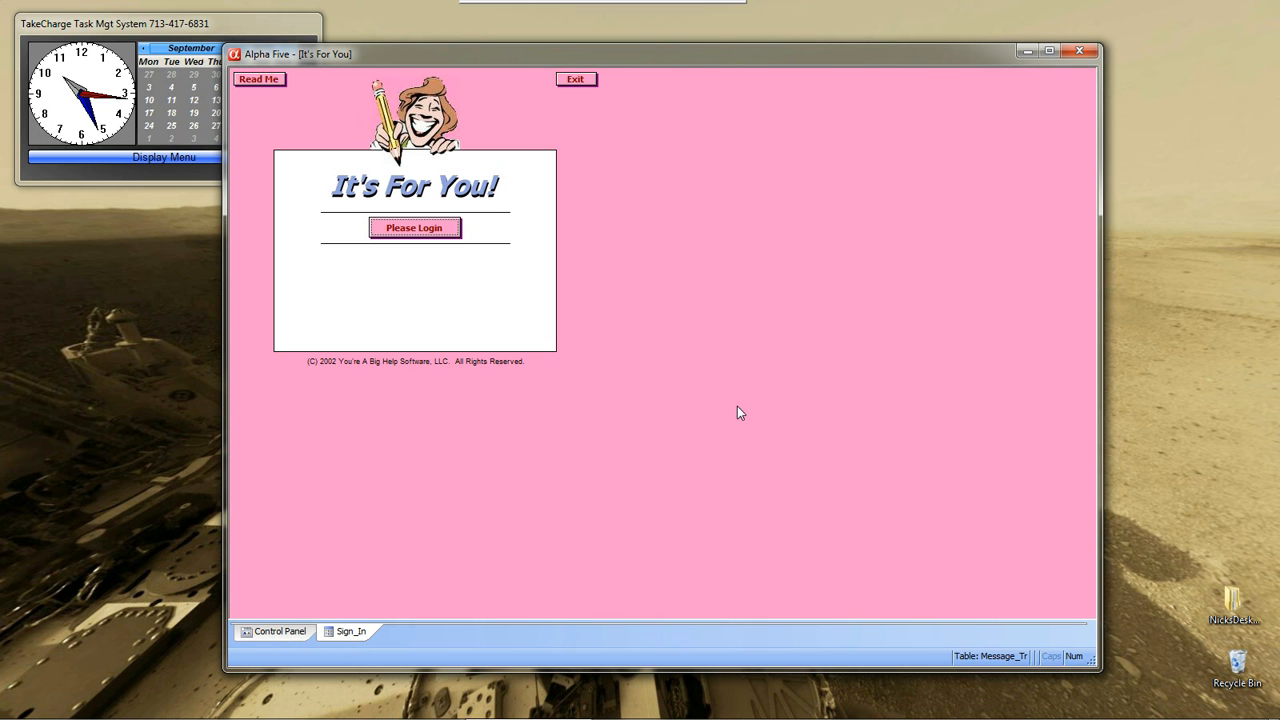
mouse_move(515, 223)
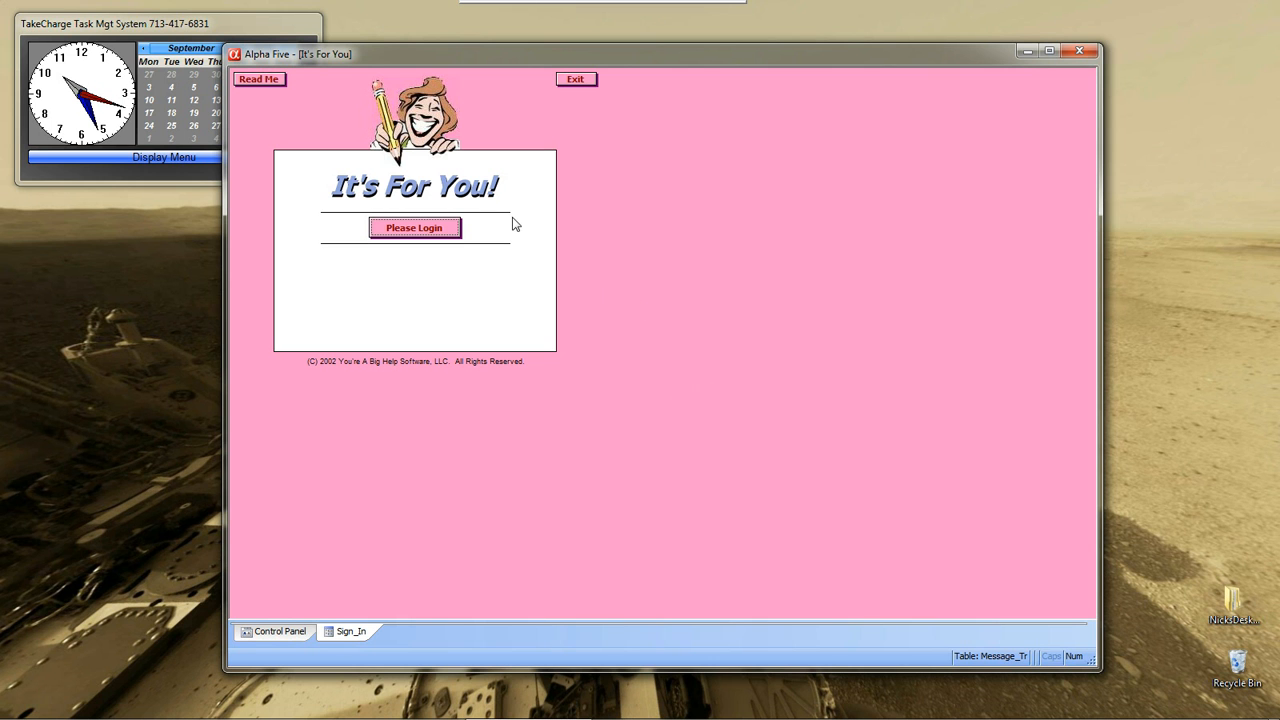
mouse_move(567, 291)
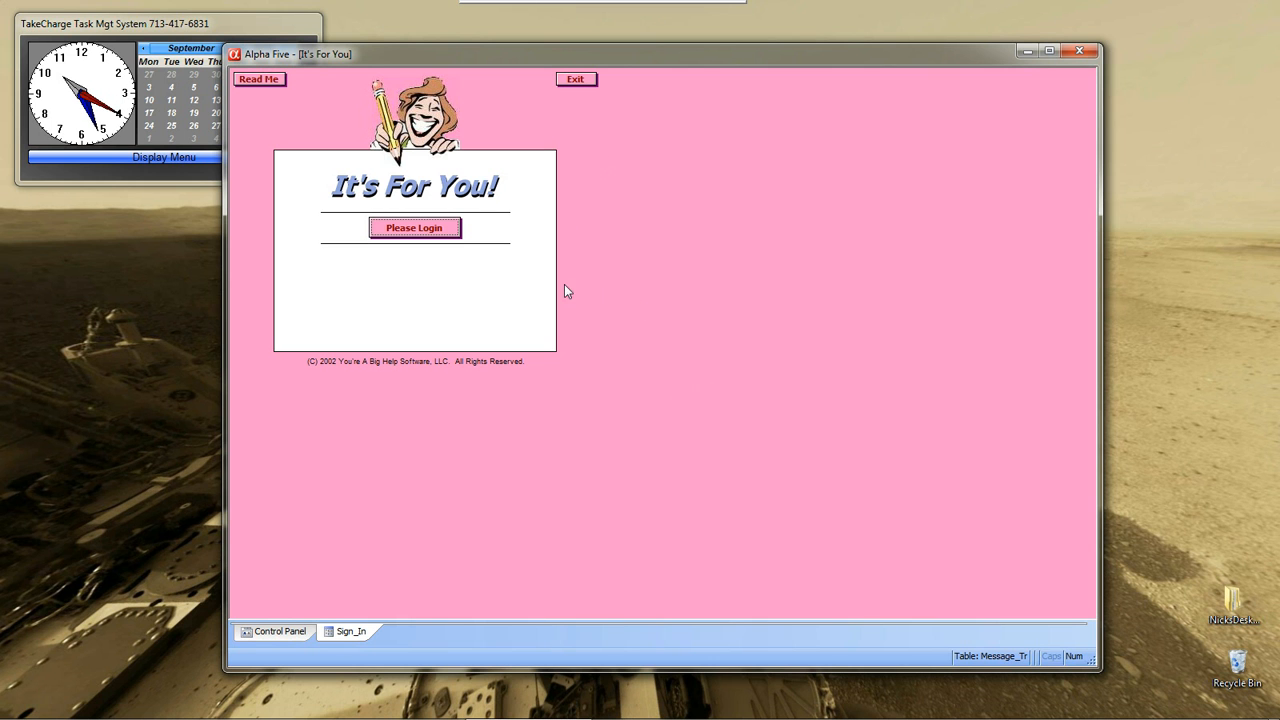
mouse_move(337, 131)
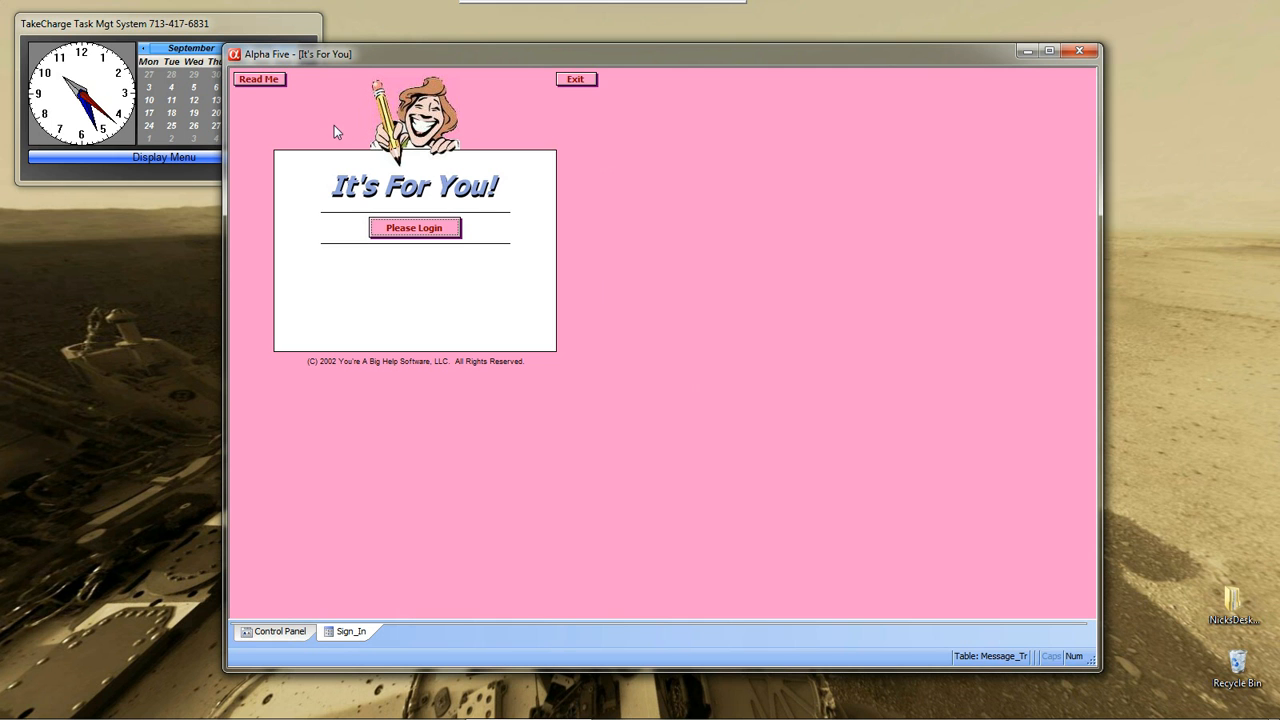
mouse_move(521, 148)
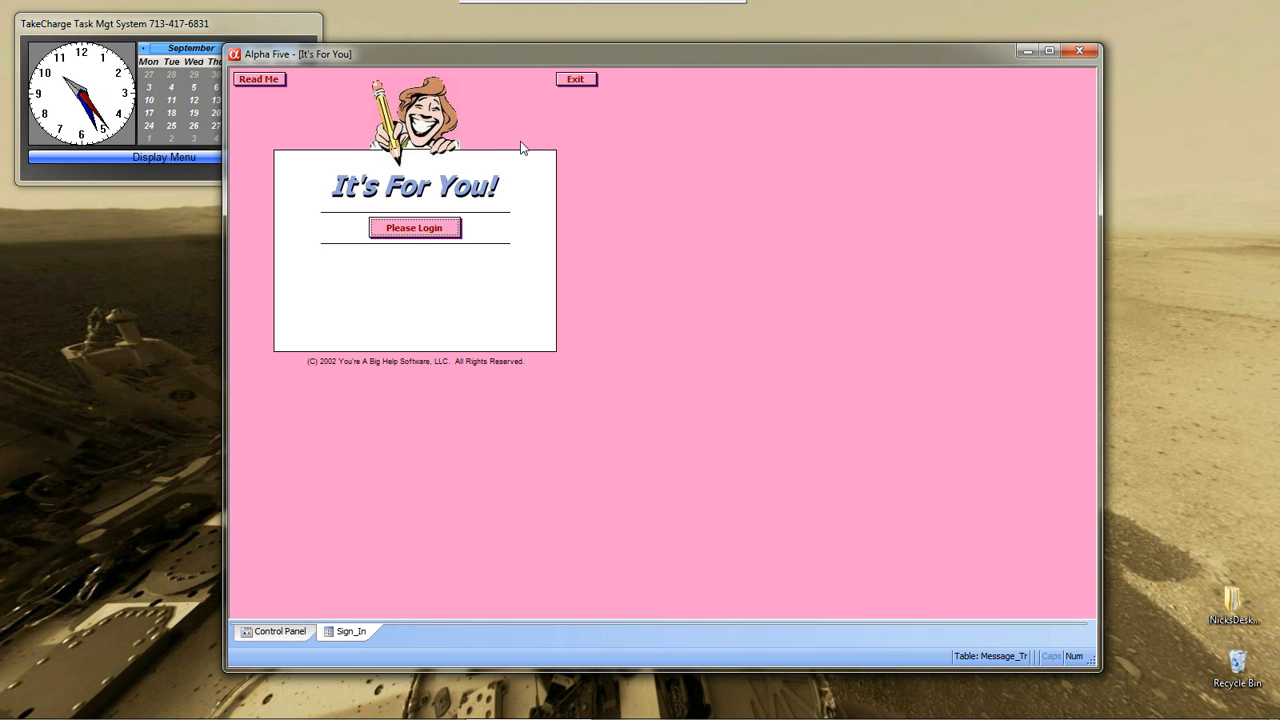
mouse_move(375, 229)
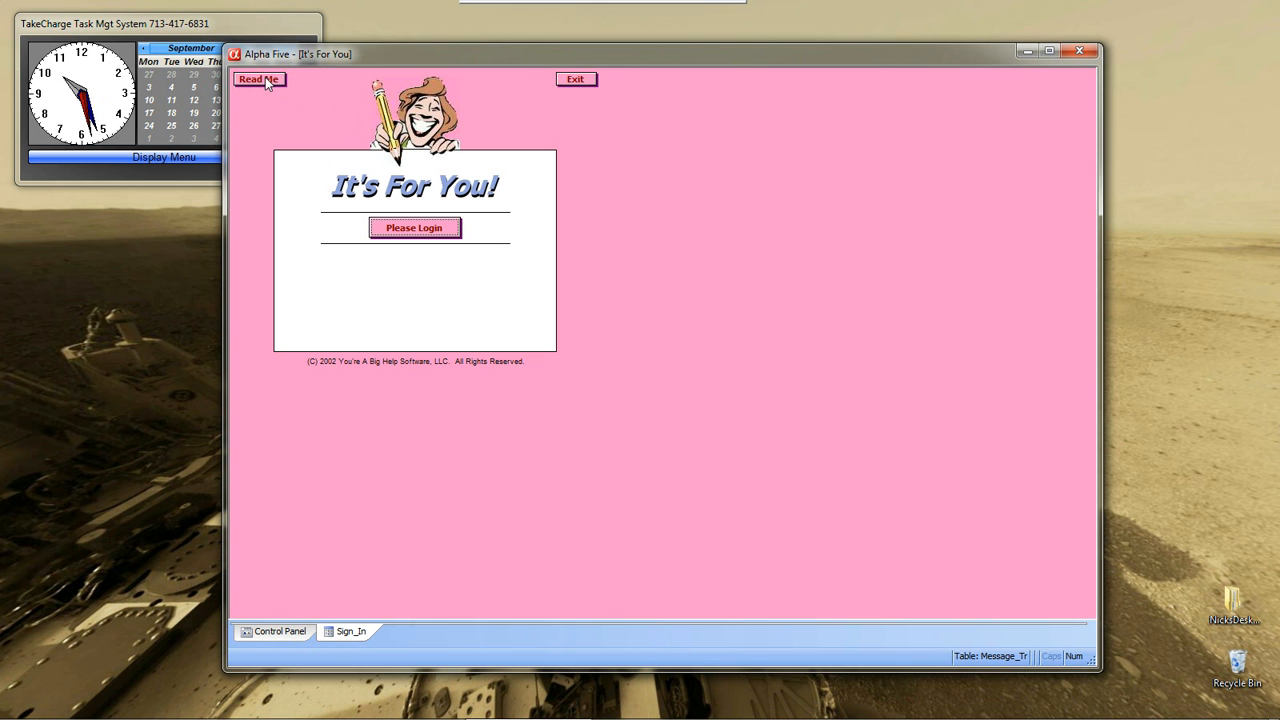
- View the demo application's information window, reposition it, then dismiss it
click(259, 79)
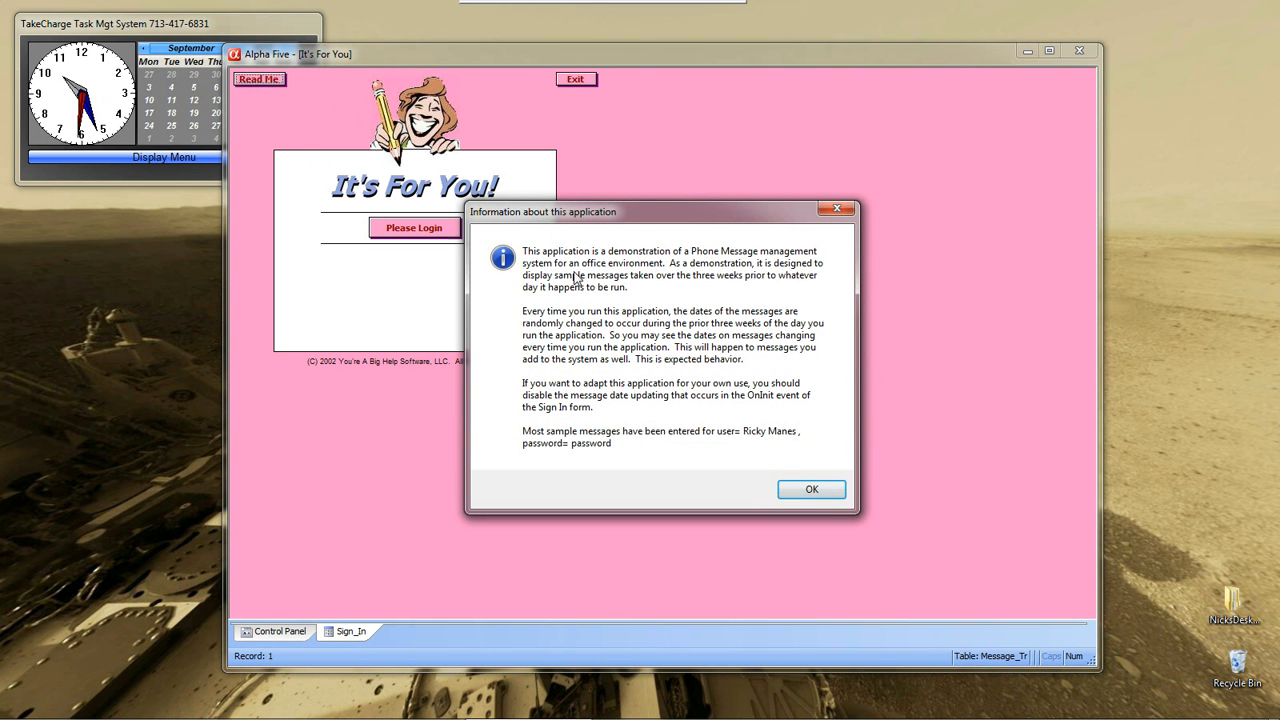
mouse_move(545, 292)
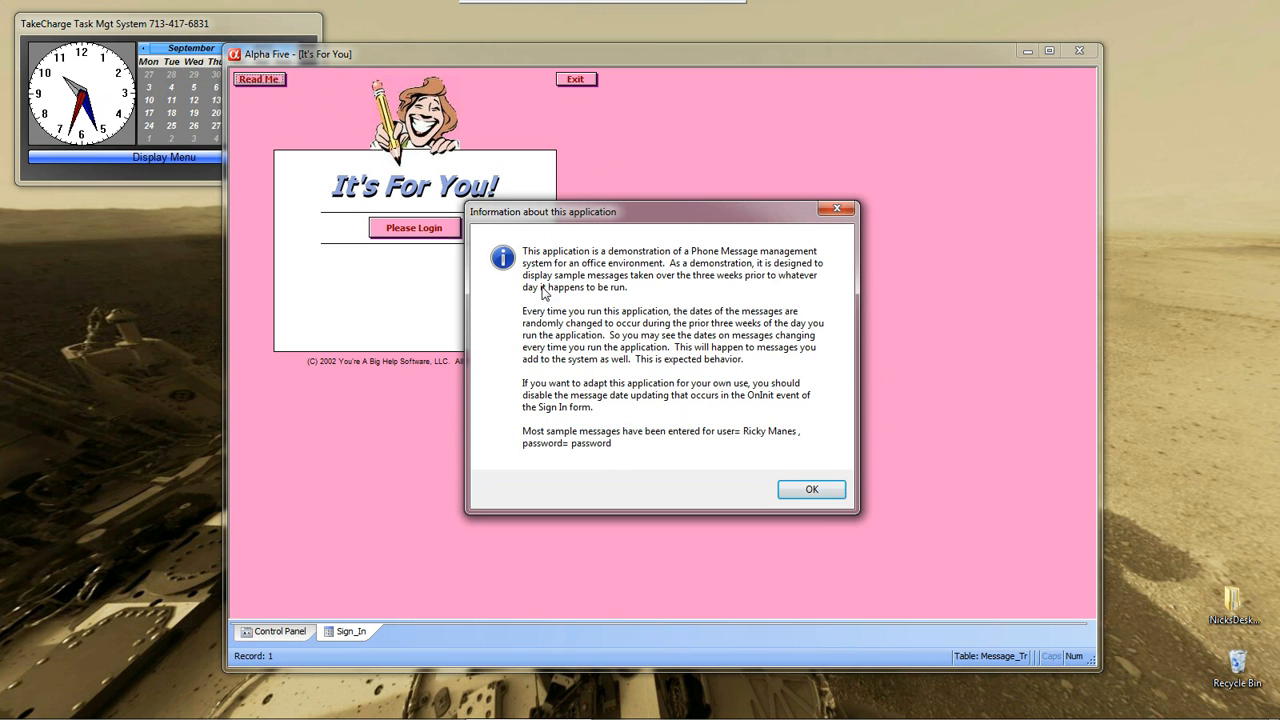
mouse_move(650, 317)
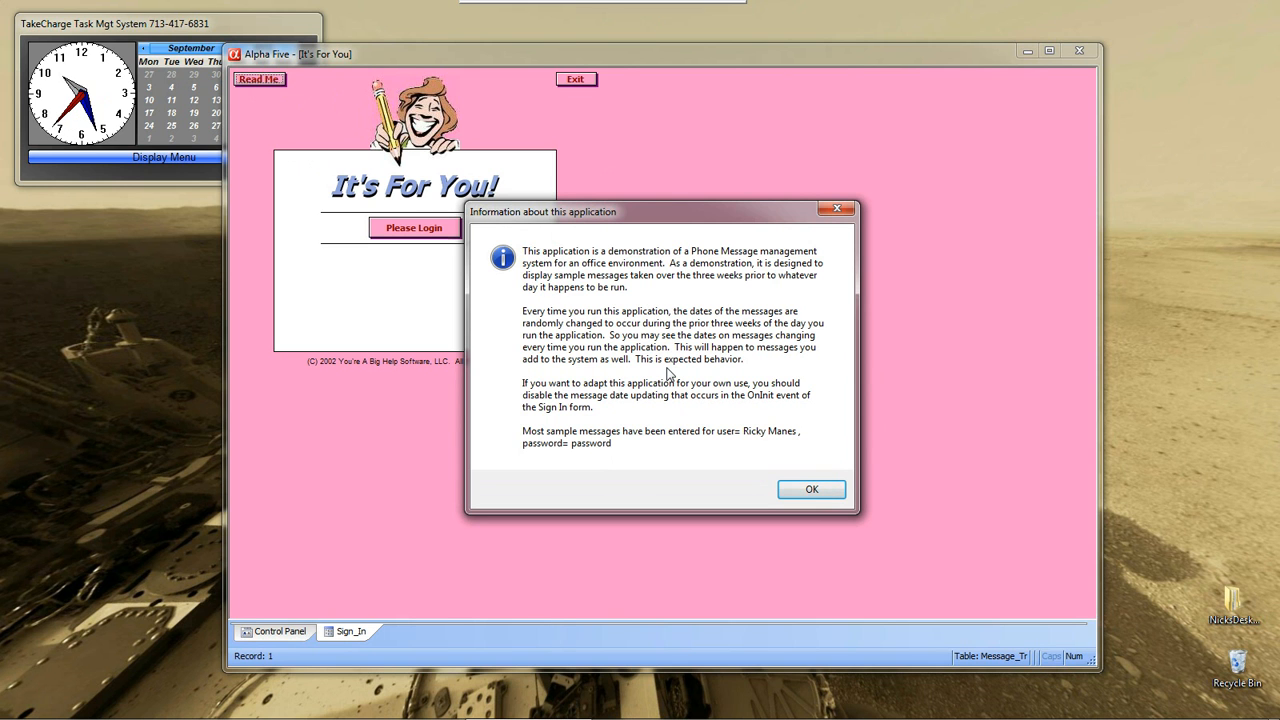
drag(660, 211, 750, 211)
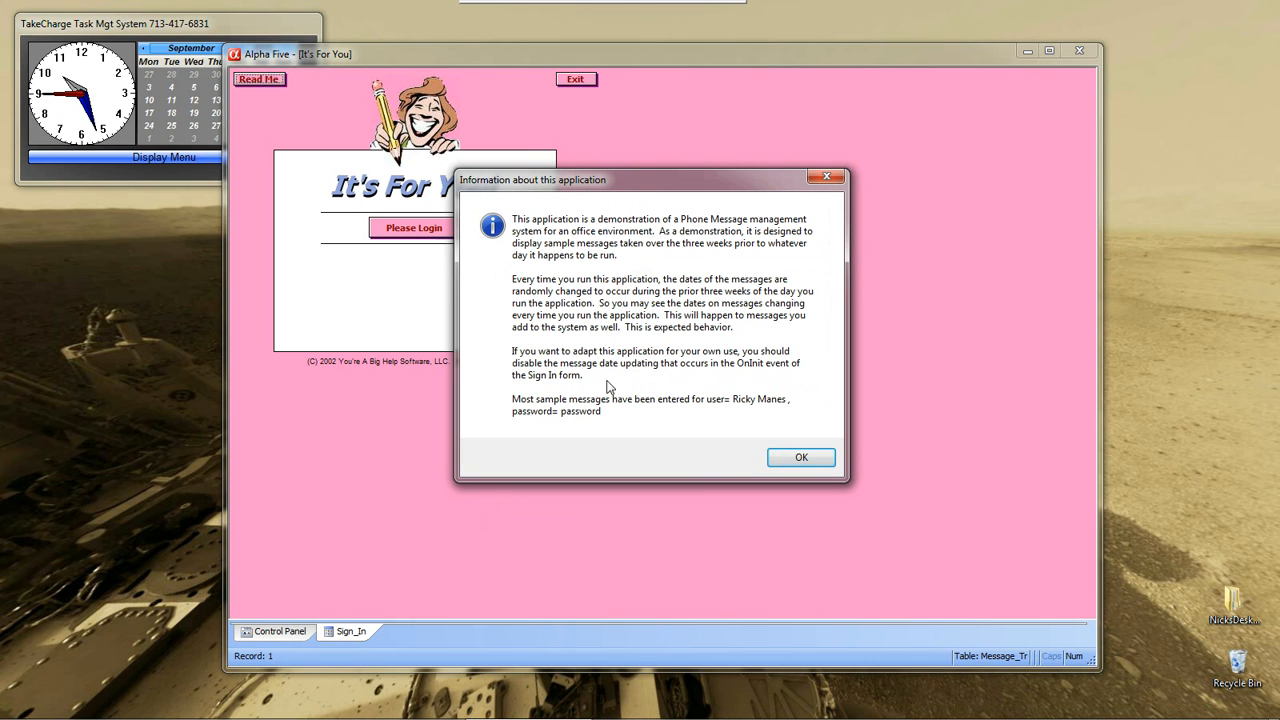
mouse_move(757, 413)
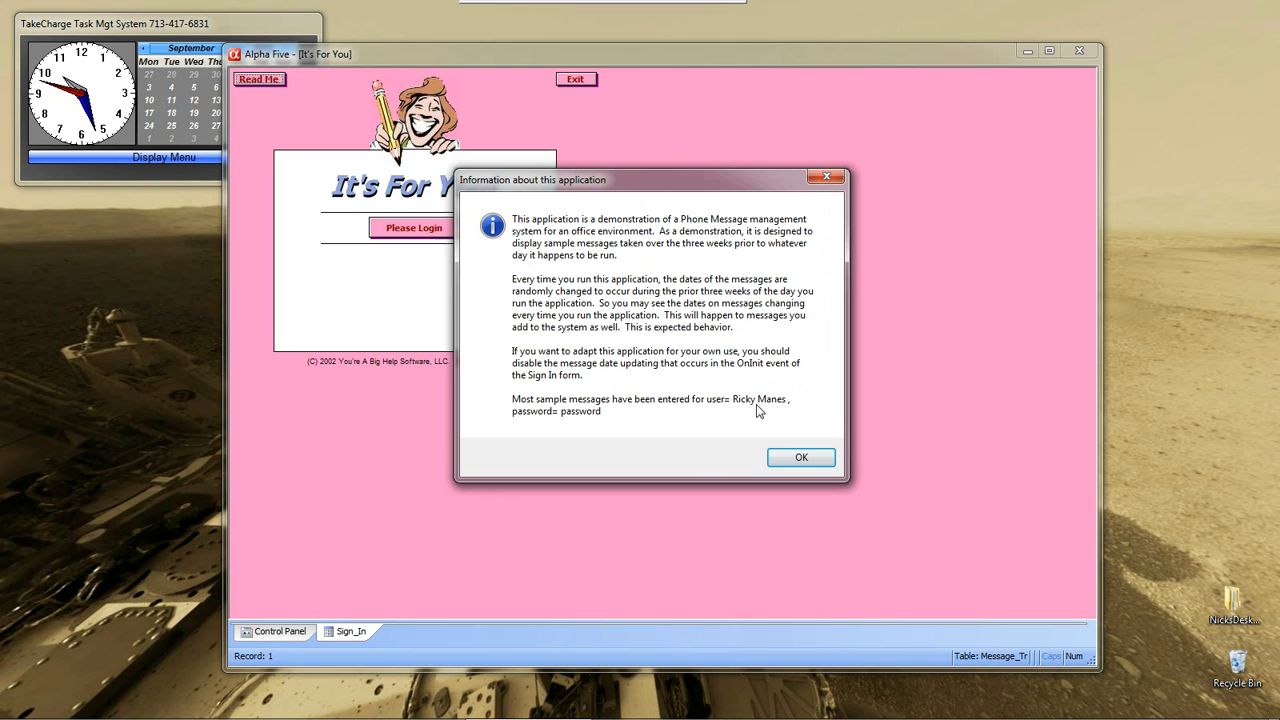
mouse_move(592, 424)
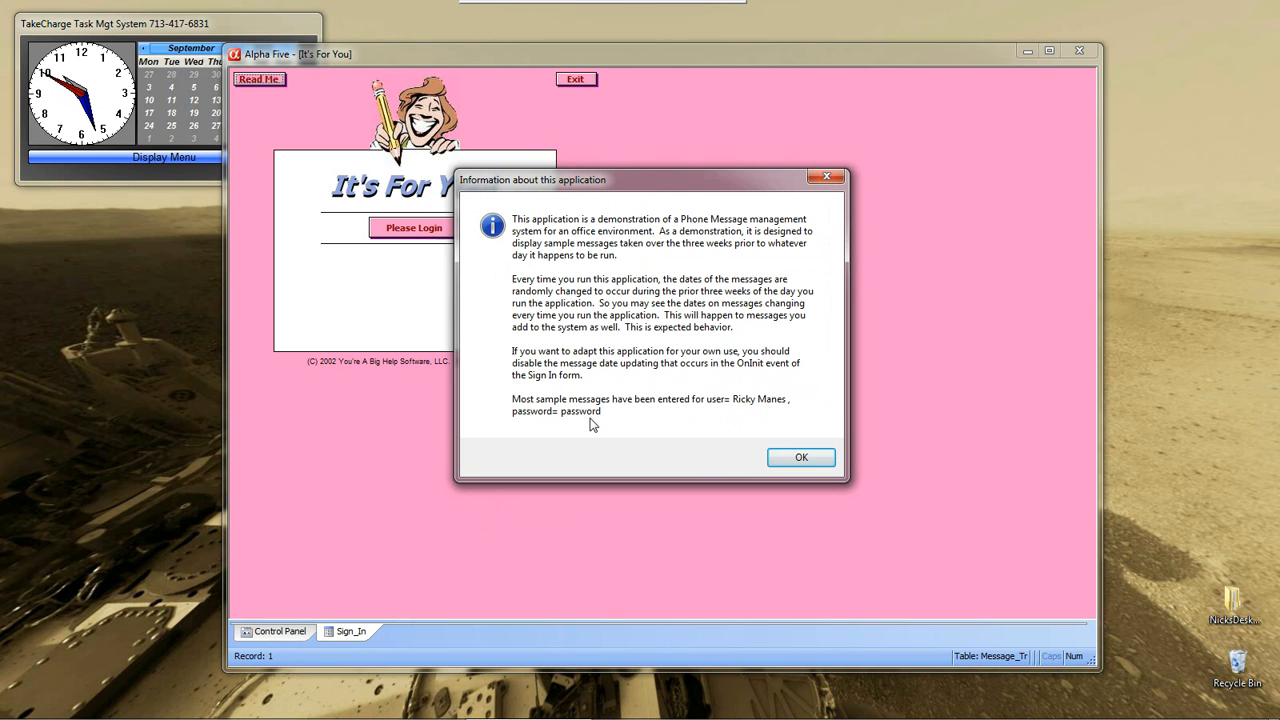
mouse_move(675, 352)
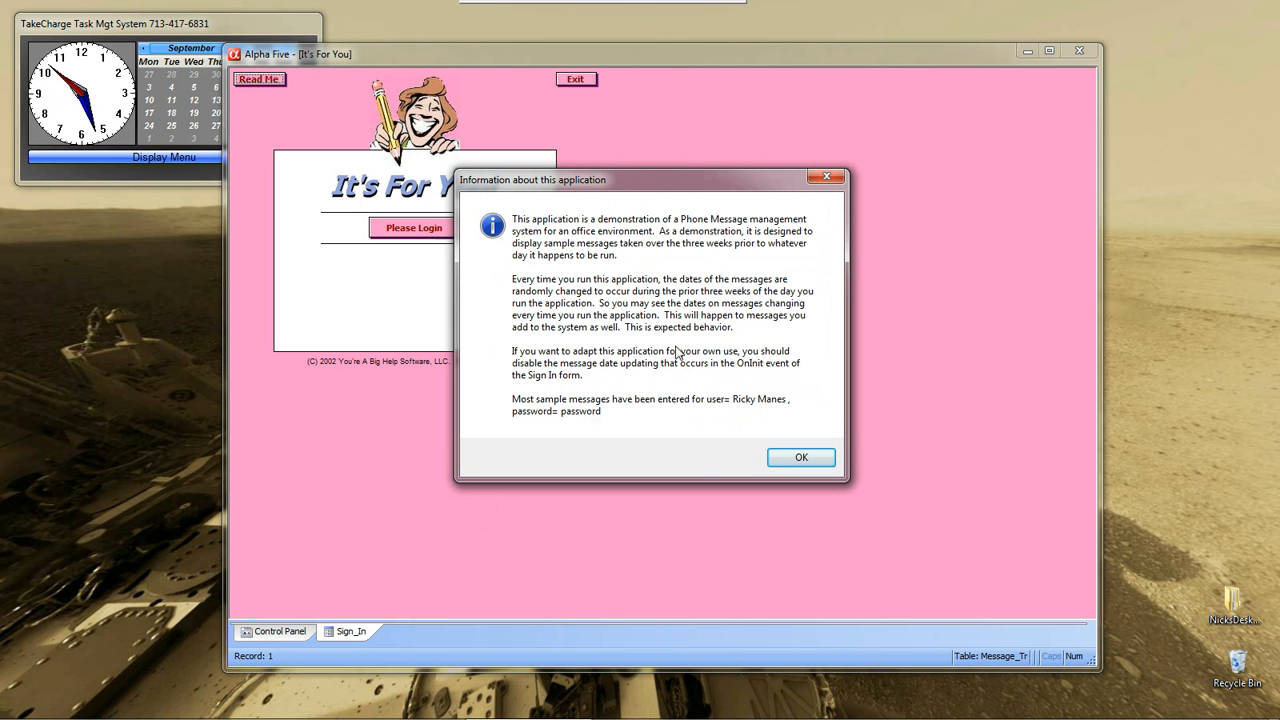
mouse_move(450, 282)
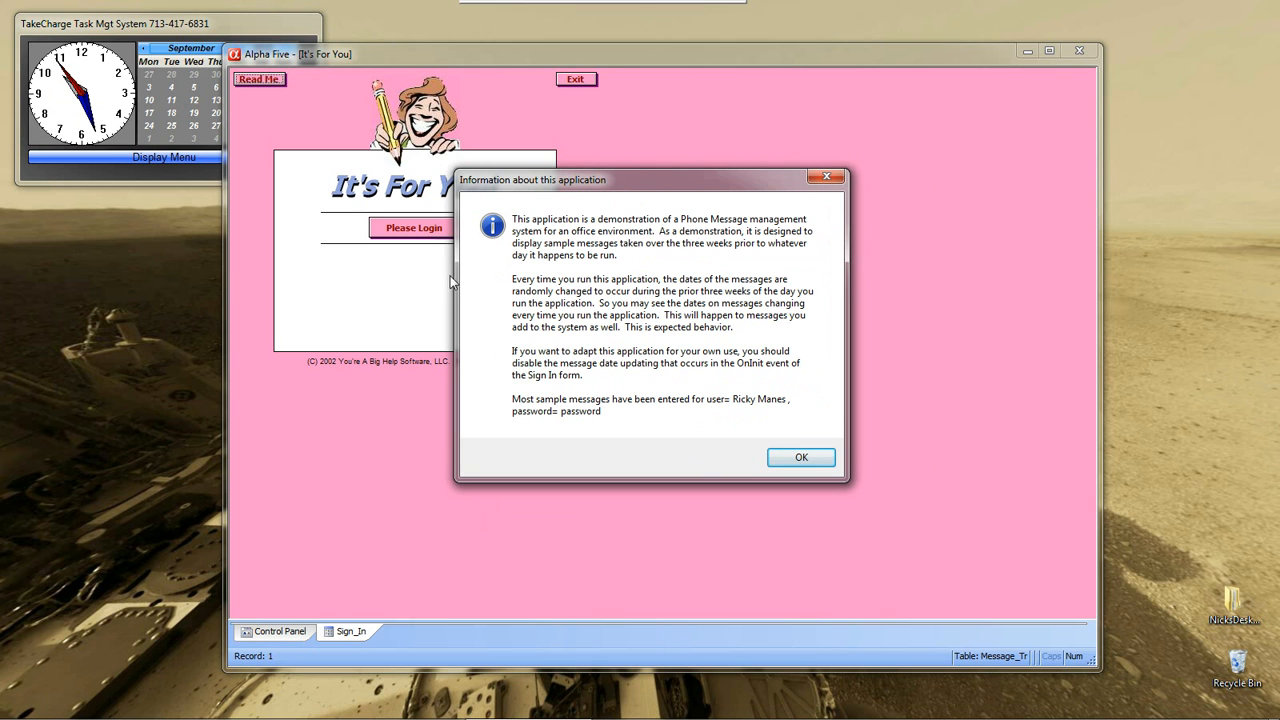
mouse_move(420, 291)
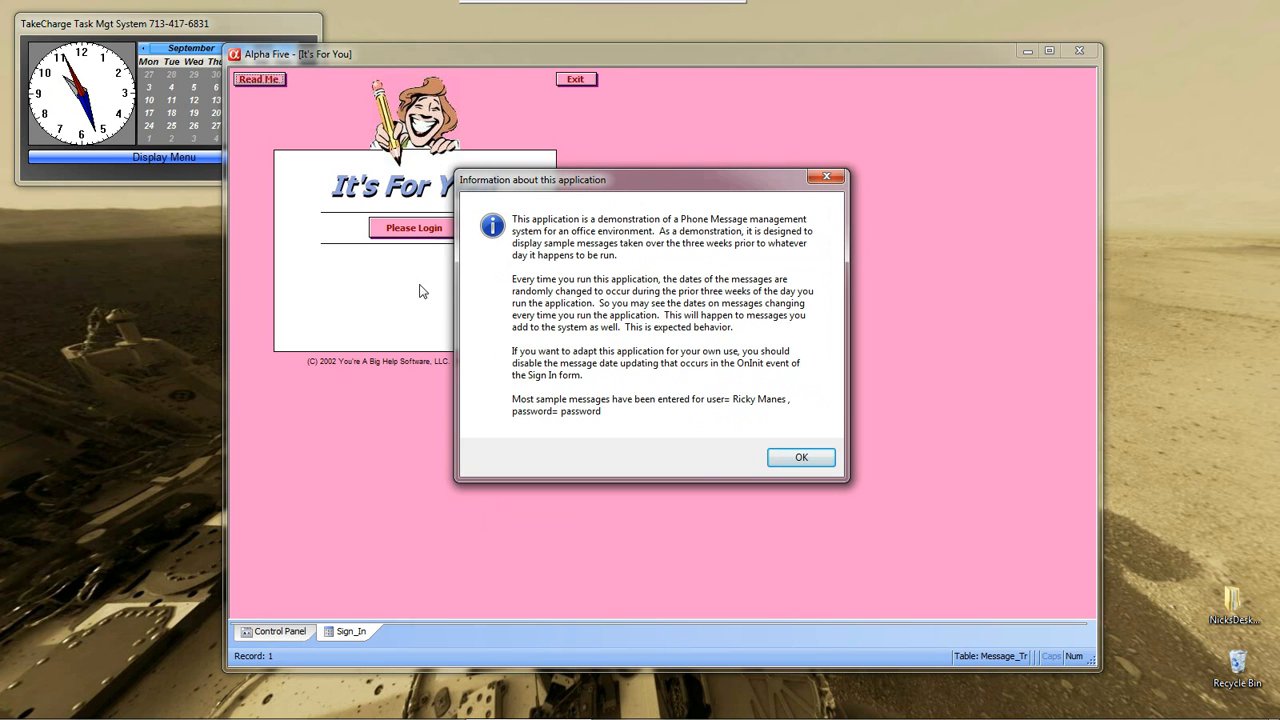
mouse_move(480, 345)
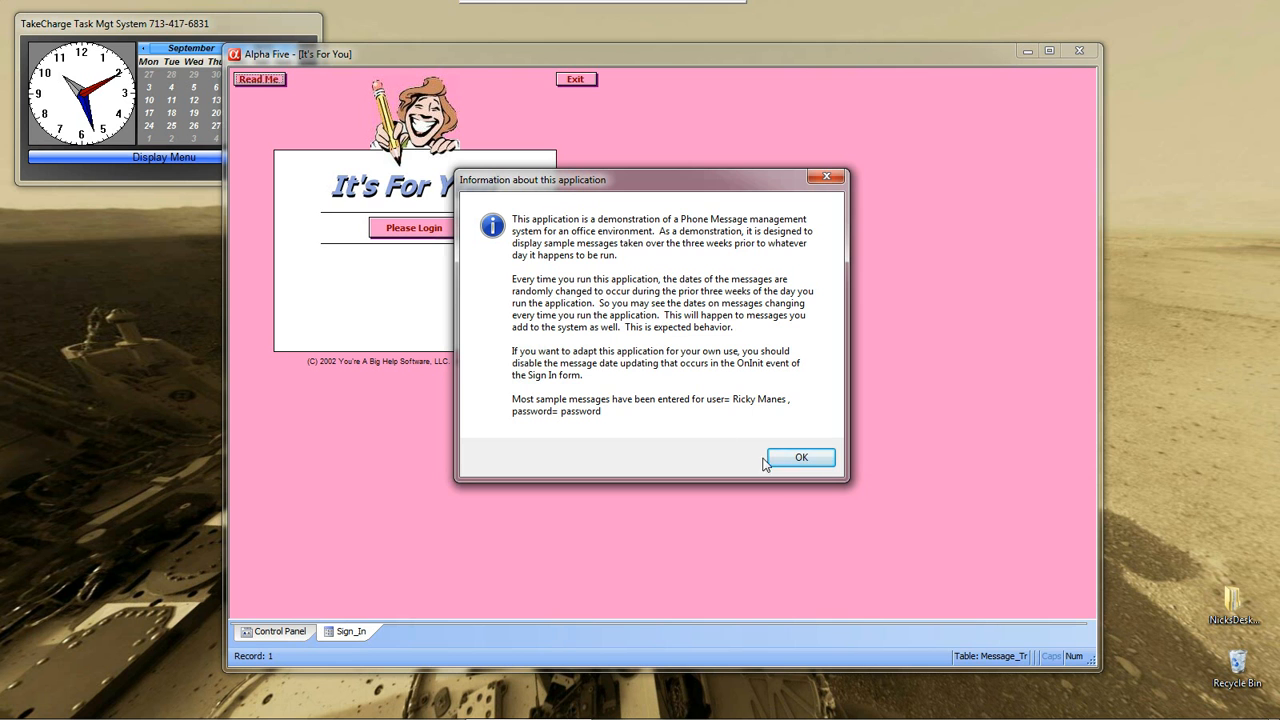
click(801, 457)
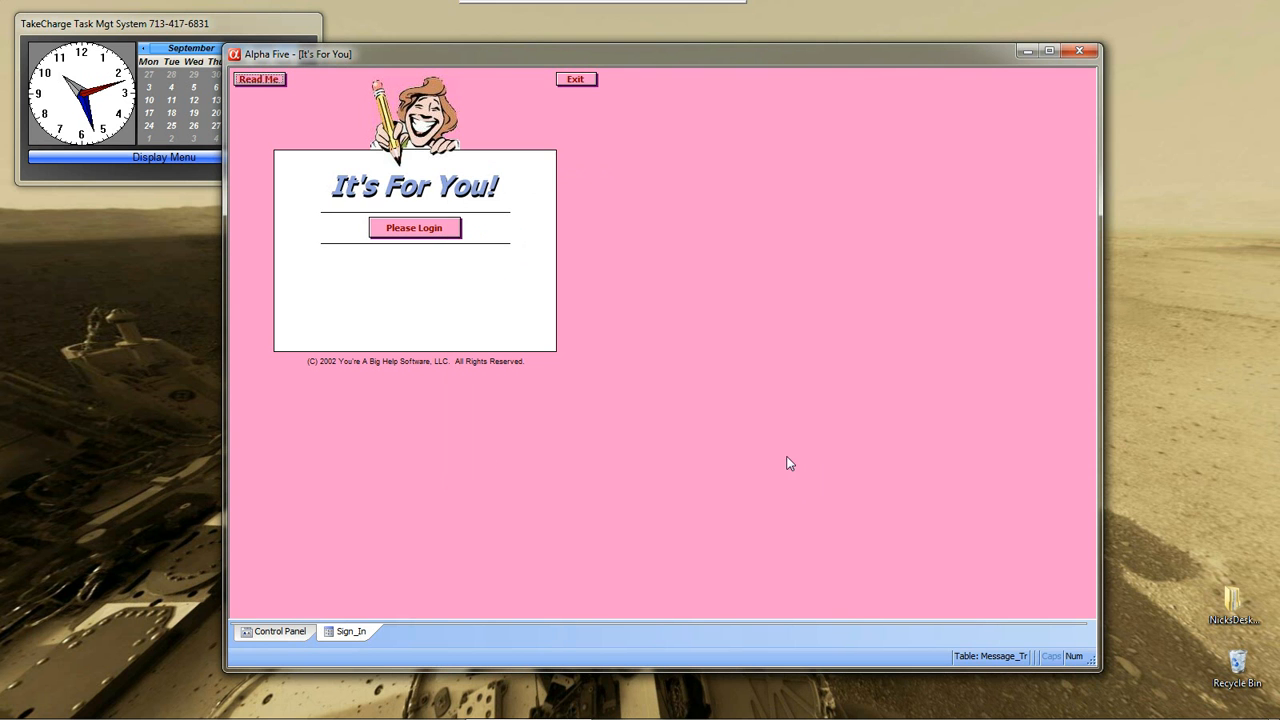
- Log in as the default sample user with the password
click(414, 227)
text(R)
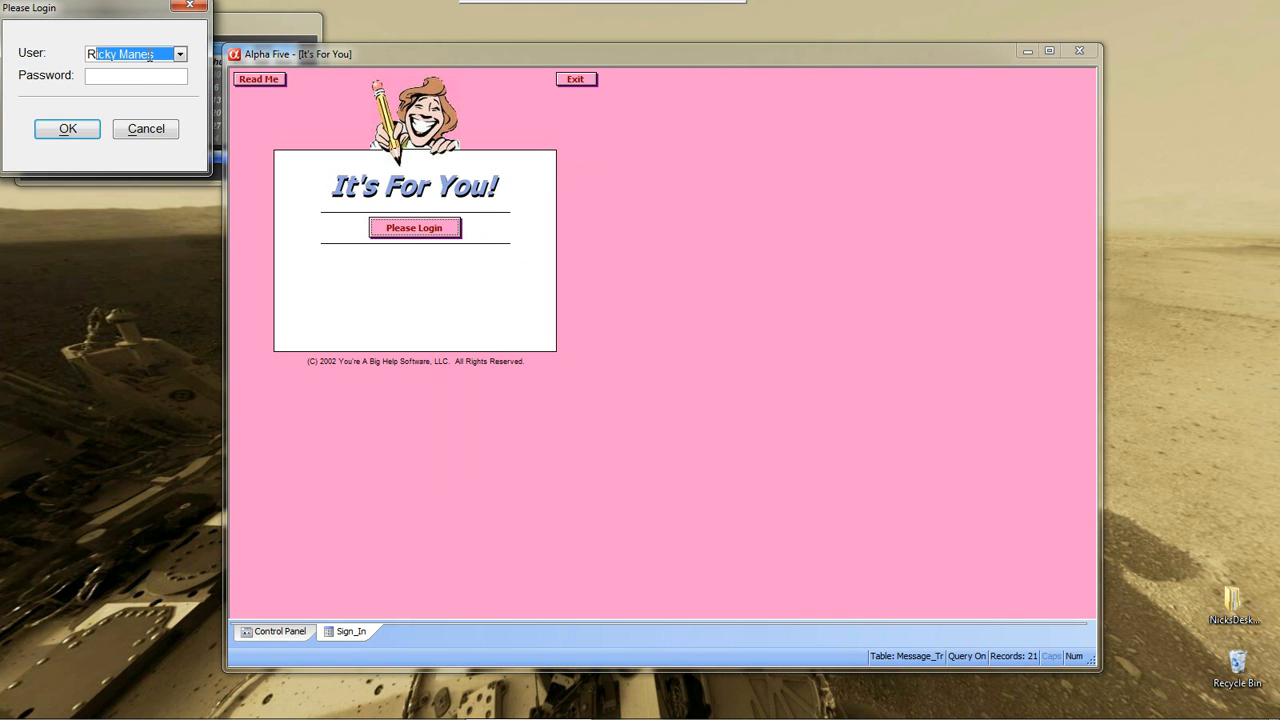
click(135, 75)
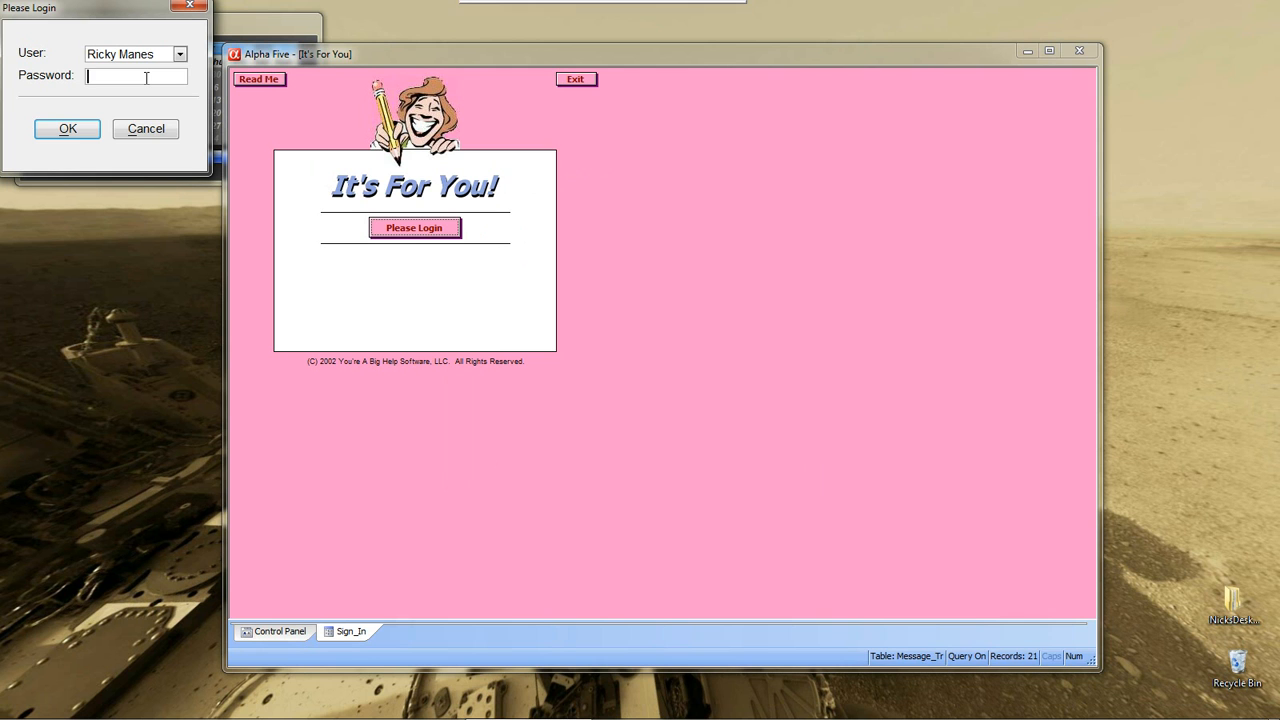
text(***)
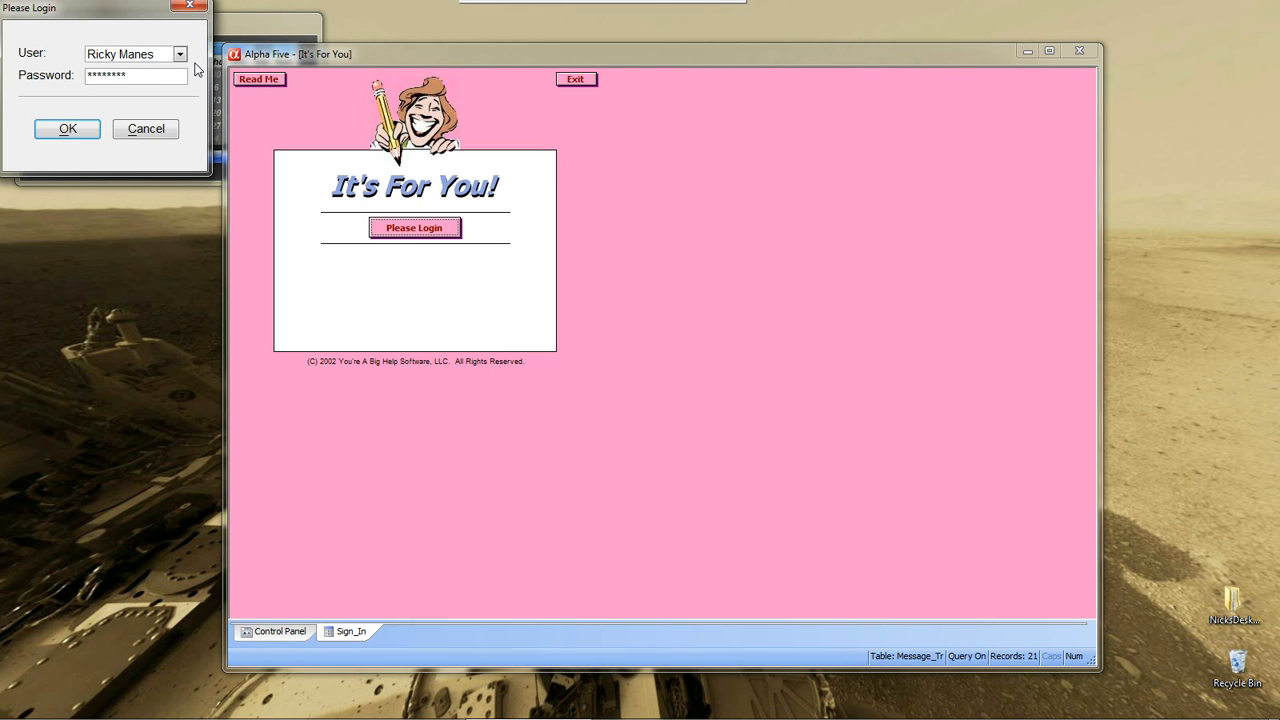
click(67, 128)
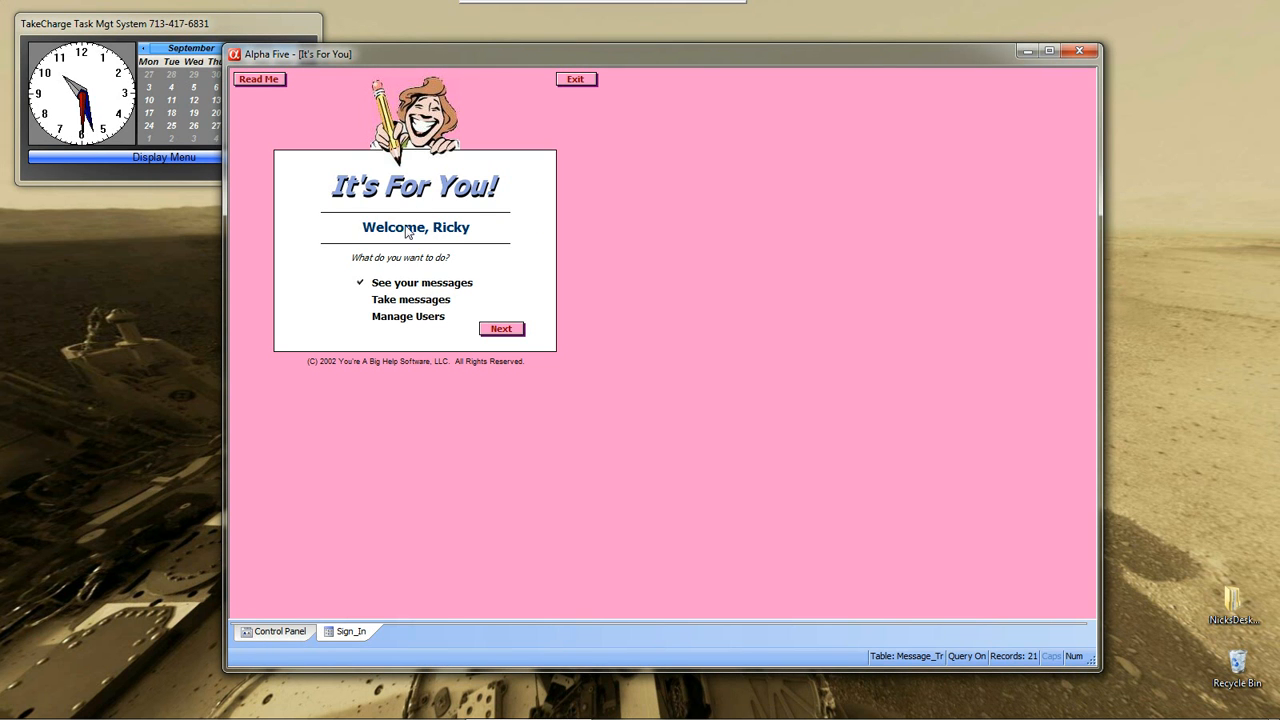
mouse_move(433, 230)
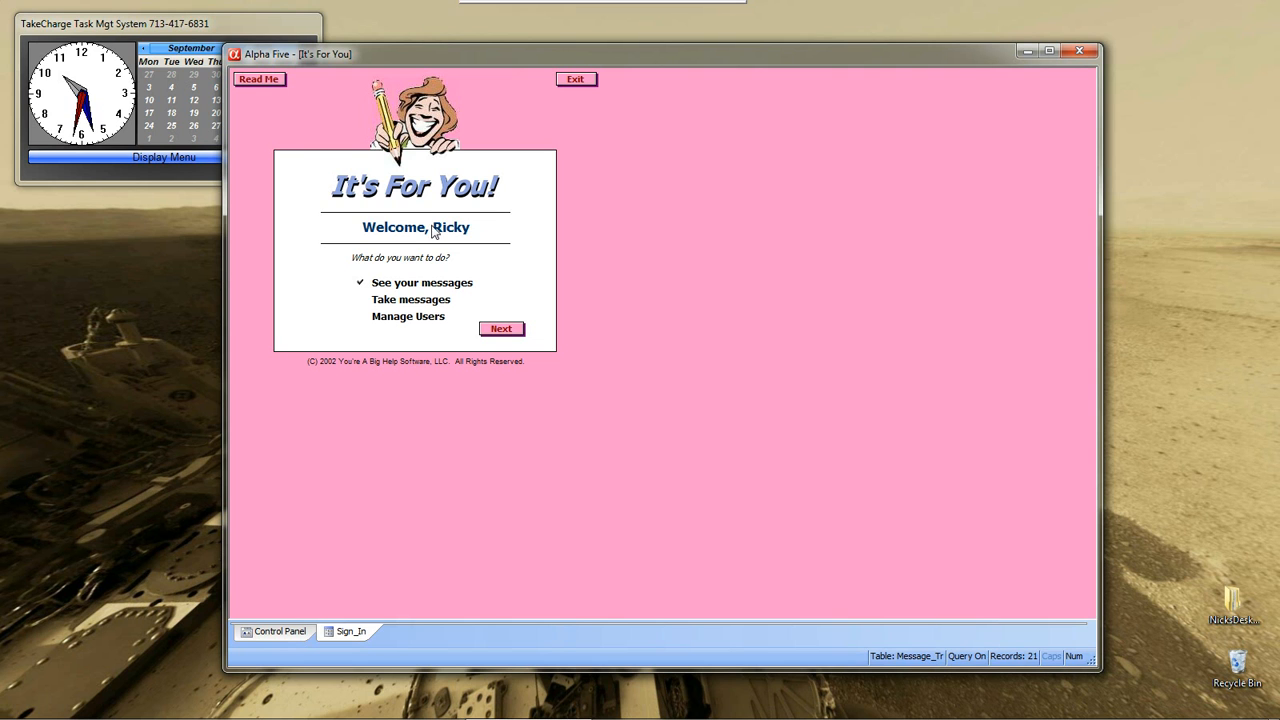
mouse_move(473, 240)
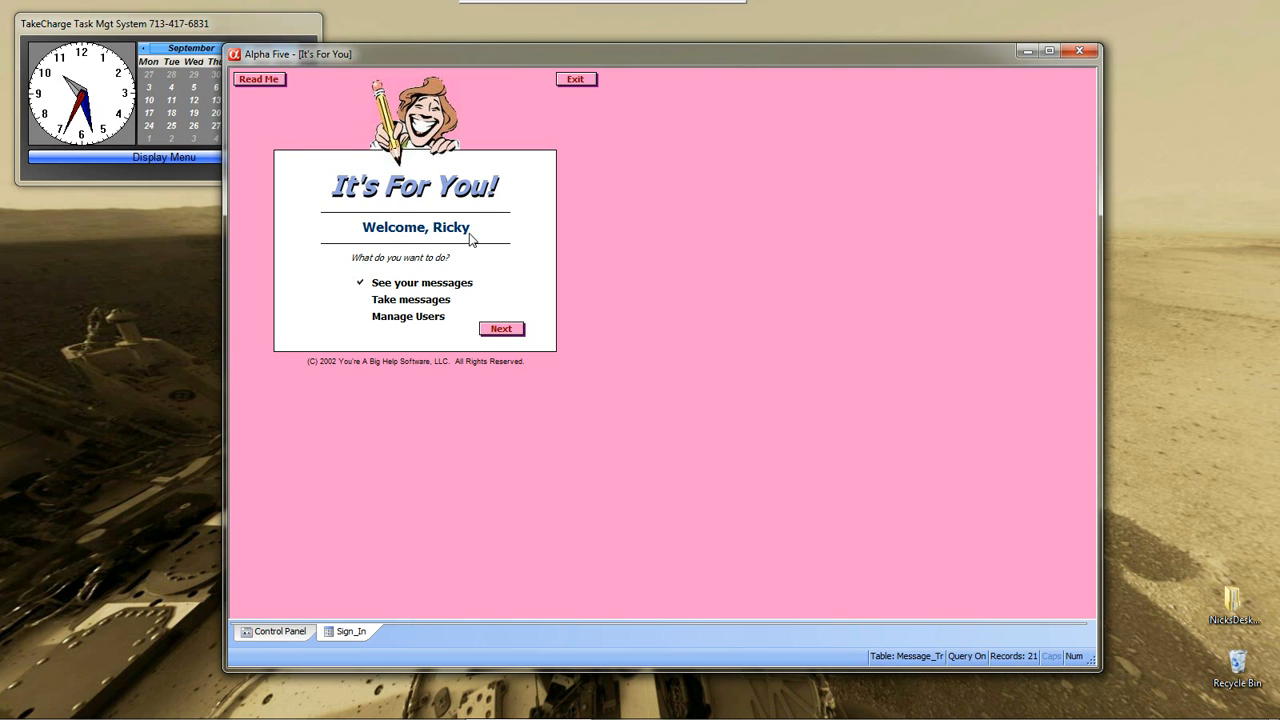
mouse_move(390, 268)
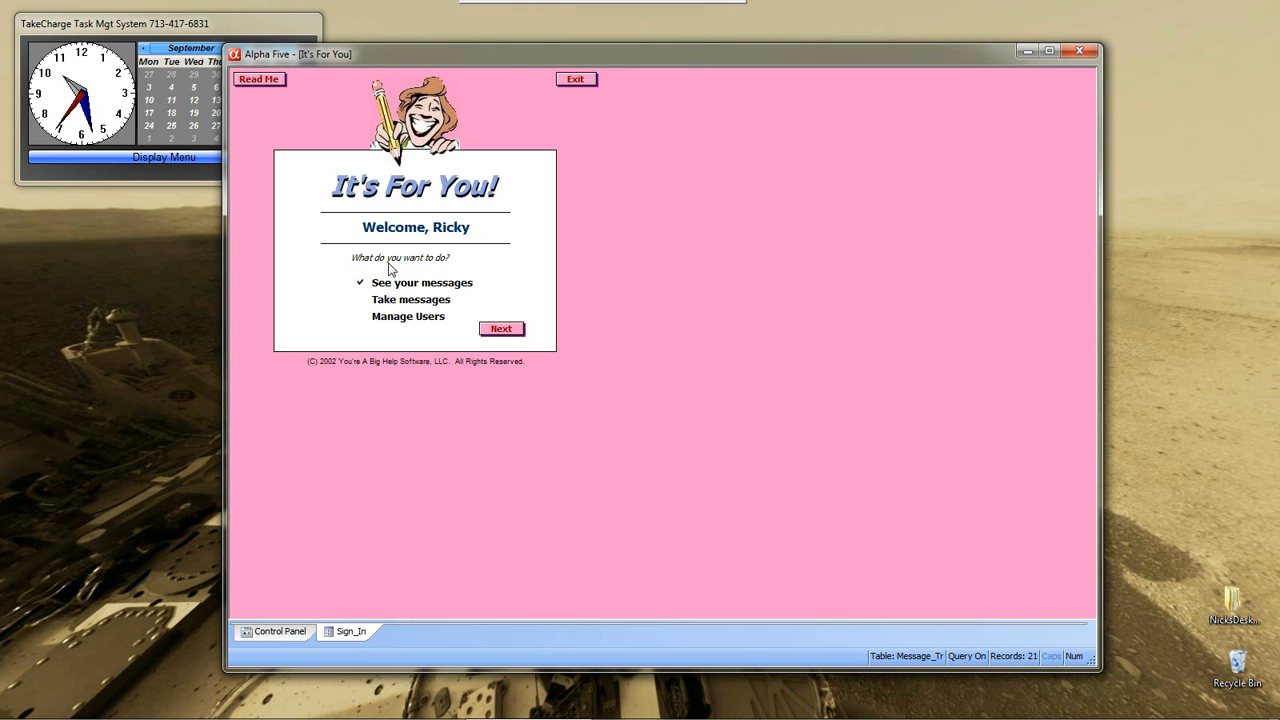
mouse_move(405, 277)
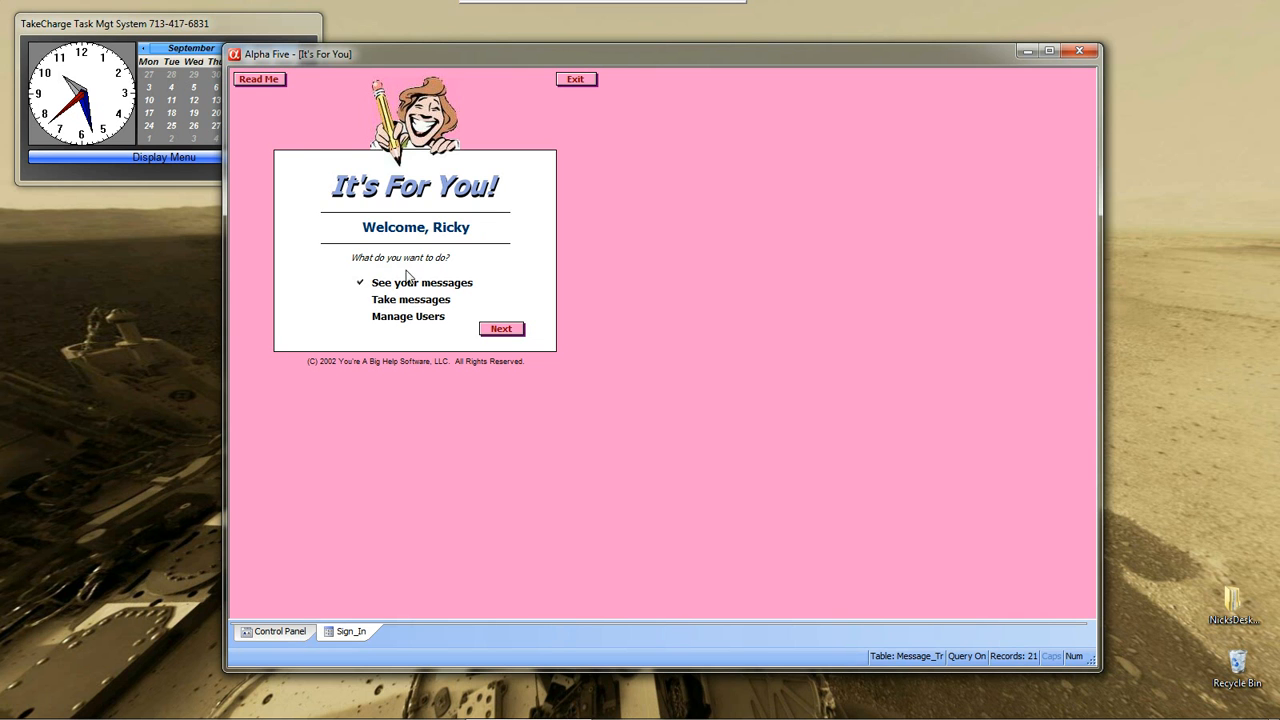
mouse_move(400, 290)
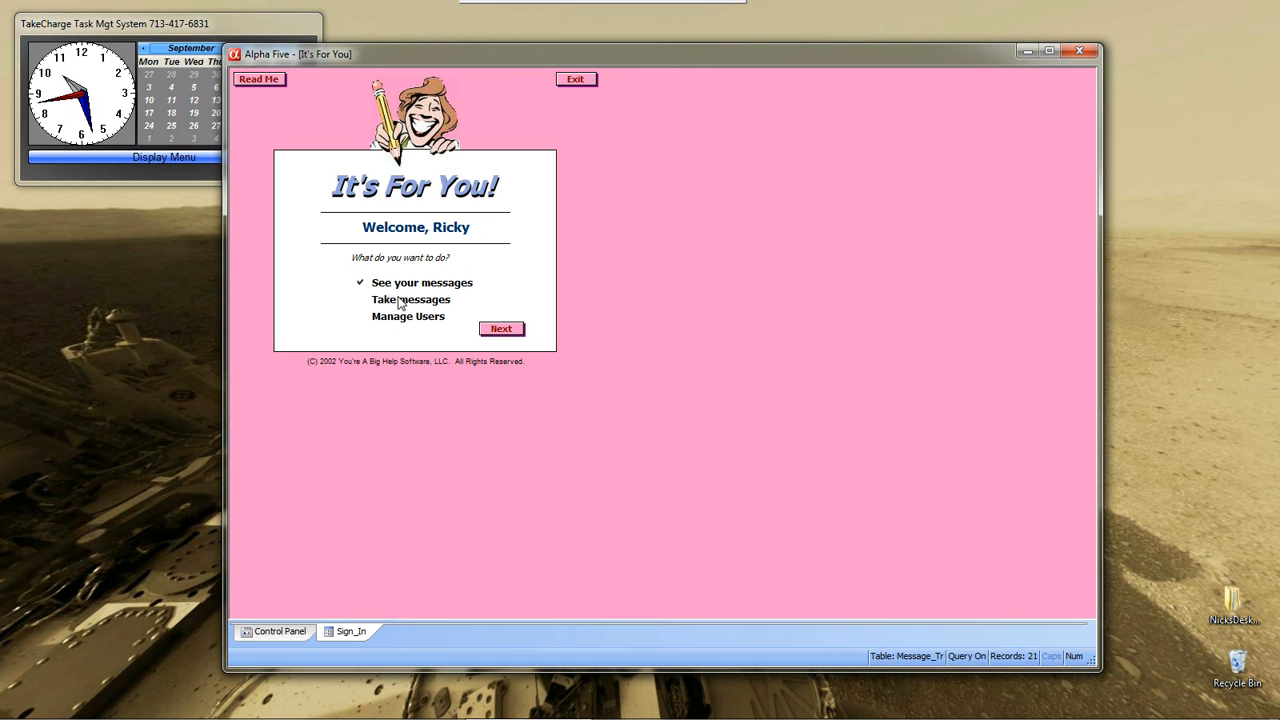
- Try Manage Users and Take messages, then settle on 'See your messages'
click(408, 316)
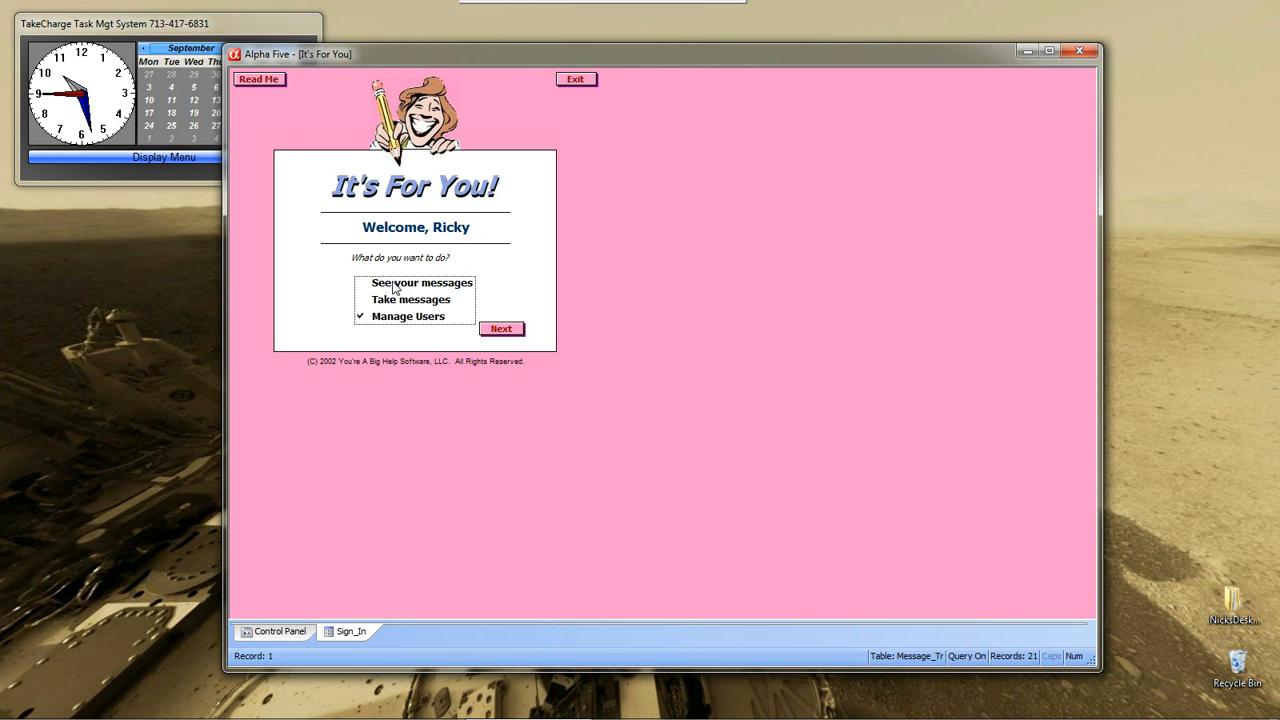
click(410, 299)
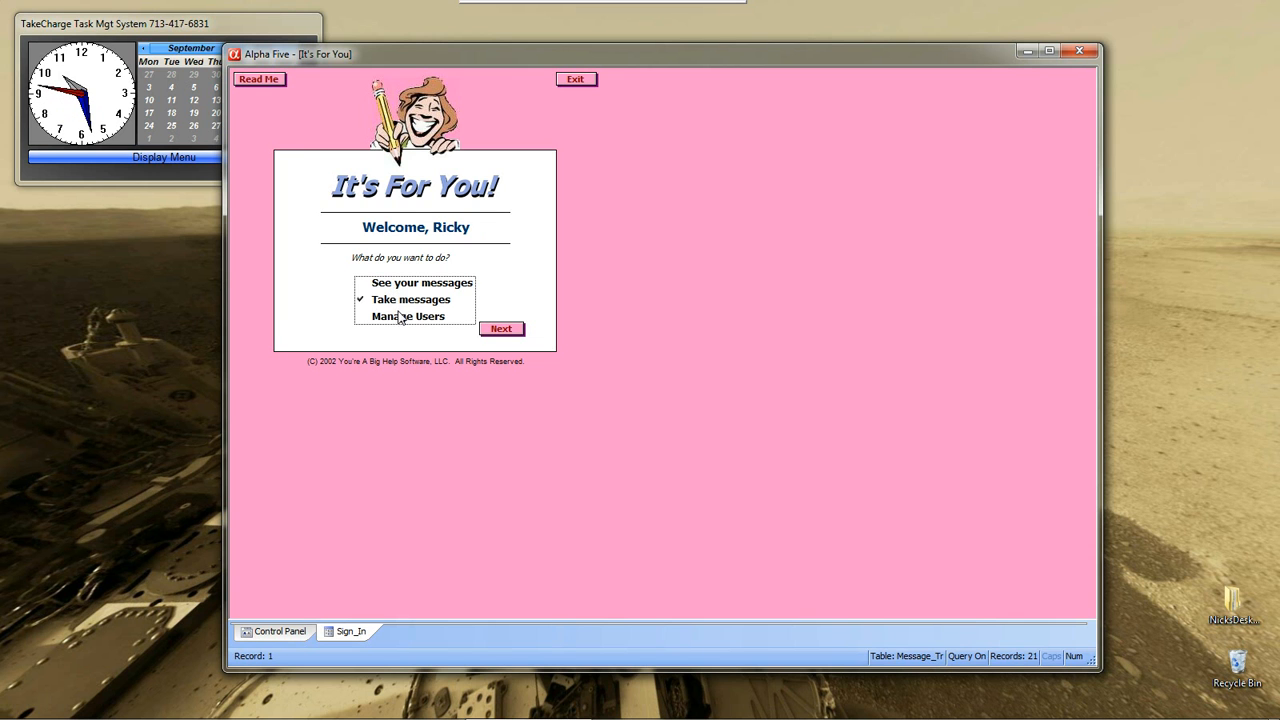
click(408, 316)
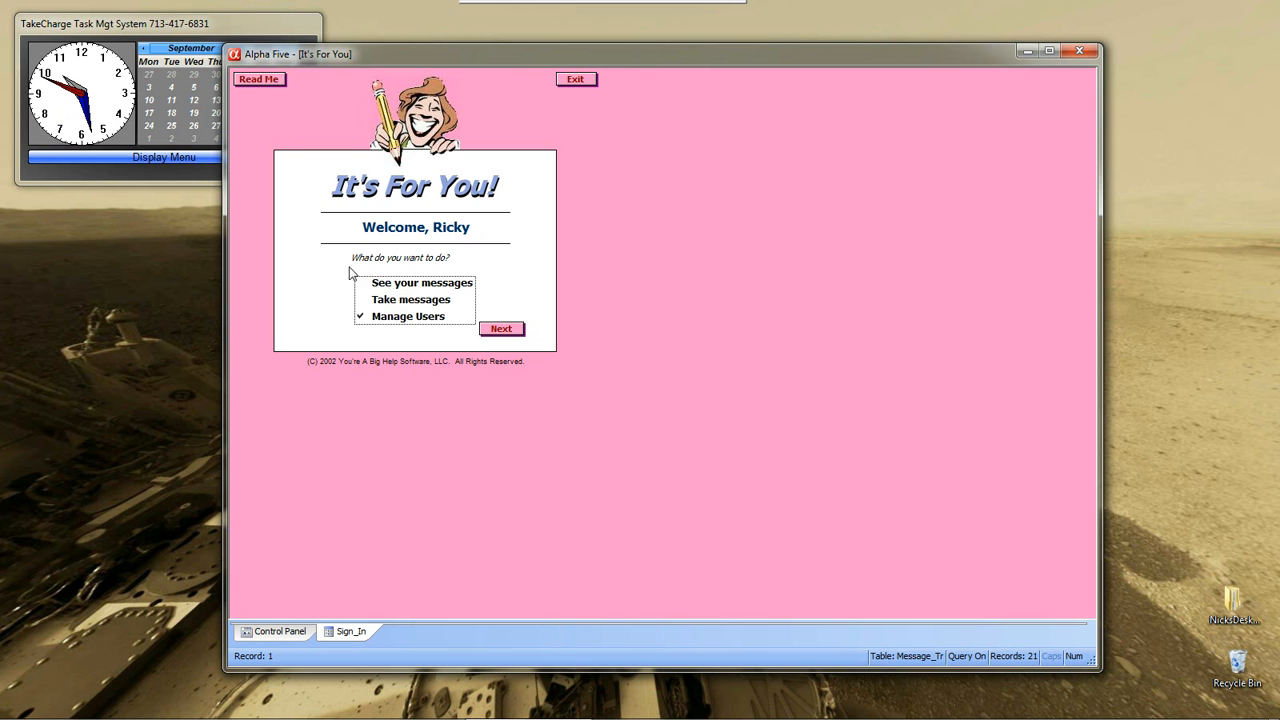
mouse_move(388, 320)
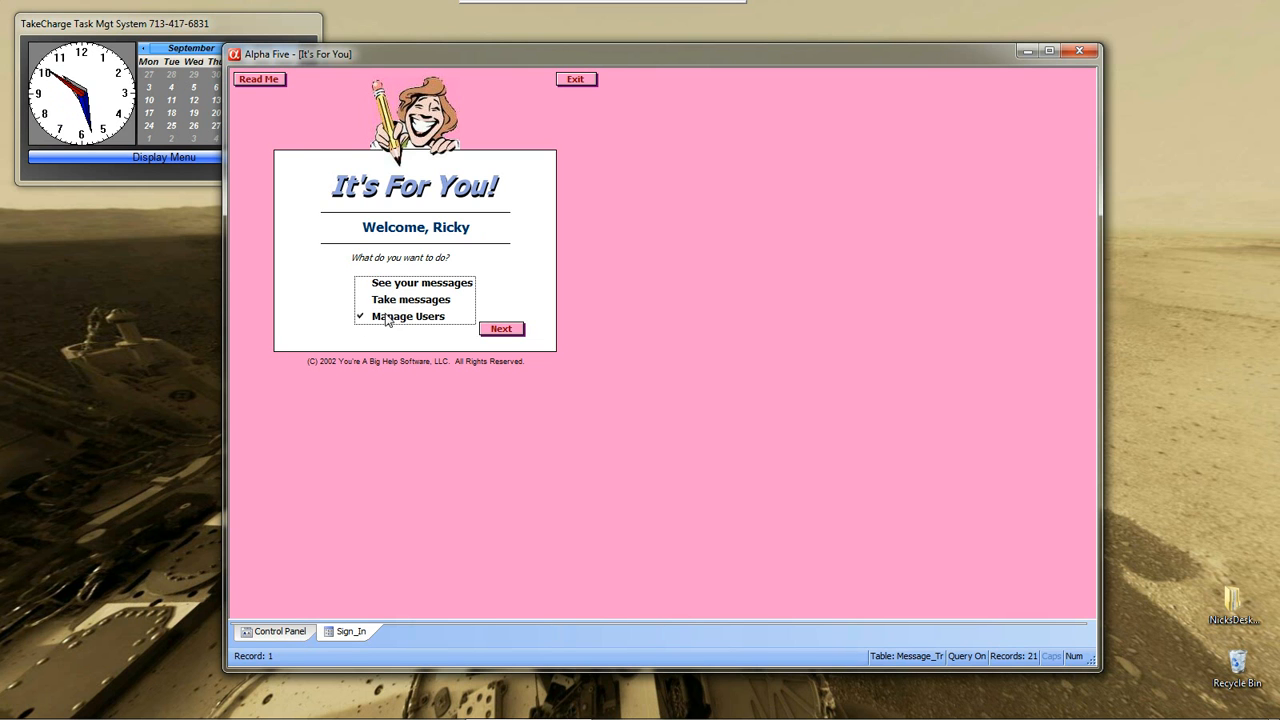
mouse_move(417, 299)
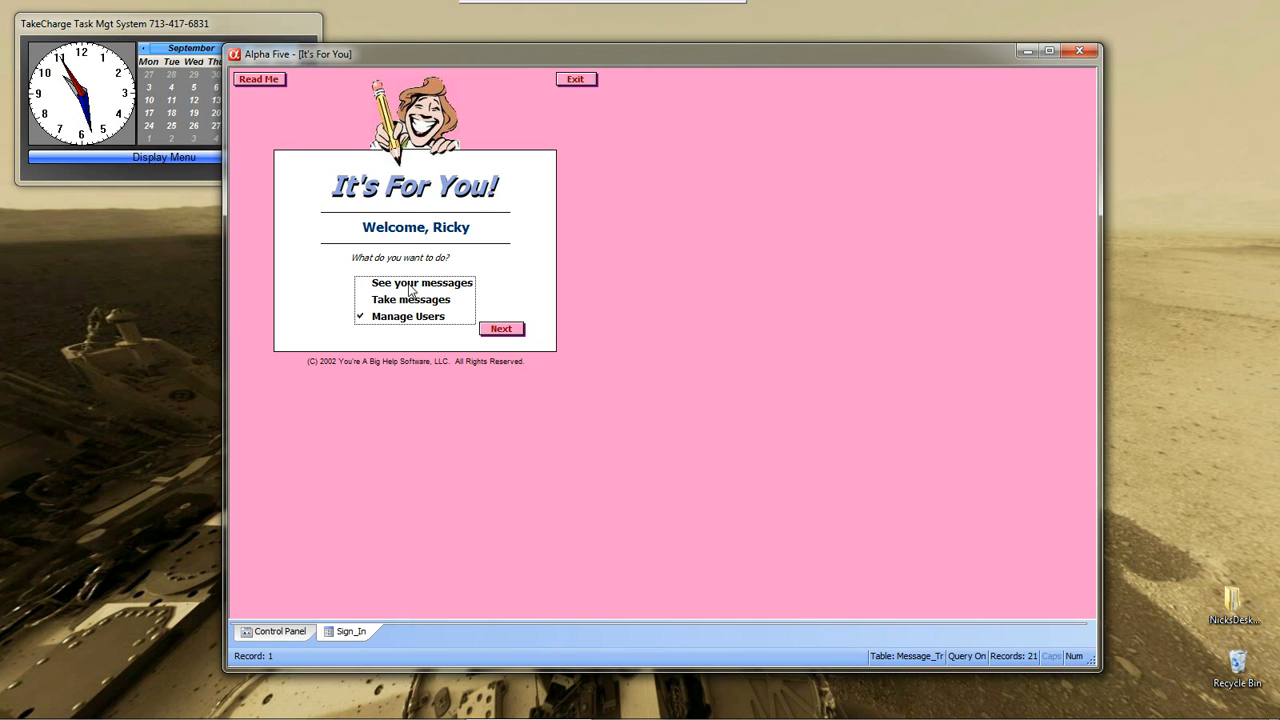
click(421, 282)
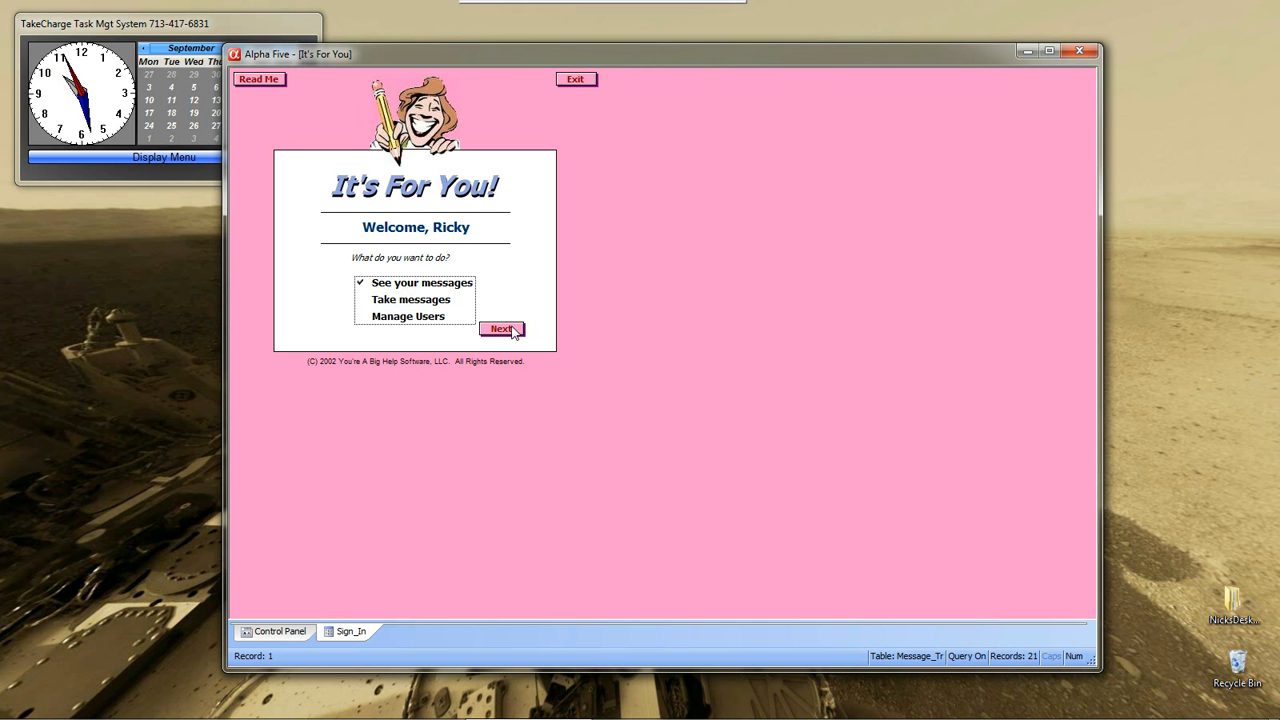
mouse_move(408, 291)
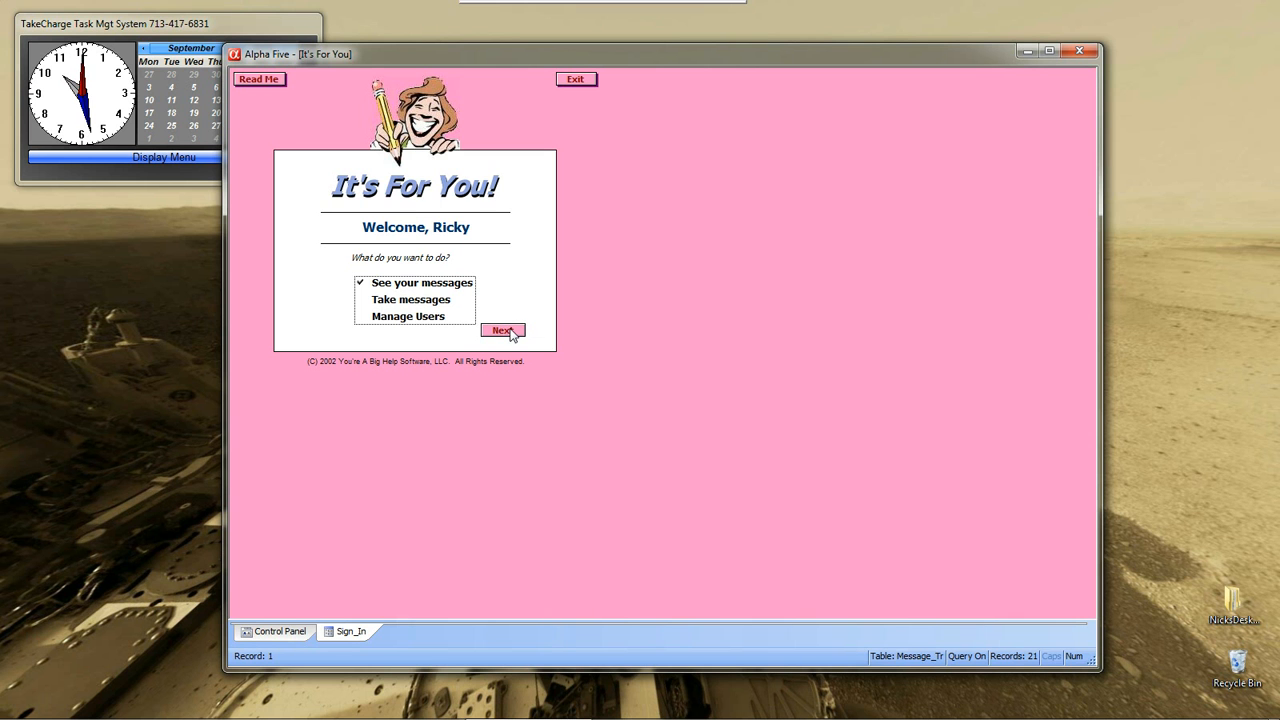
- Continue to the Review_Messages form showing the 6:30 AM kangaroo message
click(503, 331)
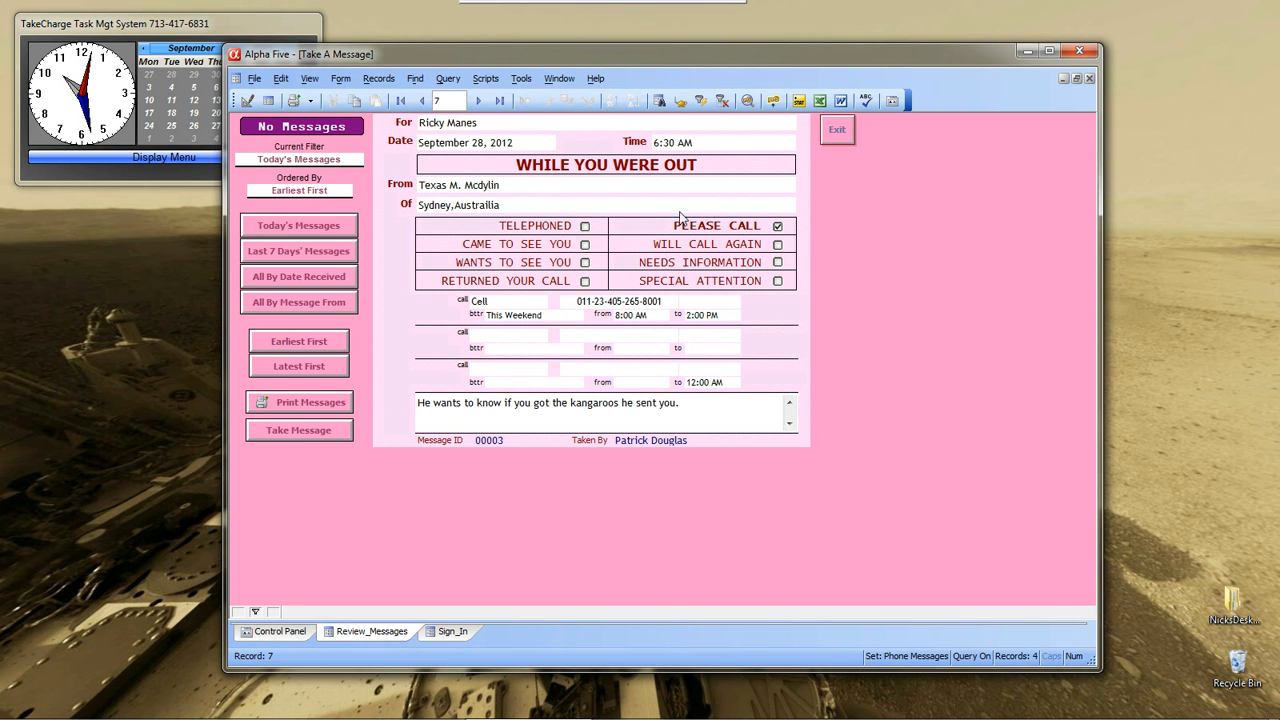
mouse_move(685, 328)
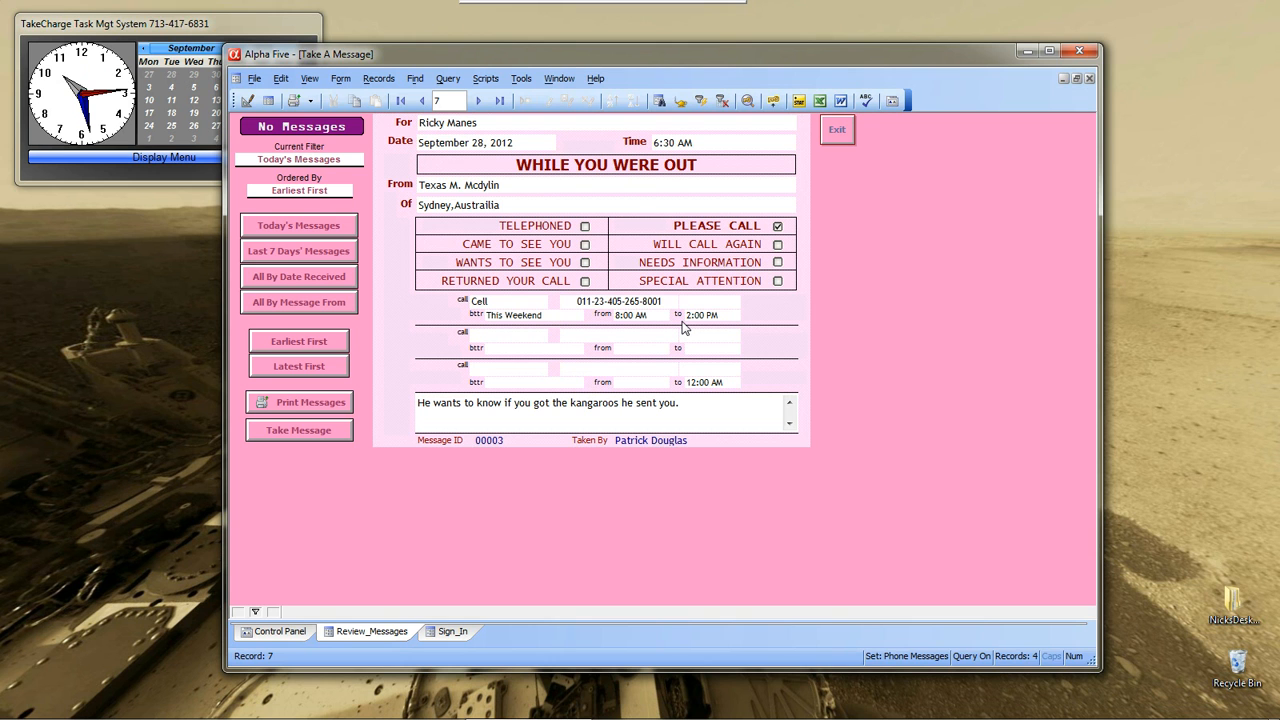
mouse_move(625, 160)
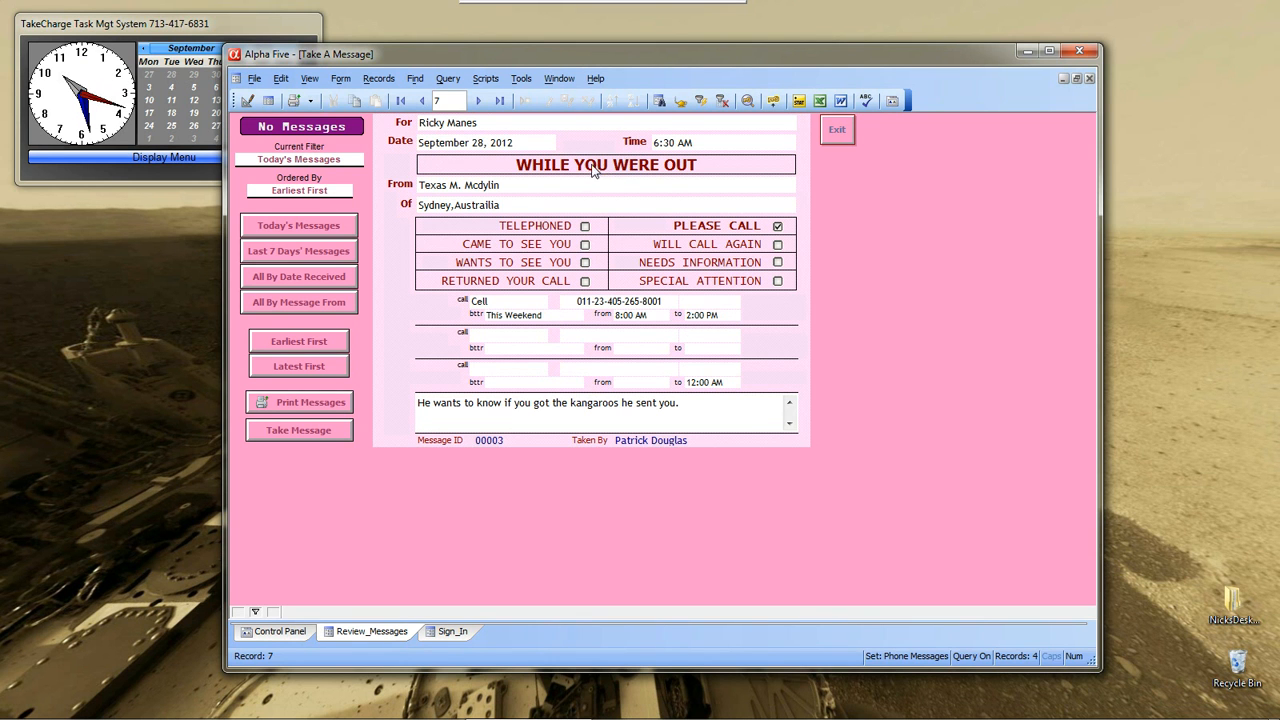
mouse_move(495, 155)
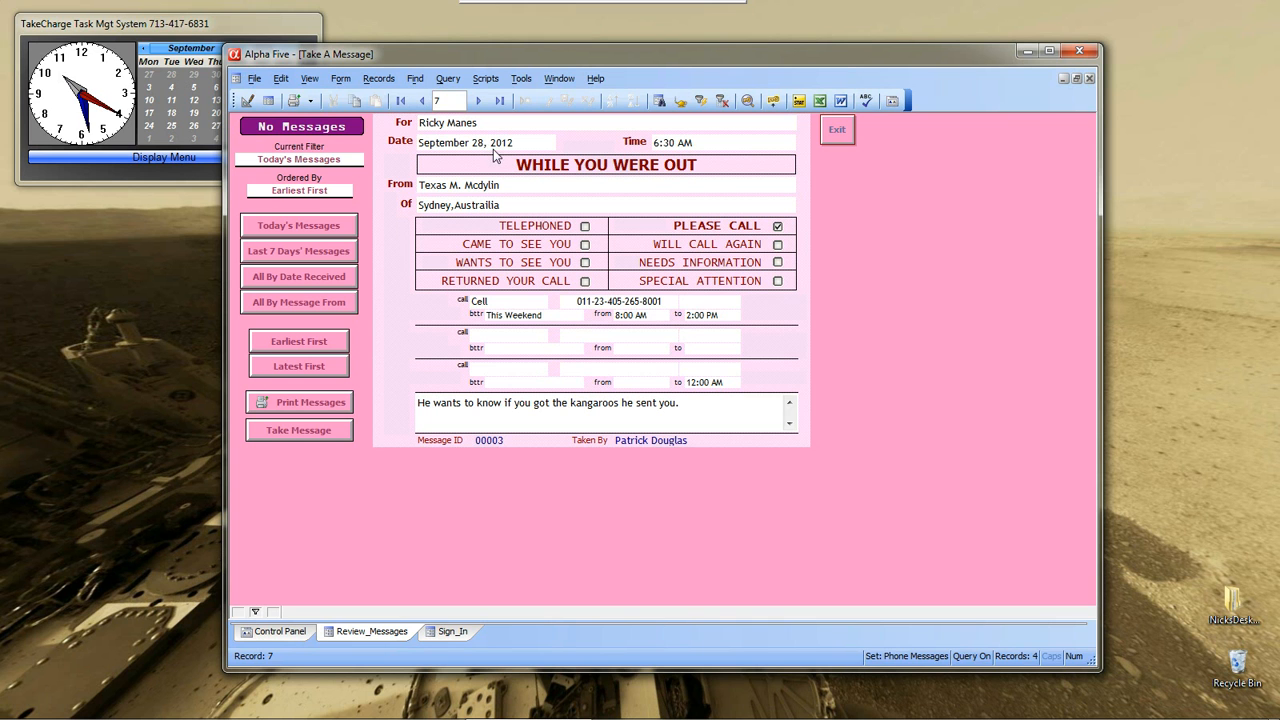
mouse_move(530, 208)
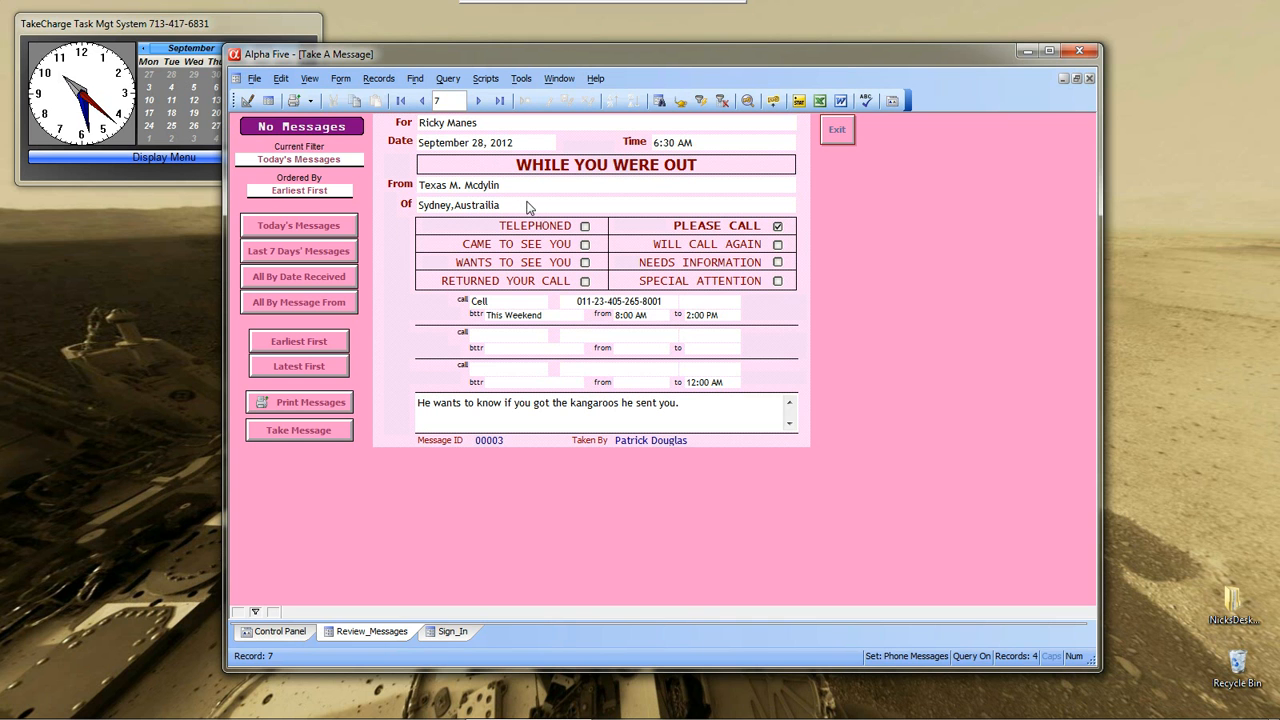
mouse_move(530, 210)
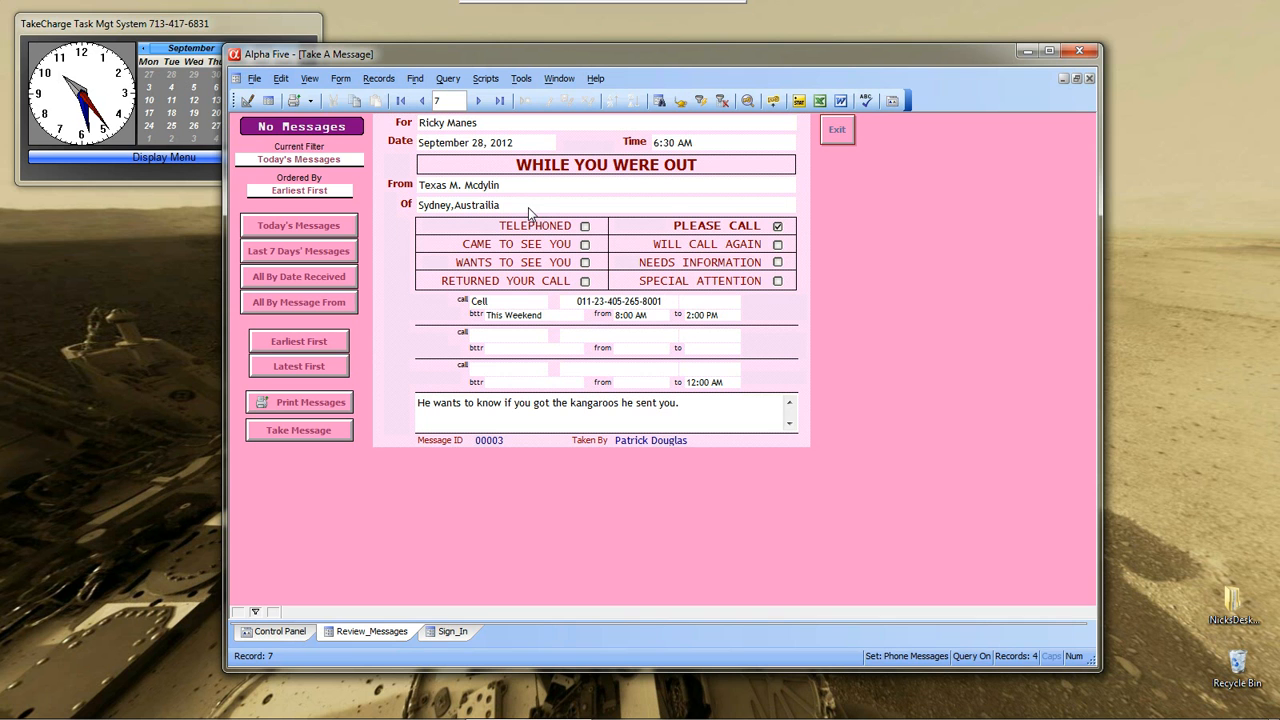
mouse_move(655, 243)
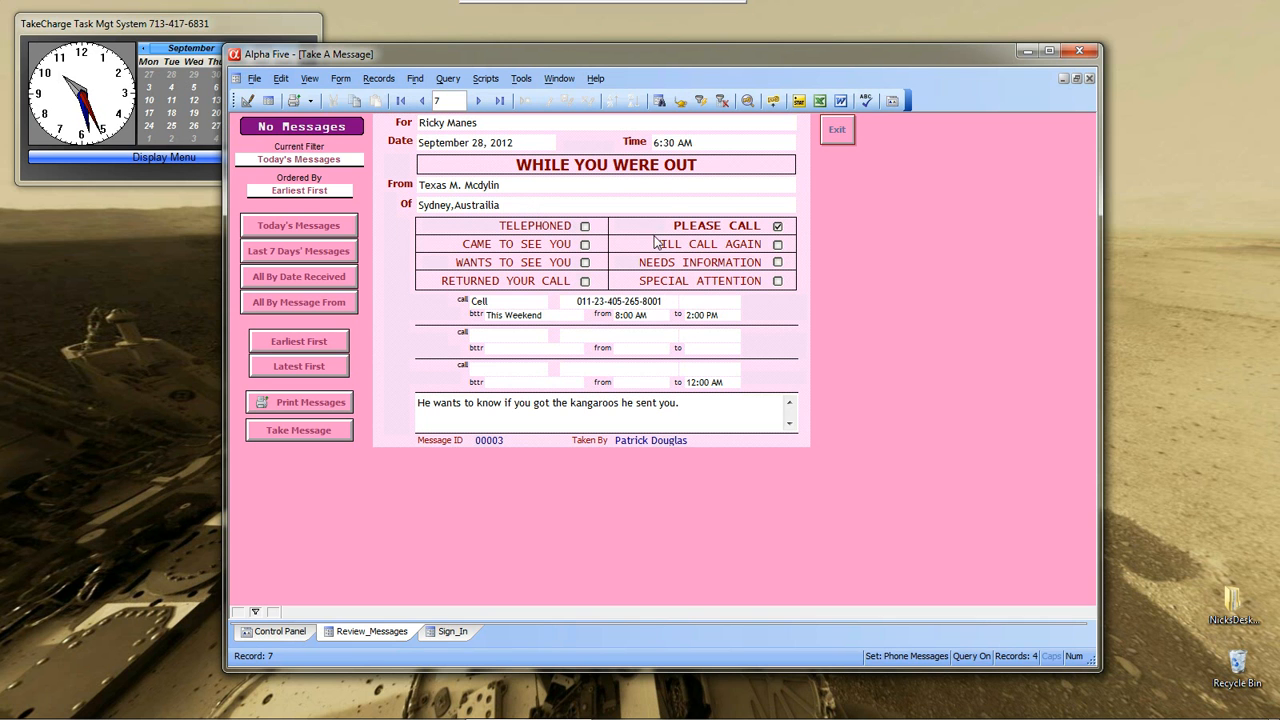
mouse_move(740, 266)
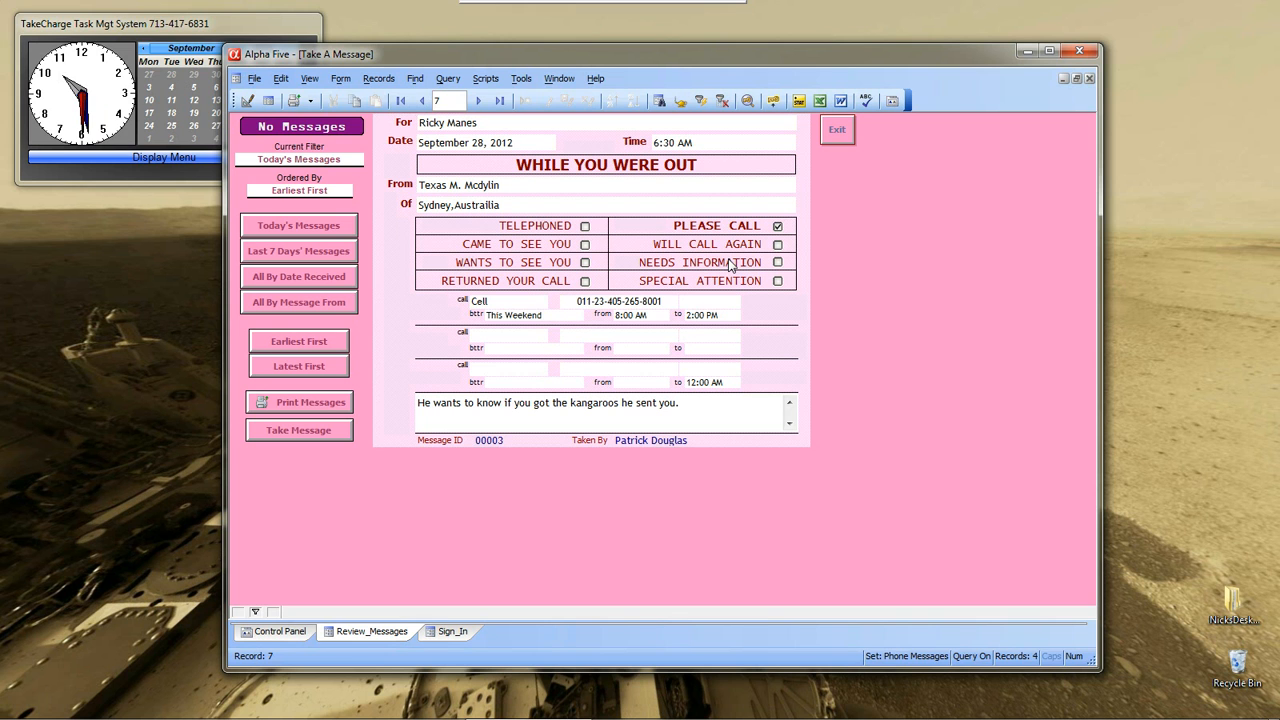
mouse_move(532, 308)
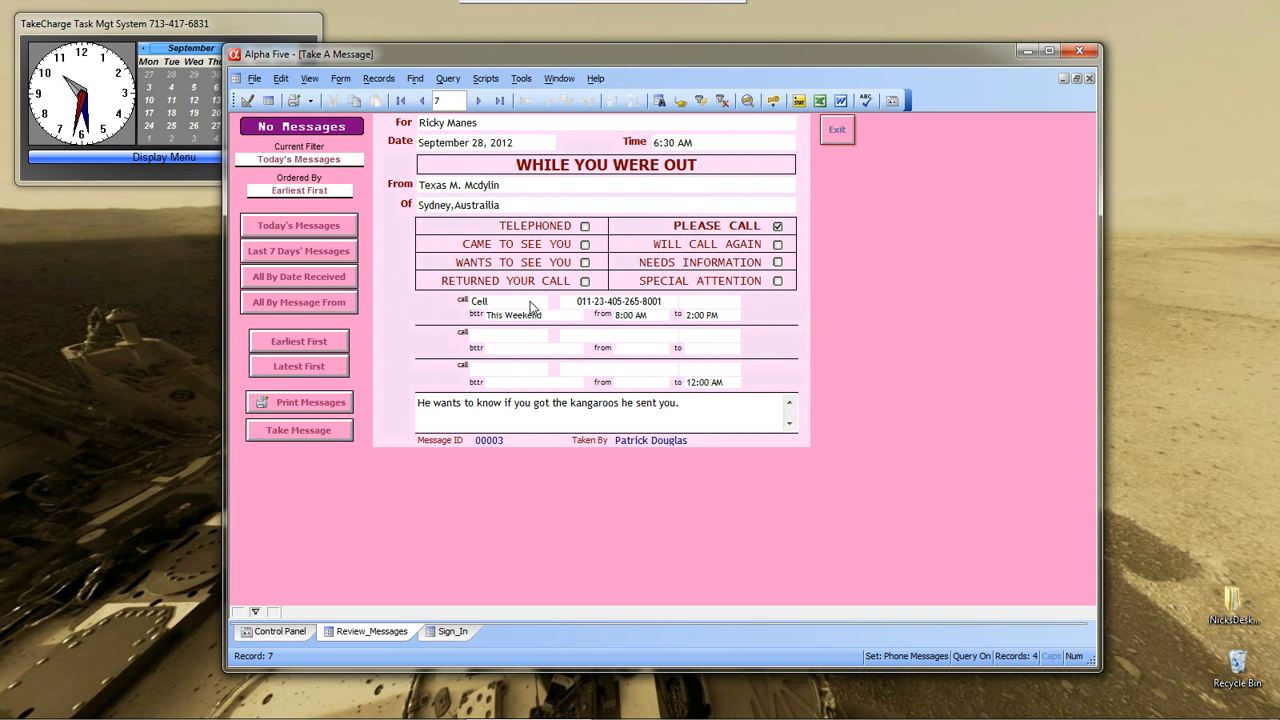
mouse_move(550, 333)
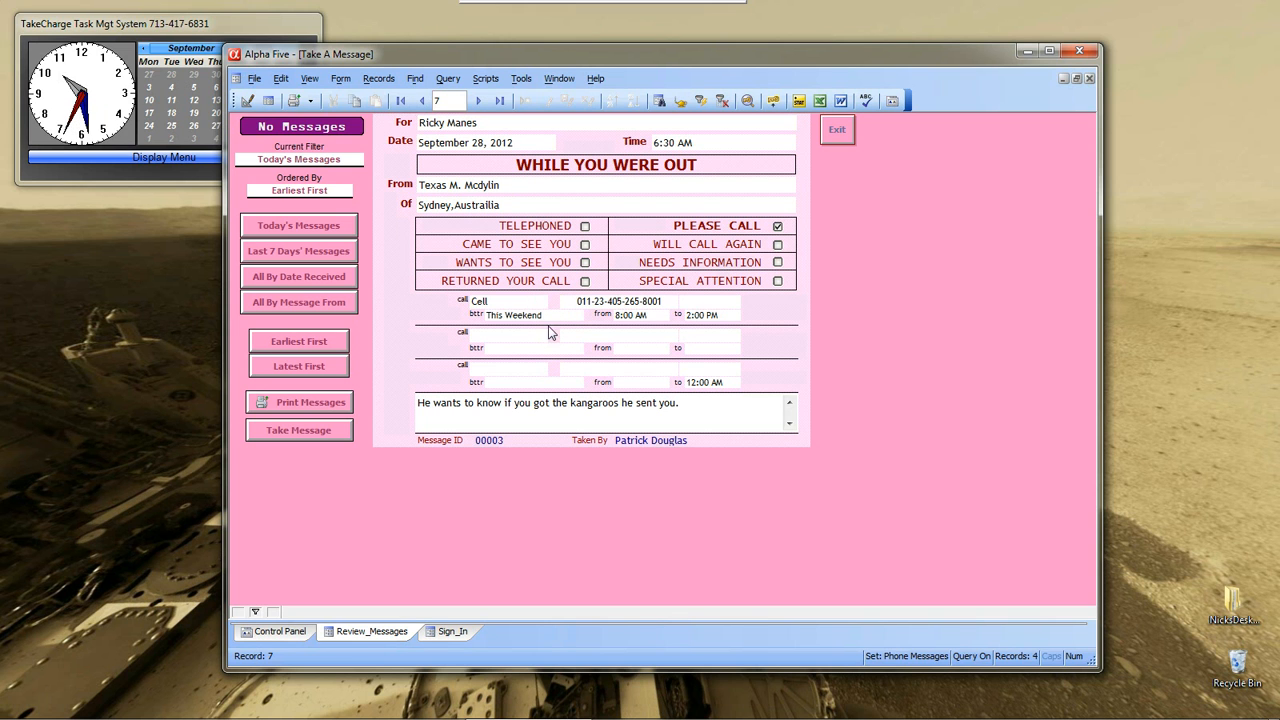
mouse_move(678, 317)
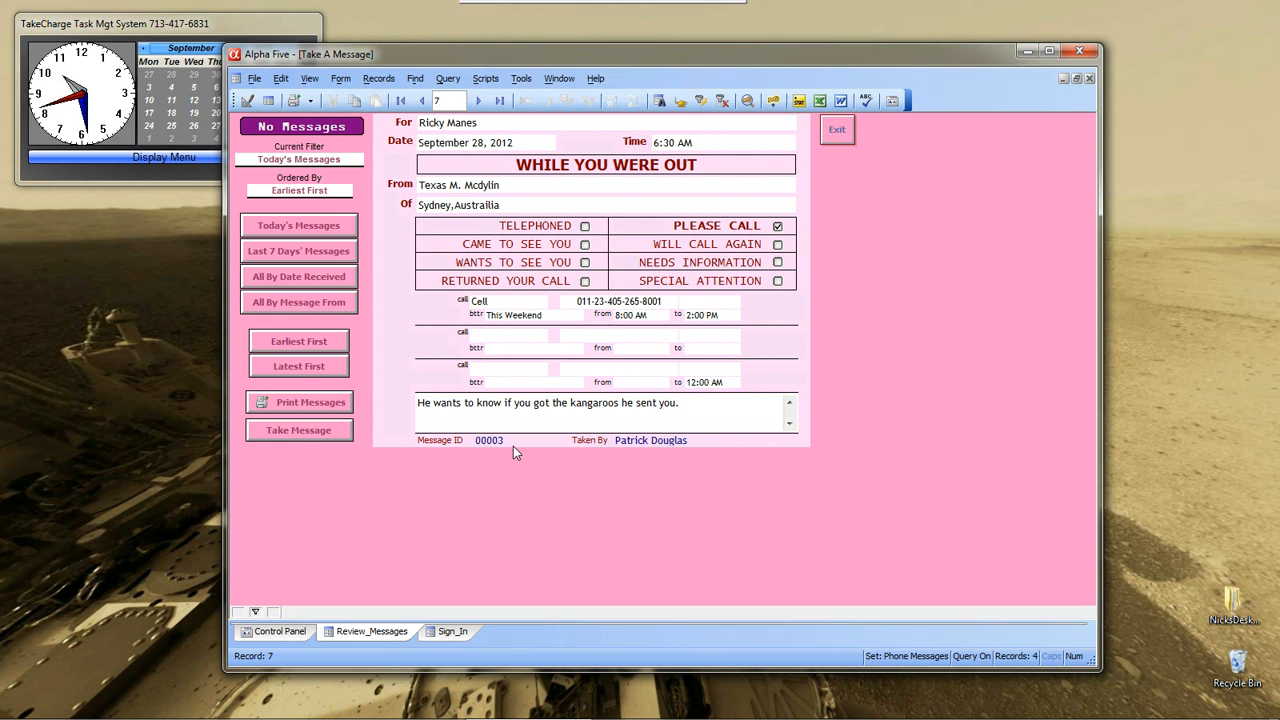
mouse_move(659, 451)
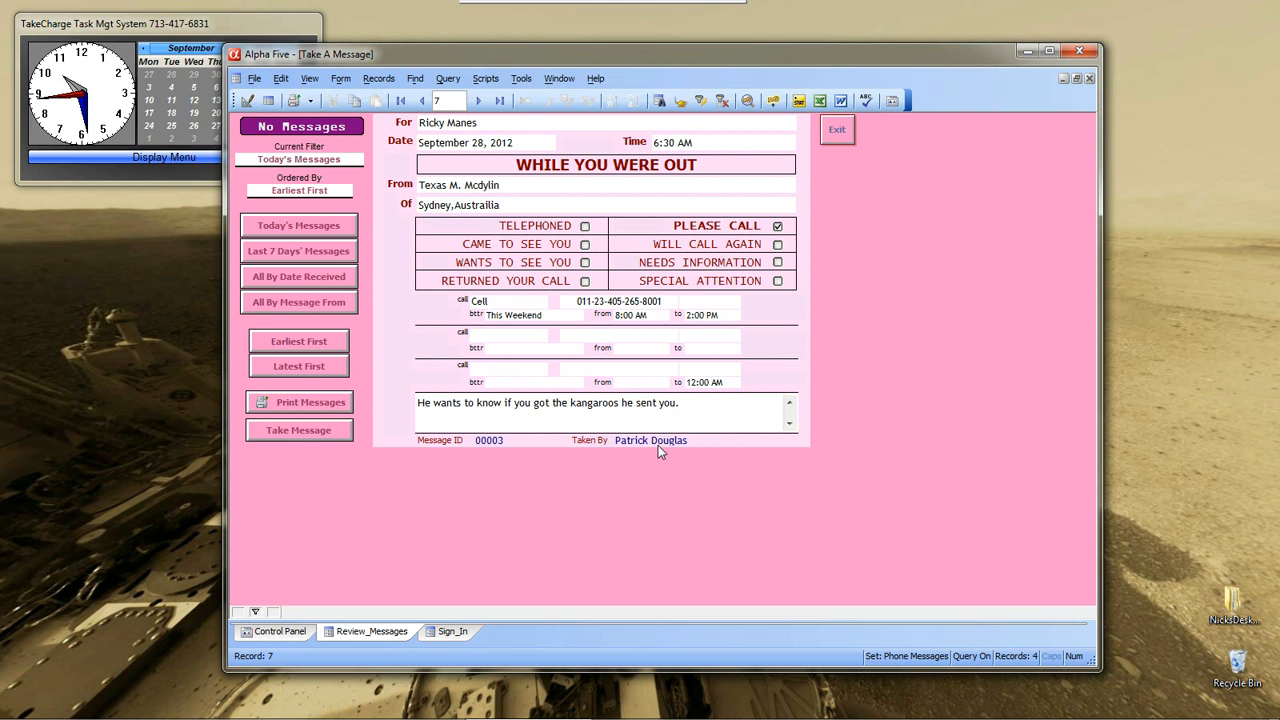
mouse_move(512, 237)
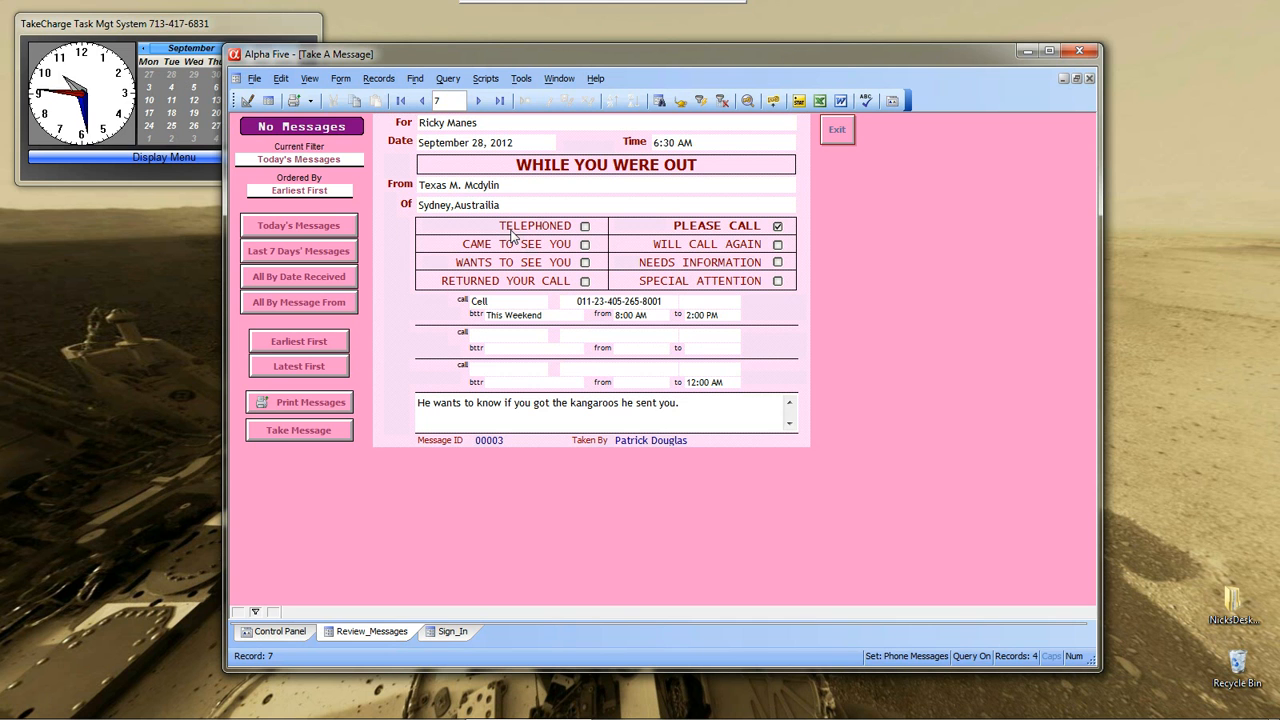
mouse_move(455, 188)
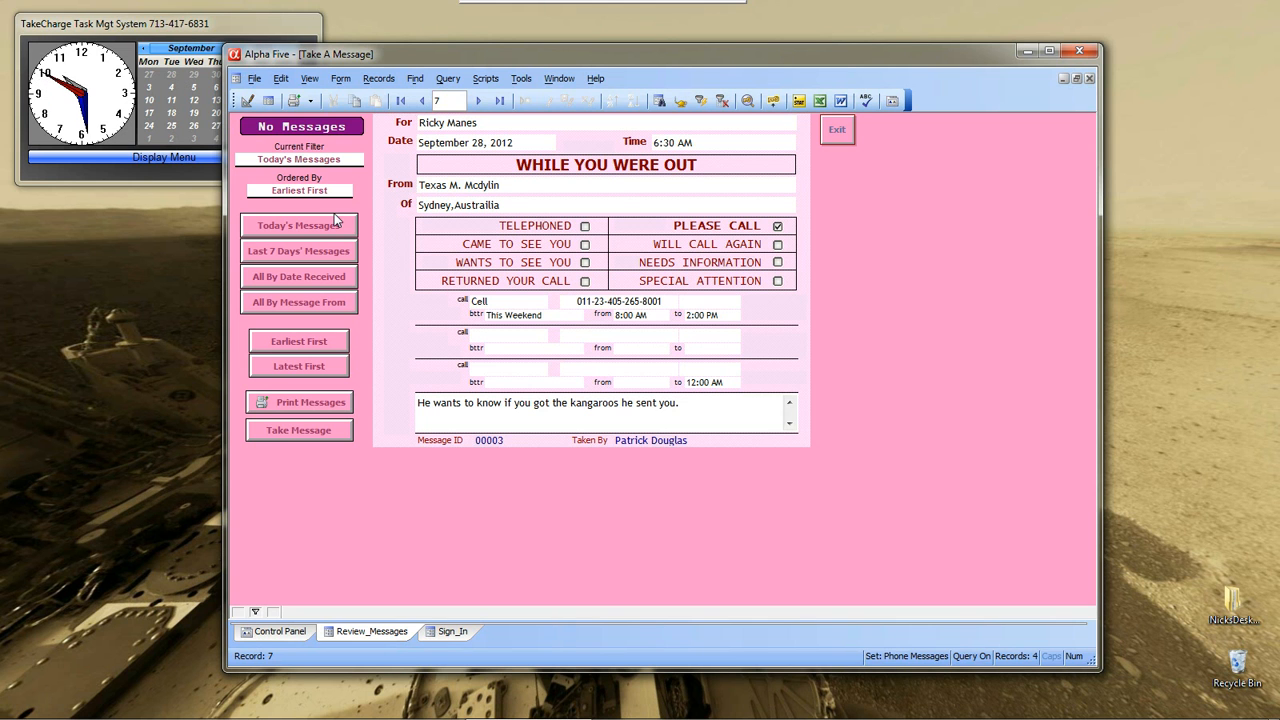
mouse_move(315, 272)
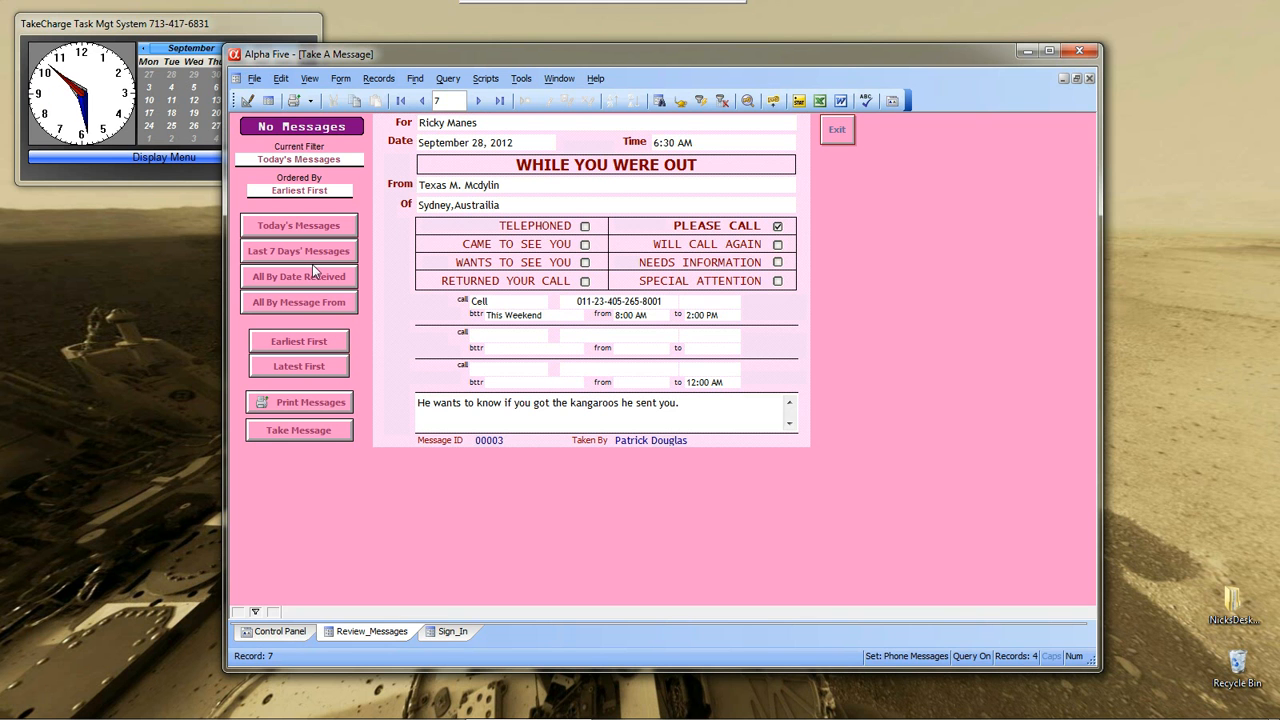
mouse_move(335, 235)
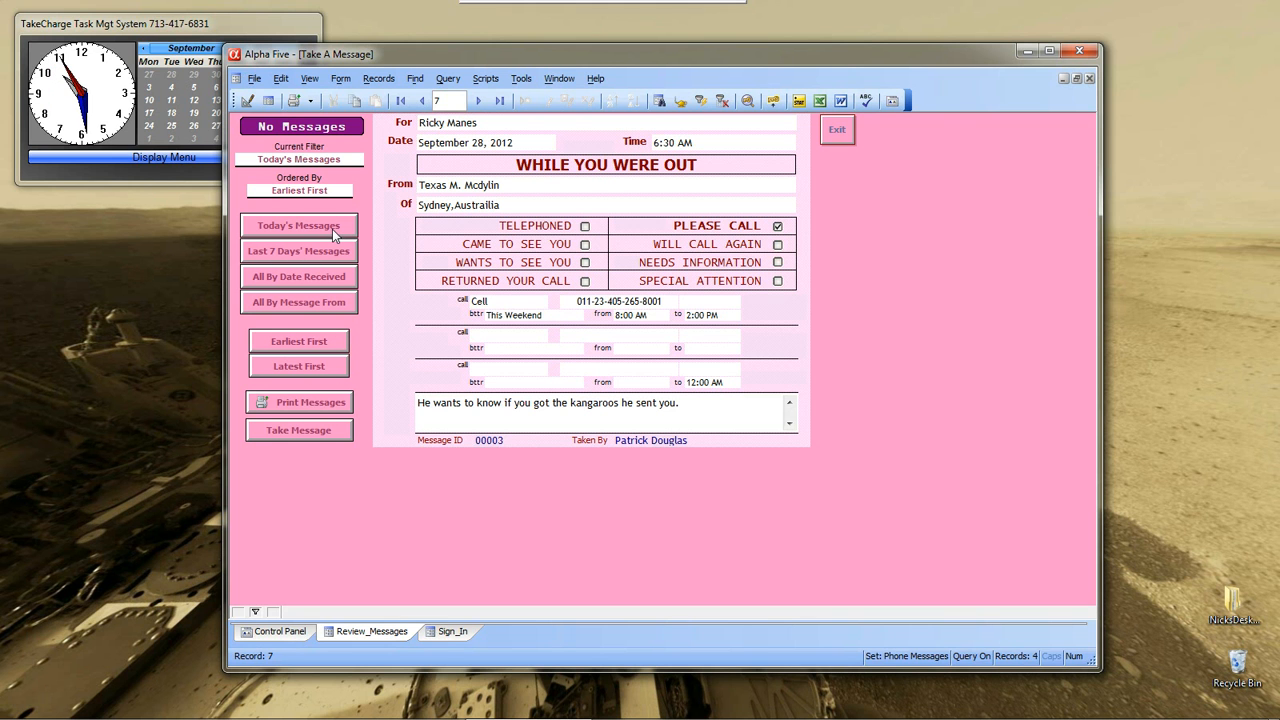
click(298, 225)
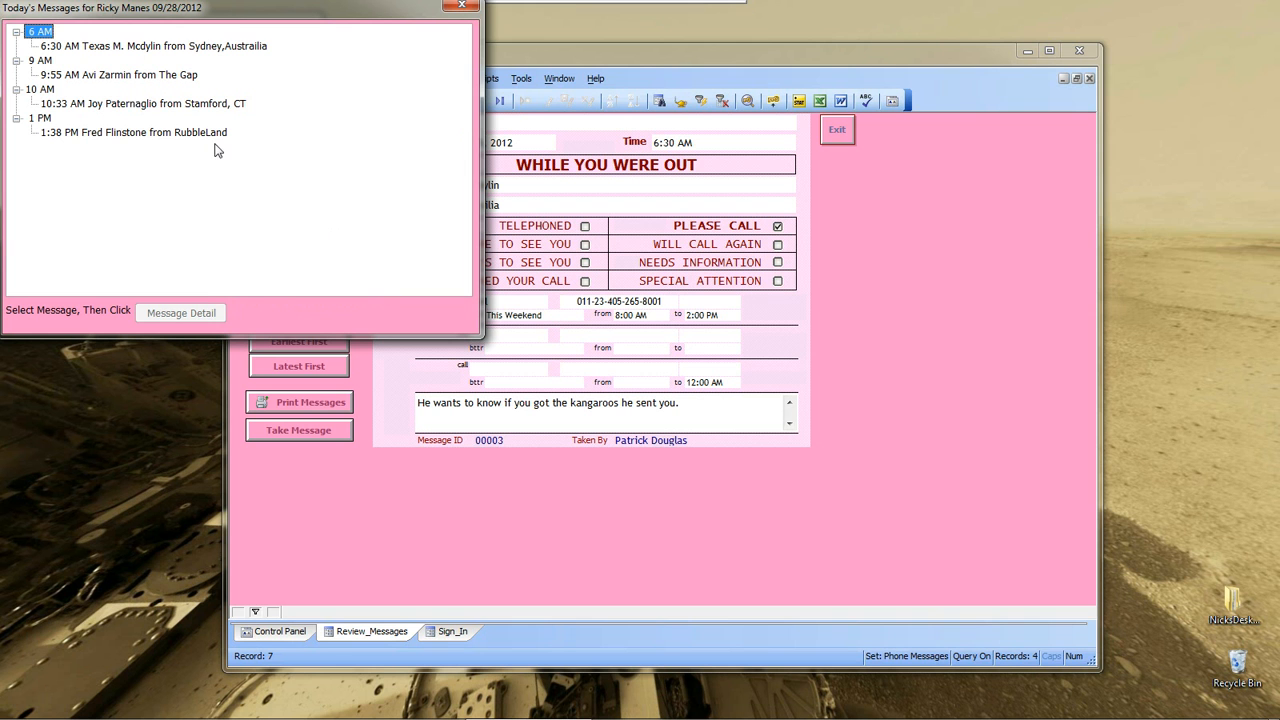
click(150, 46)
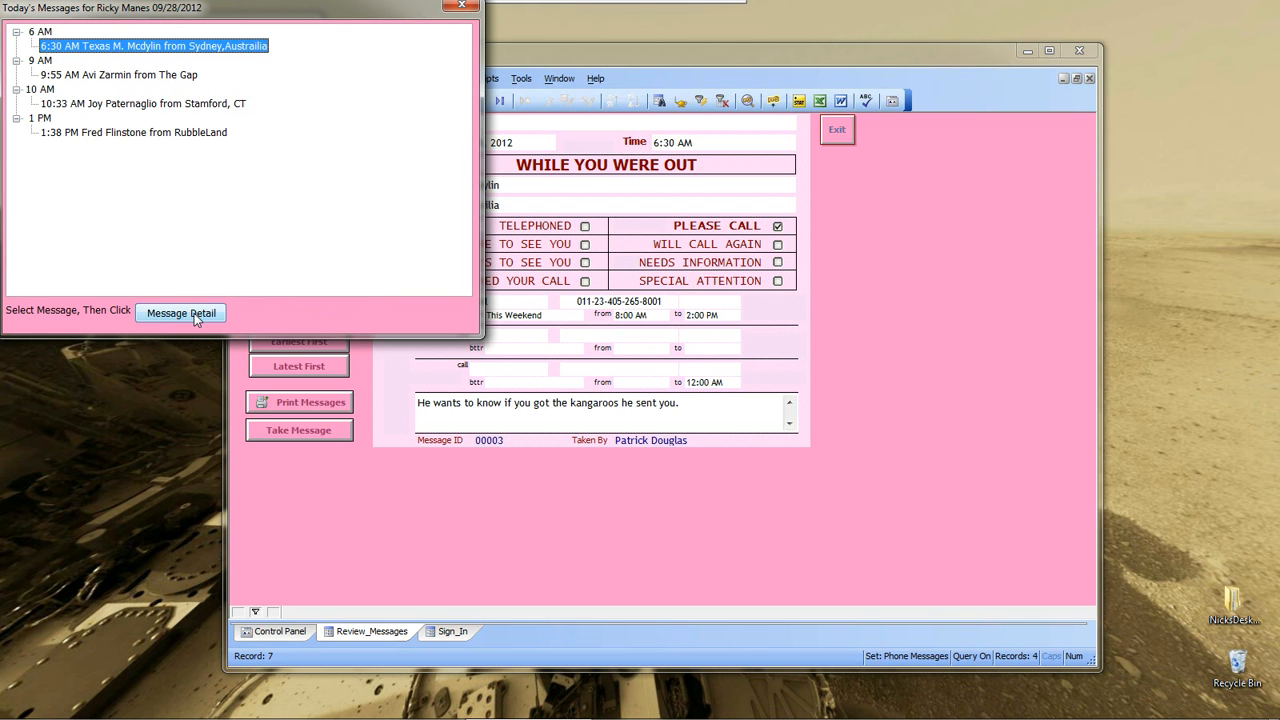
click(181, 313)
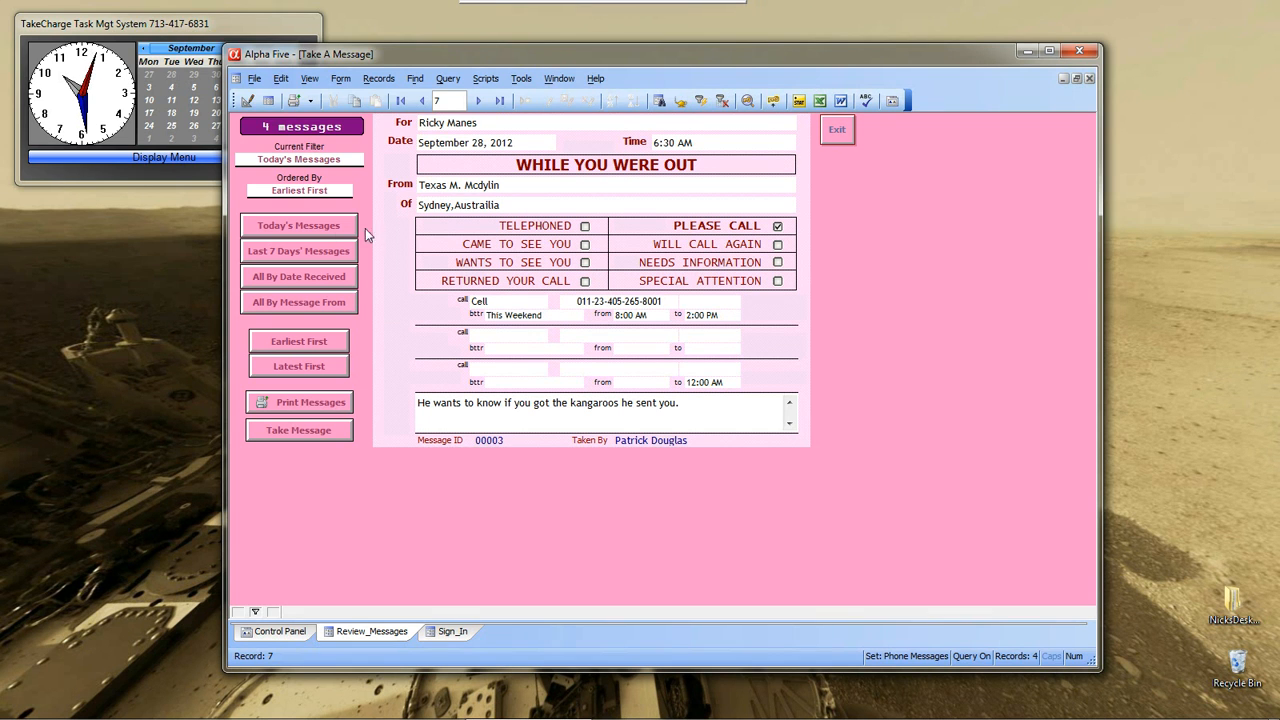
click(298, 225)
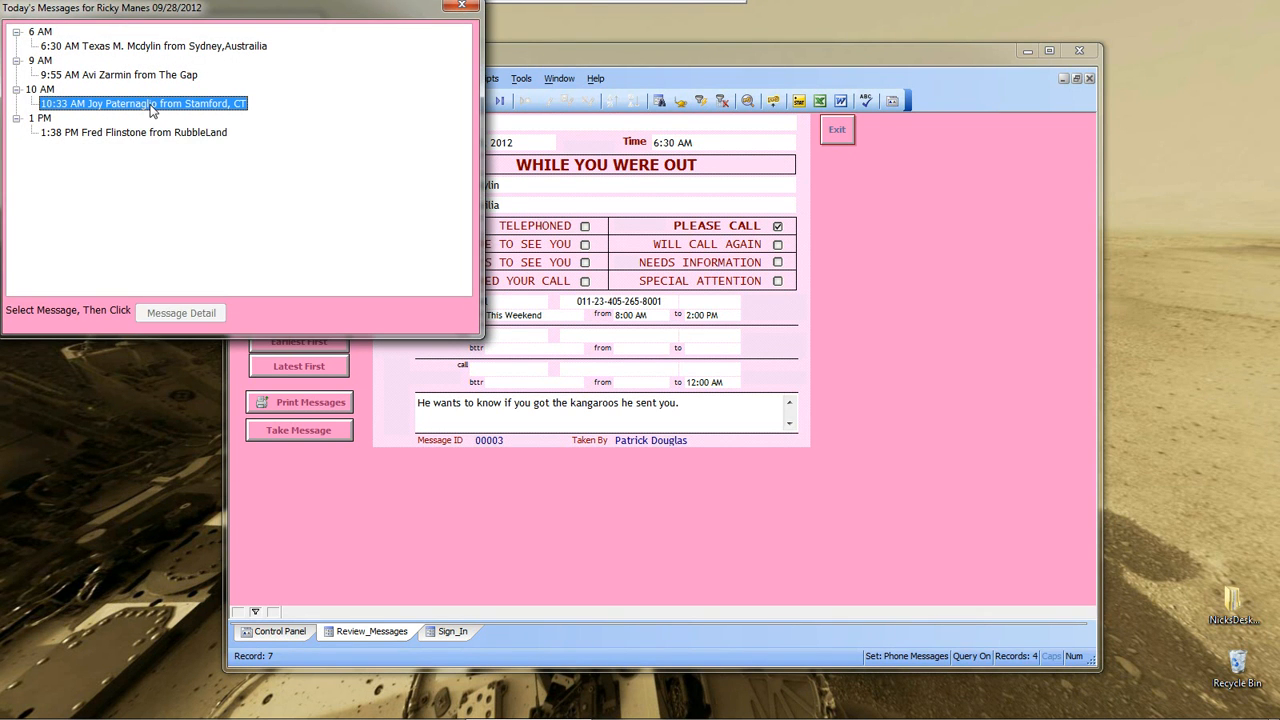
click(181, 313)
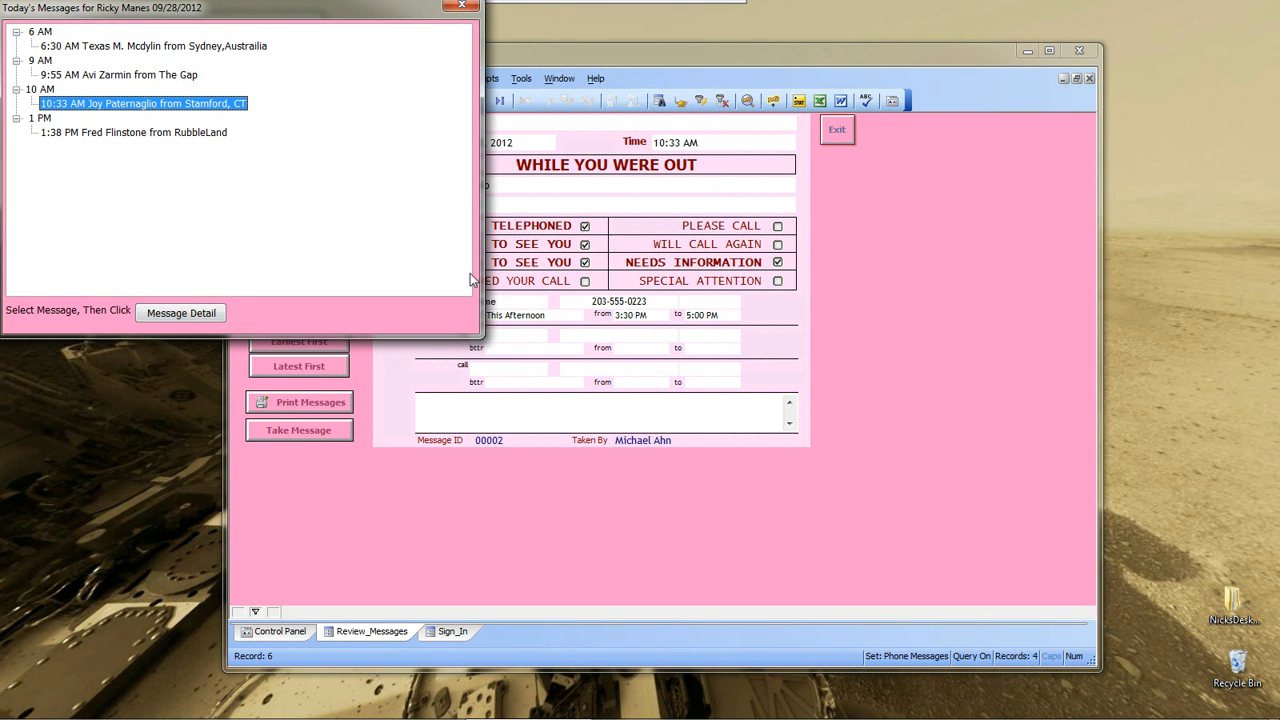
mouse_move(590, 313)
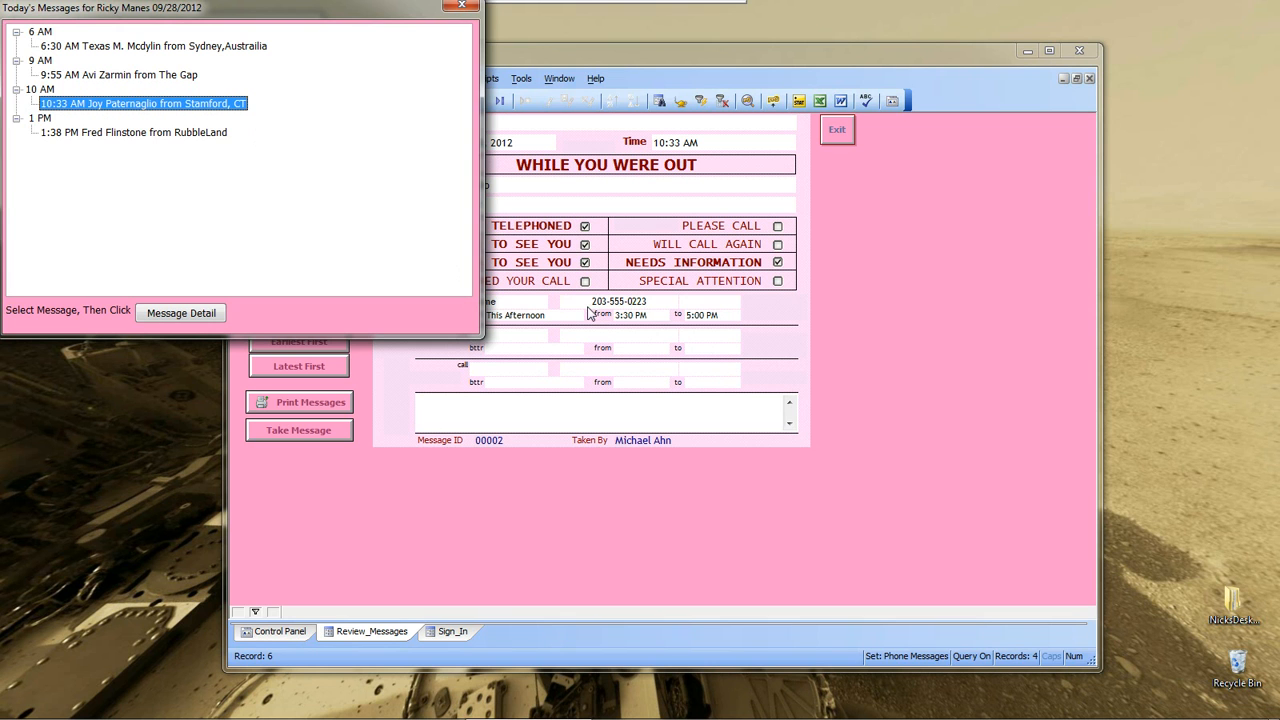
mouse_move(393, 353)
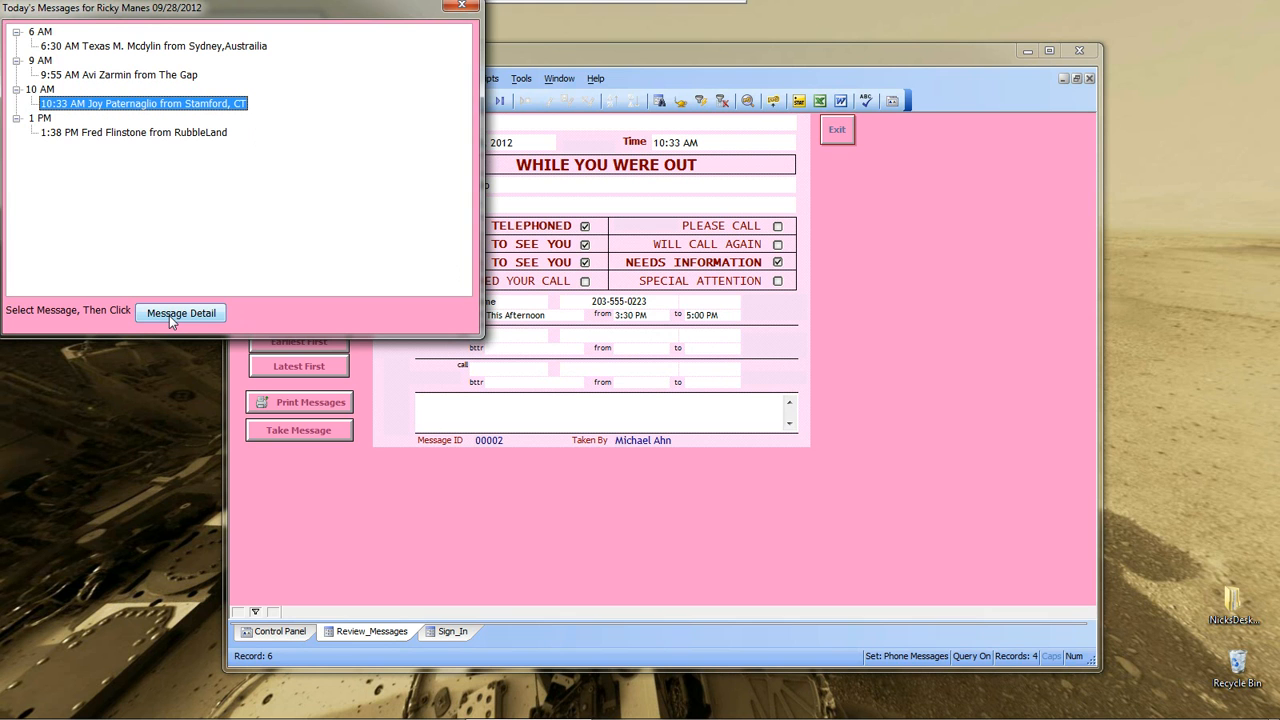
mouse_move(160, 233)
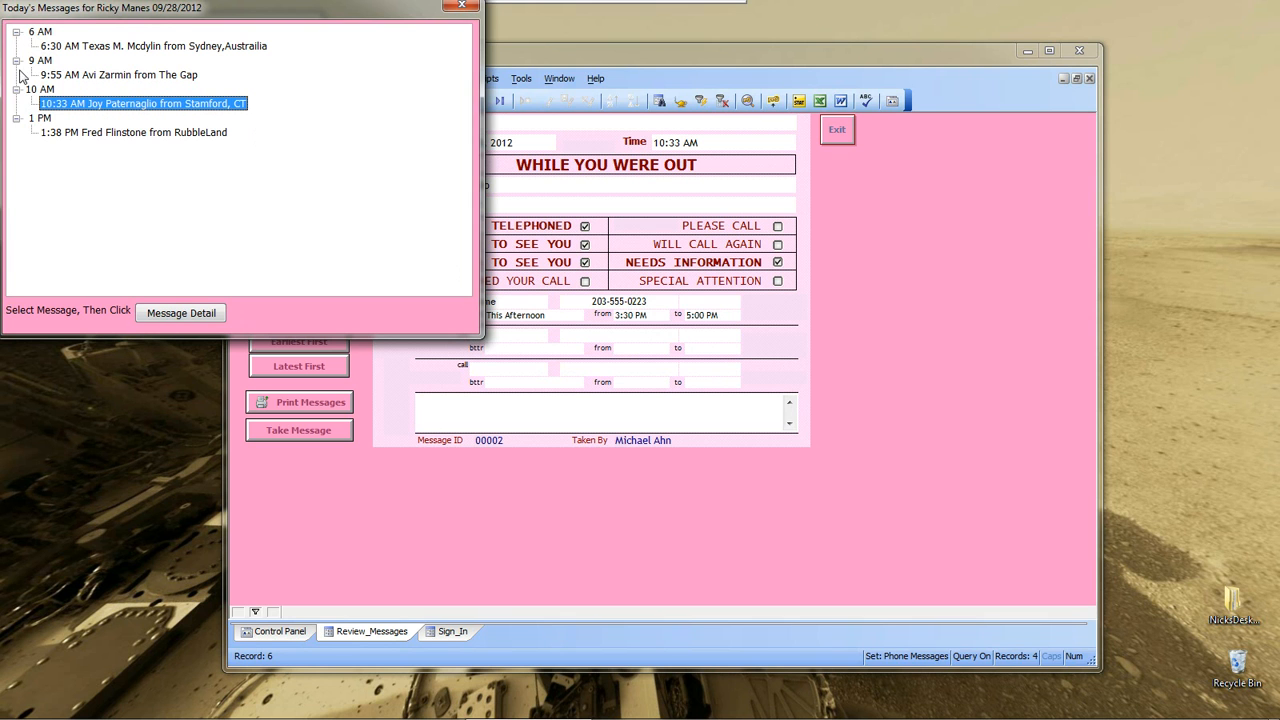
mouse_move(145, 254)
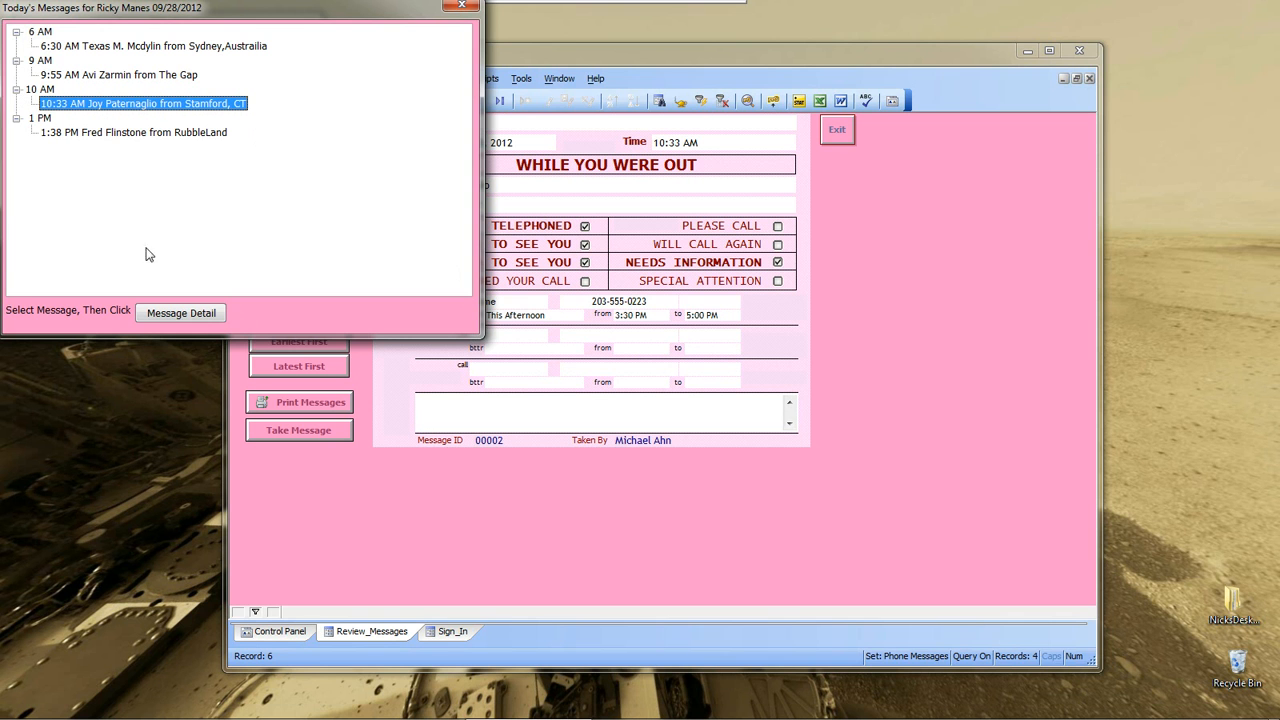
click(181, 313)
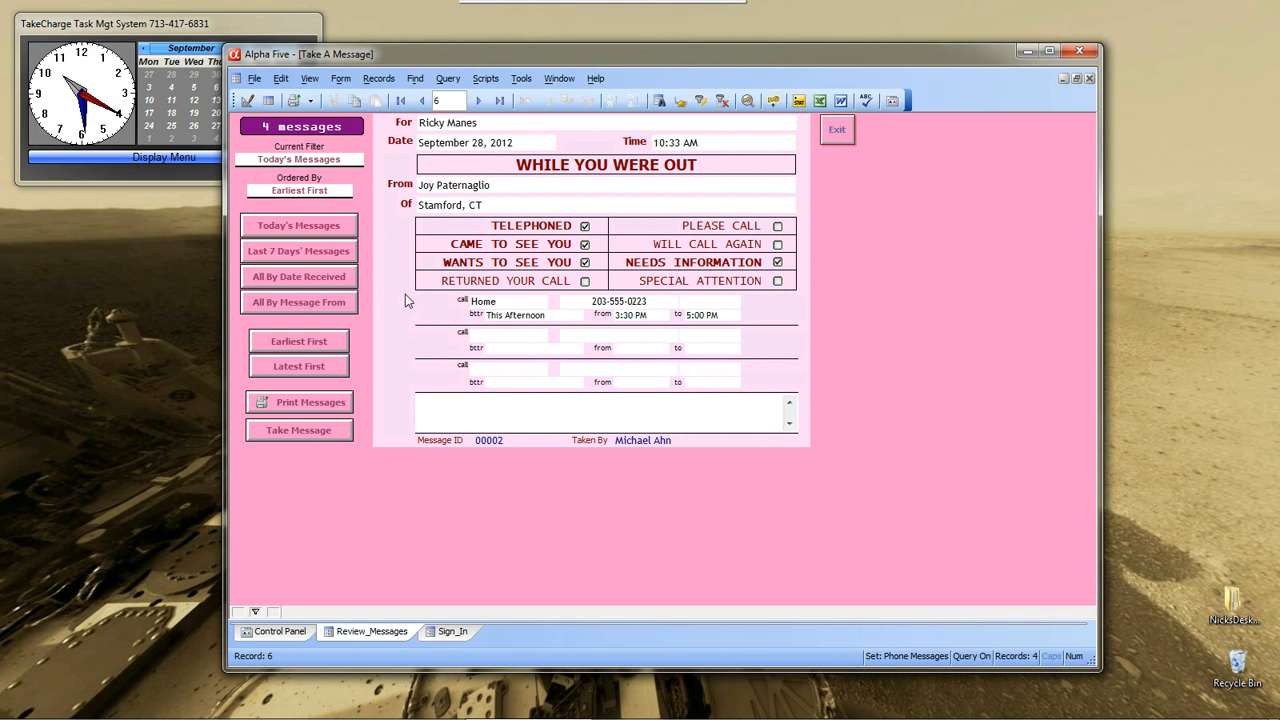
mouse_move(322, 287)
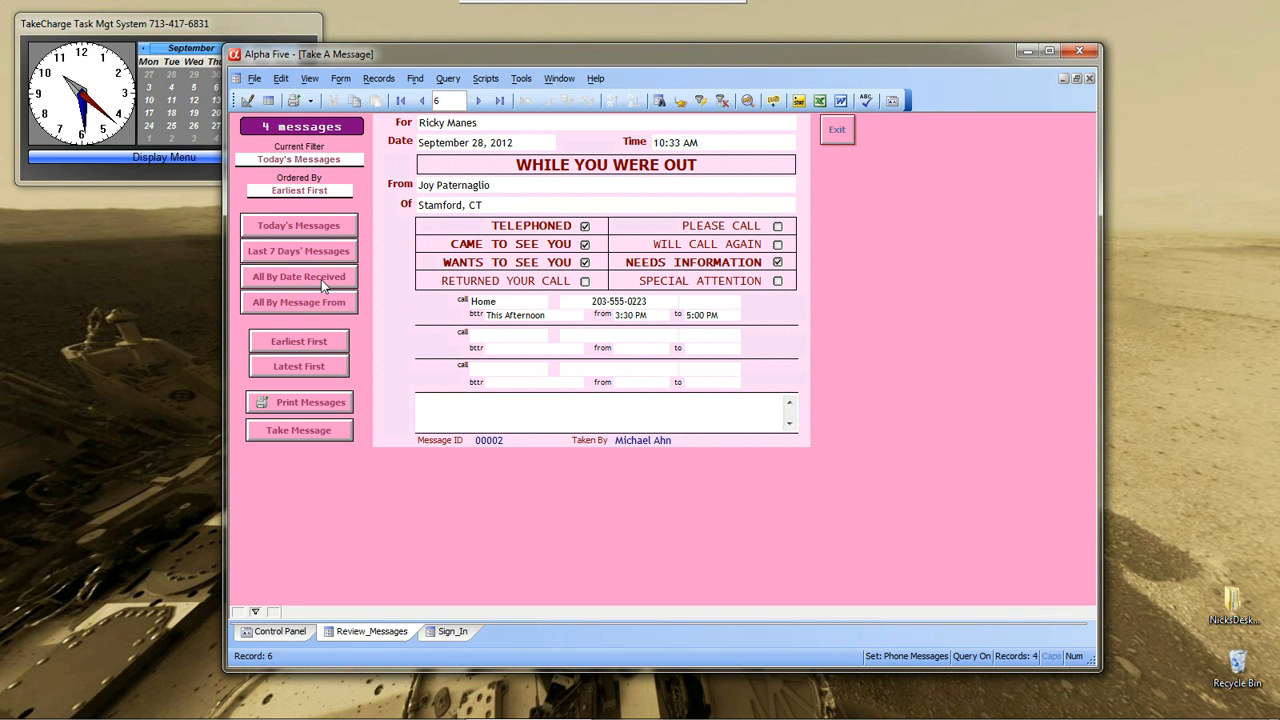
click(299, 276)
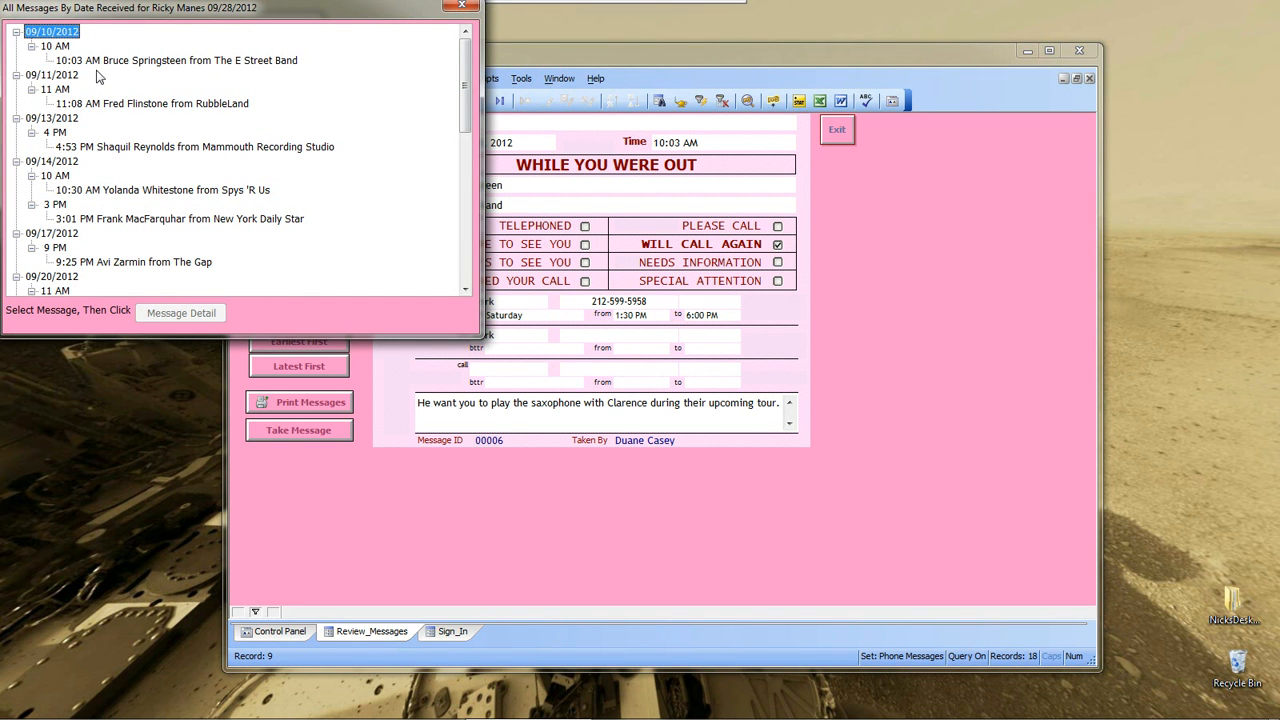
mouse_move(93, 215)
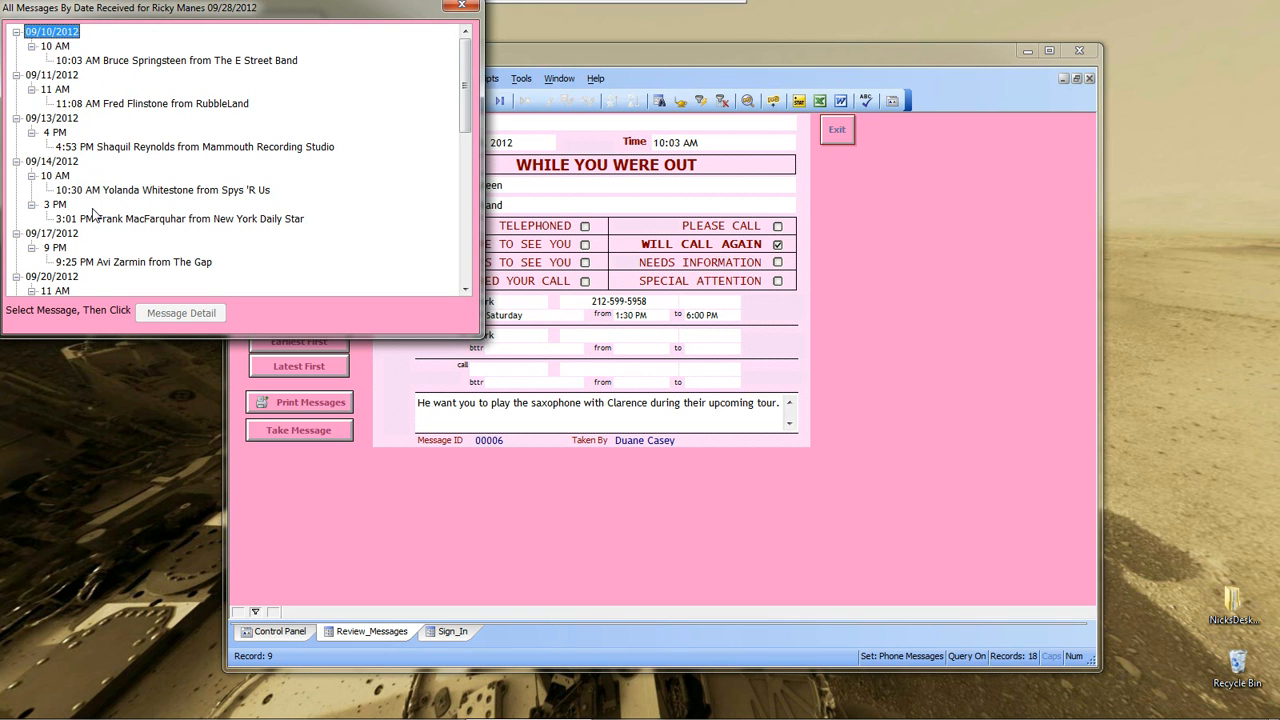
mouse_move(80, 214)
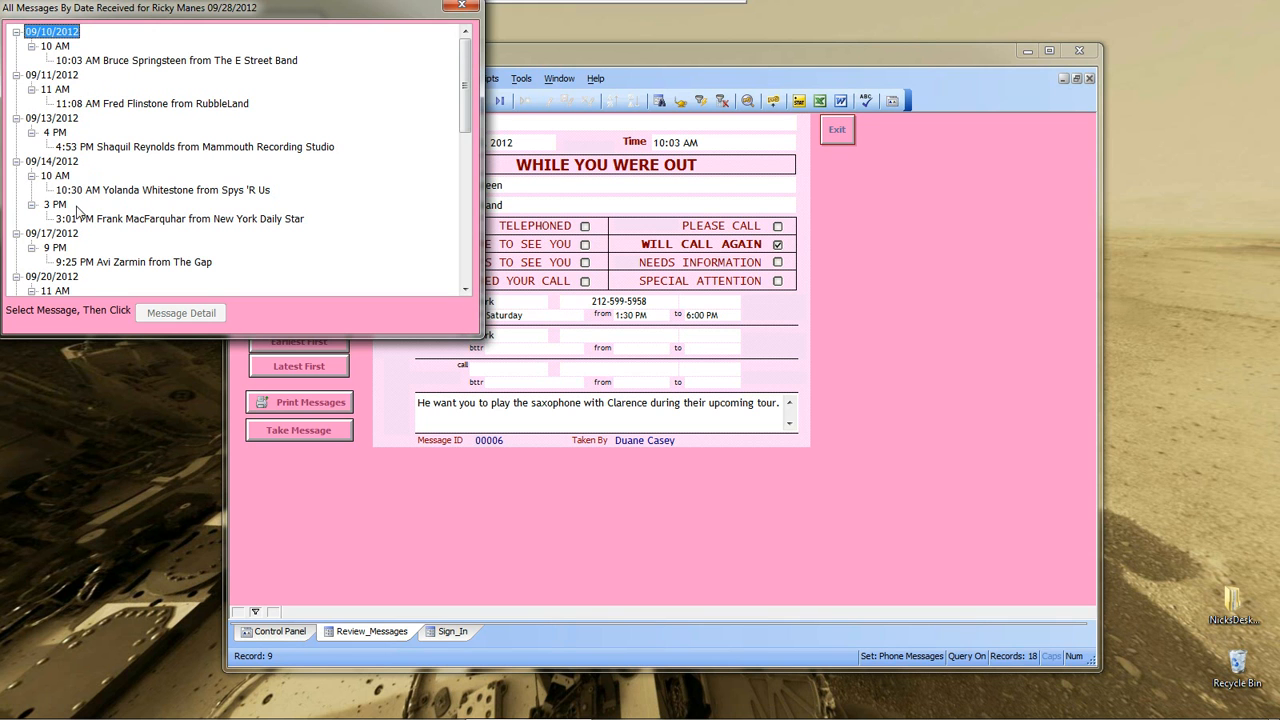
mouse_move(58, 181)
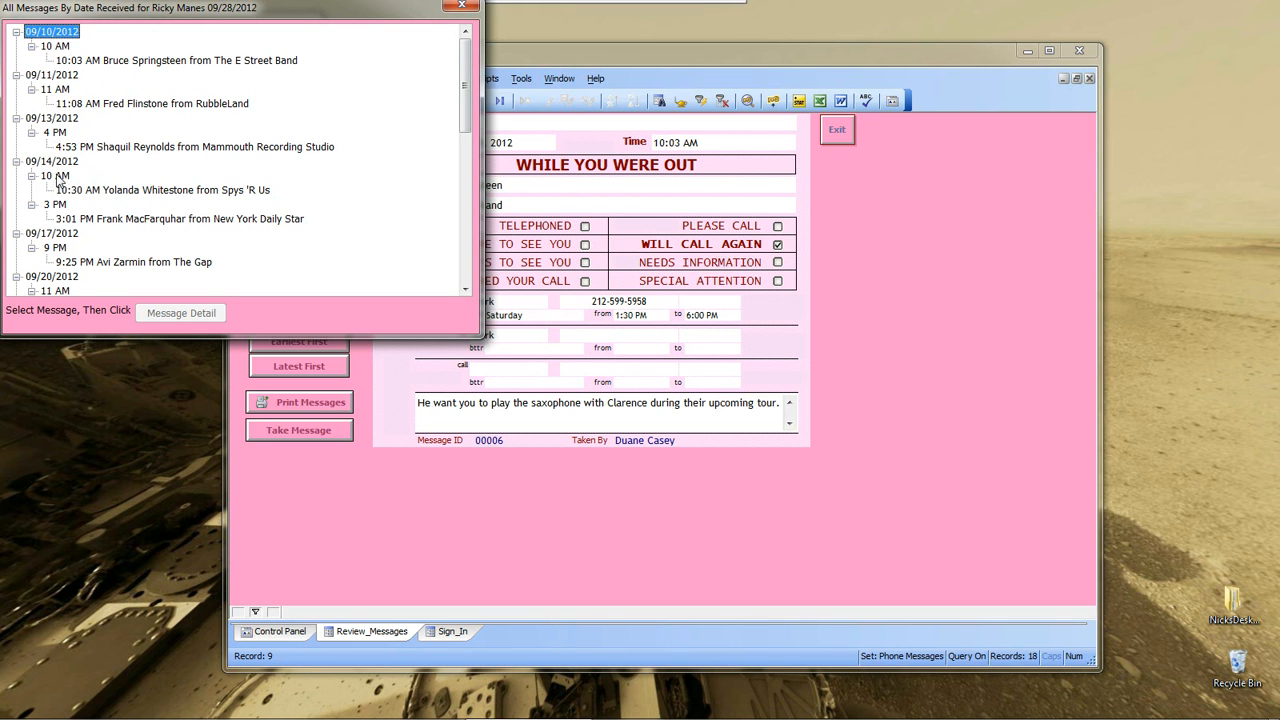
click(54, 175)
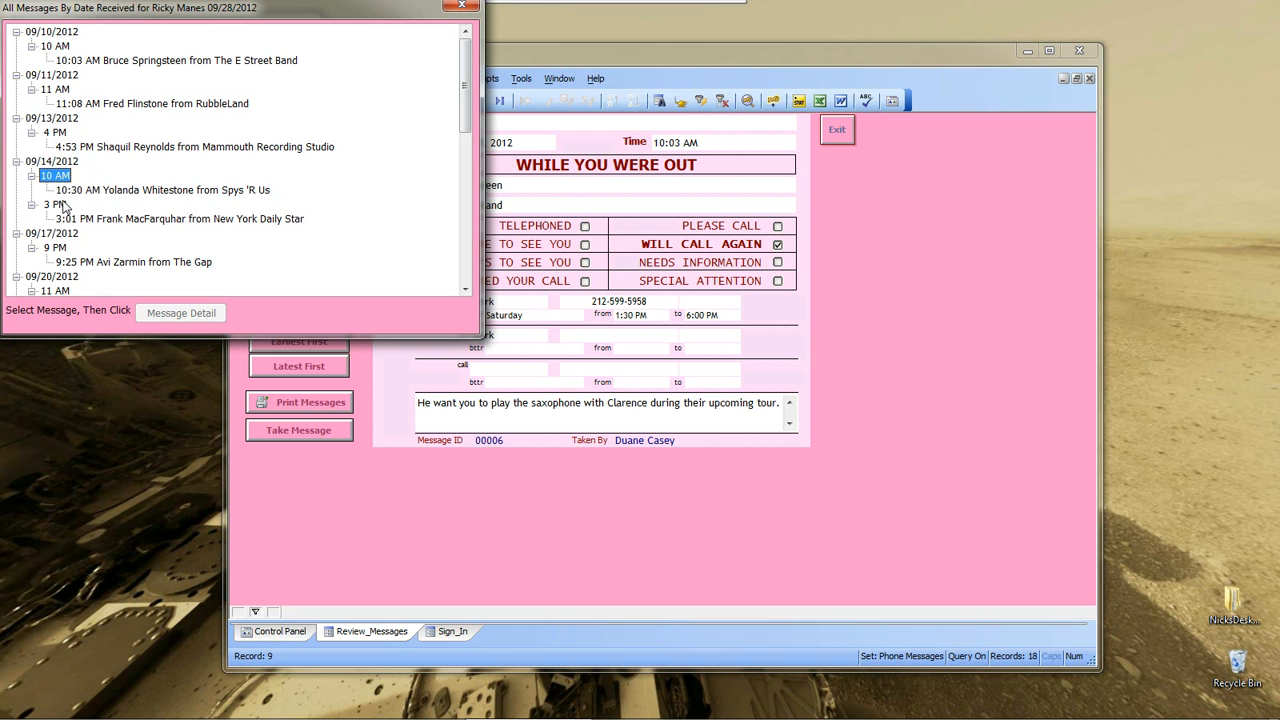
click(54, 204)
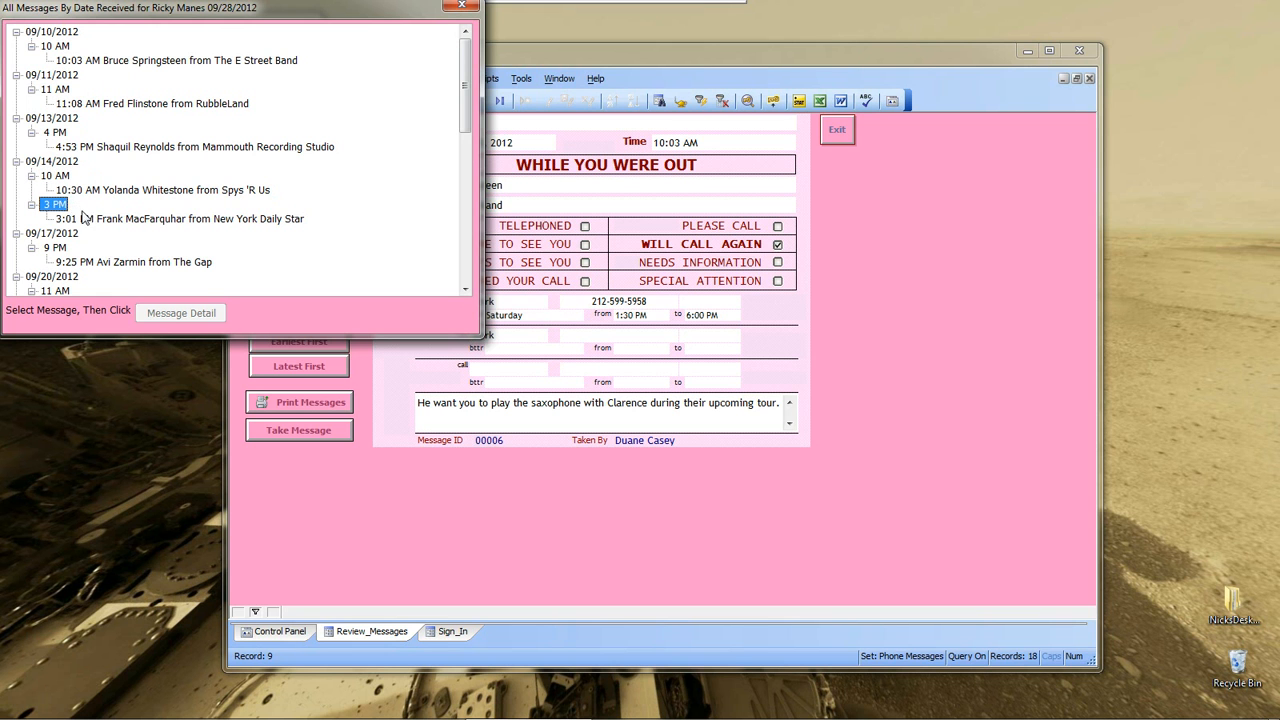
click(181, 313)
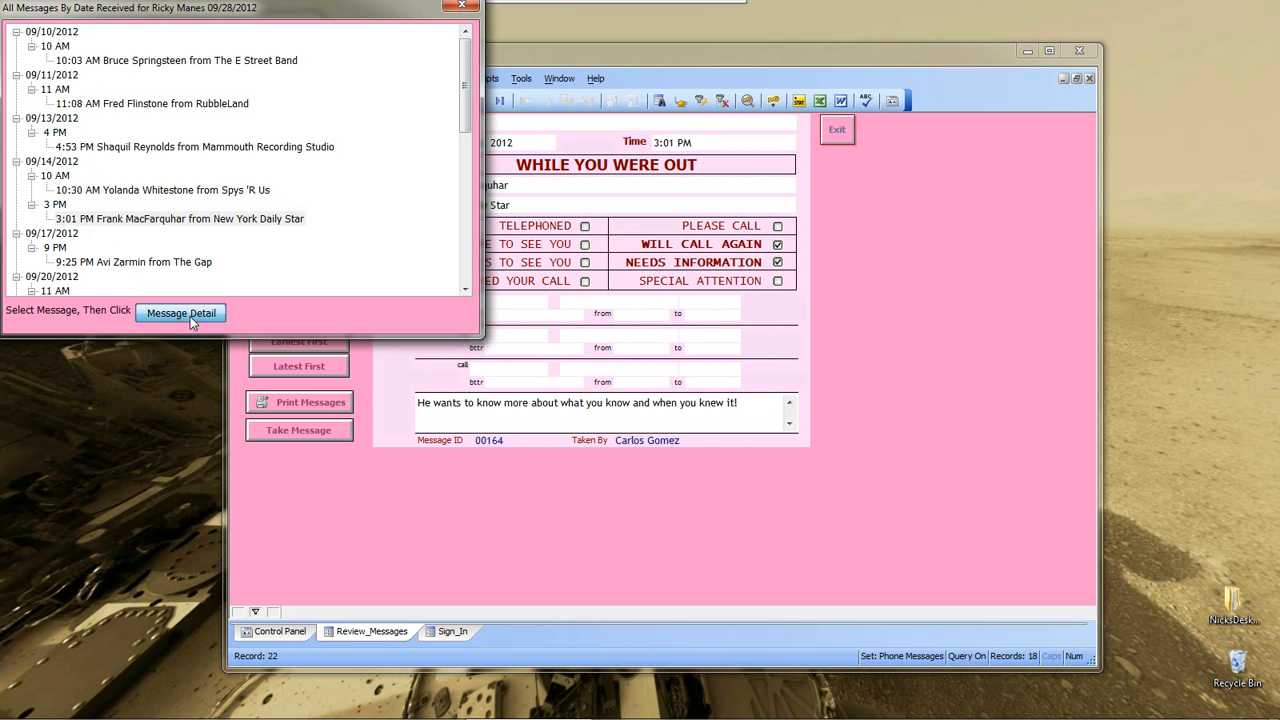
click(181, 313)
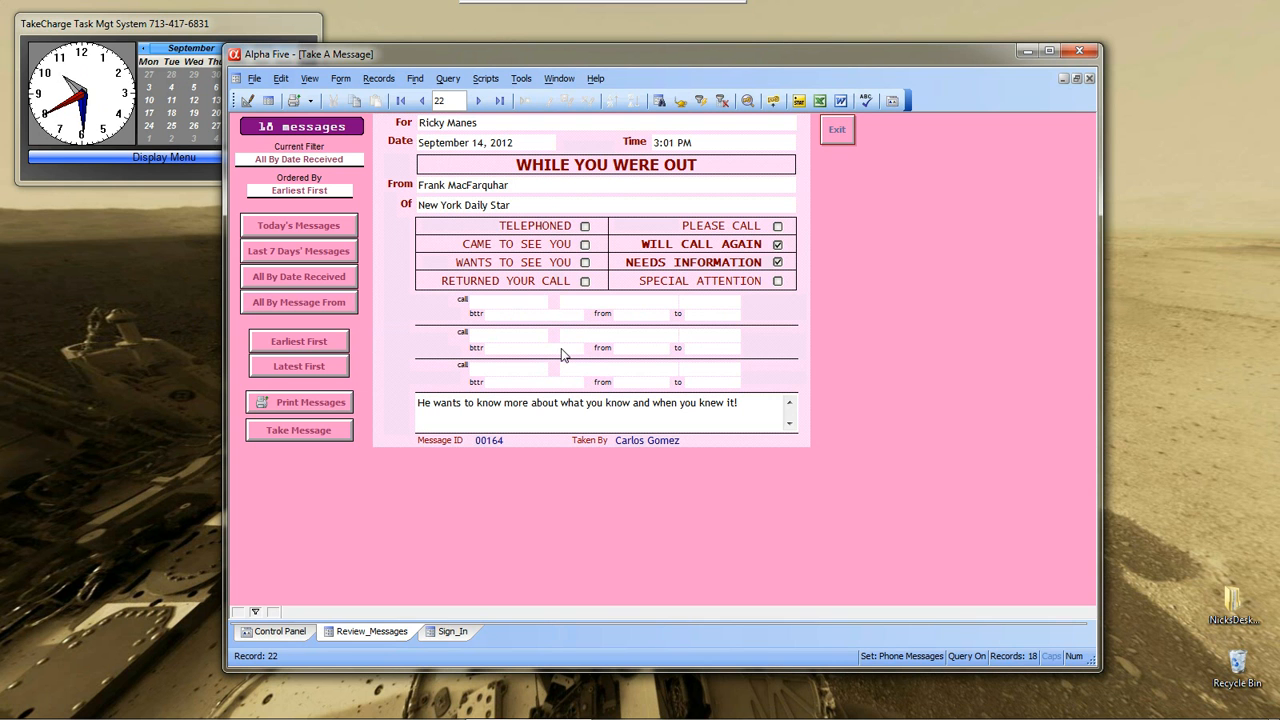
mouse_move(393, 280)
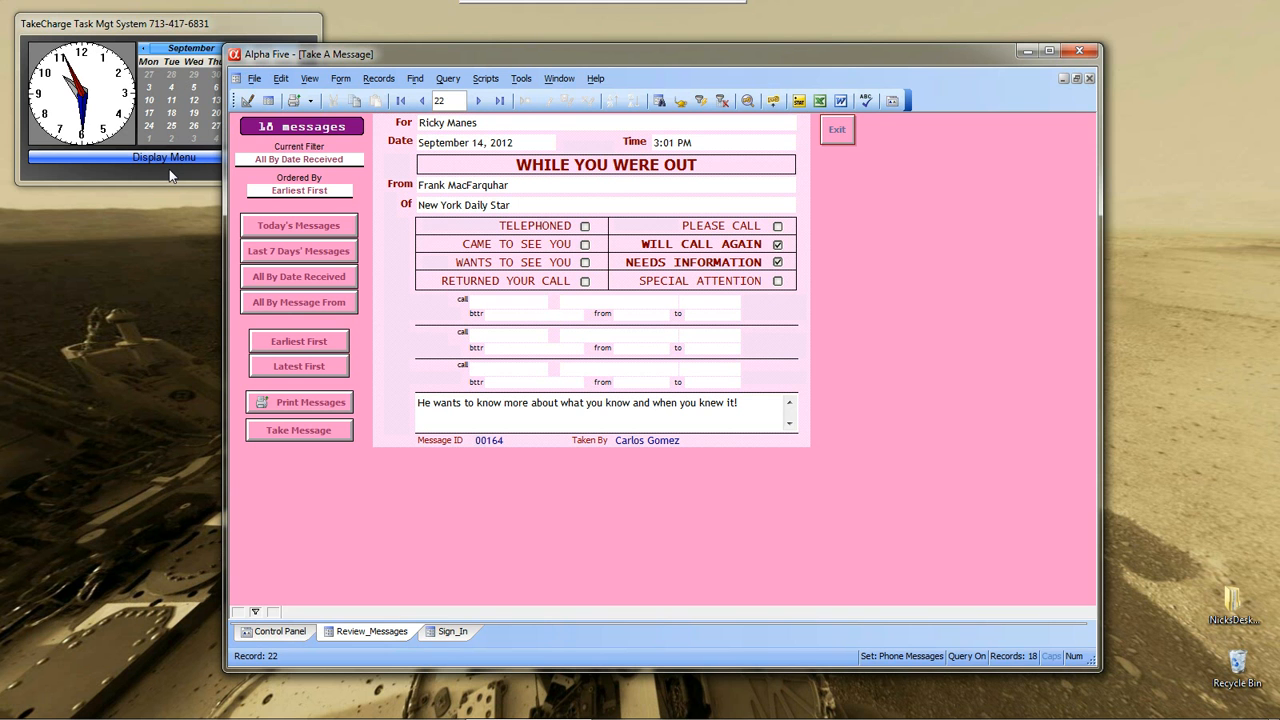
mouse_move(315, 375)
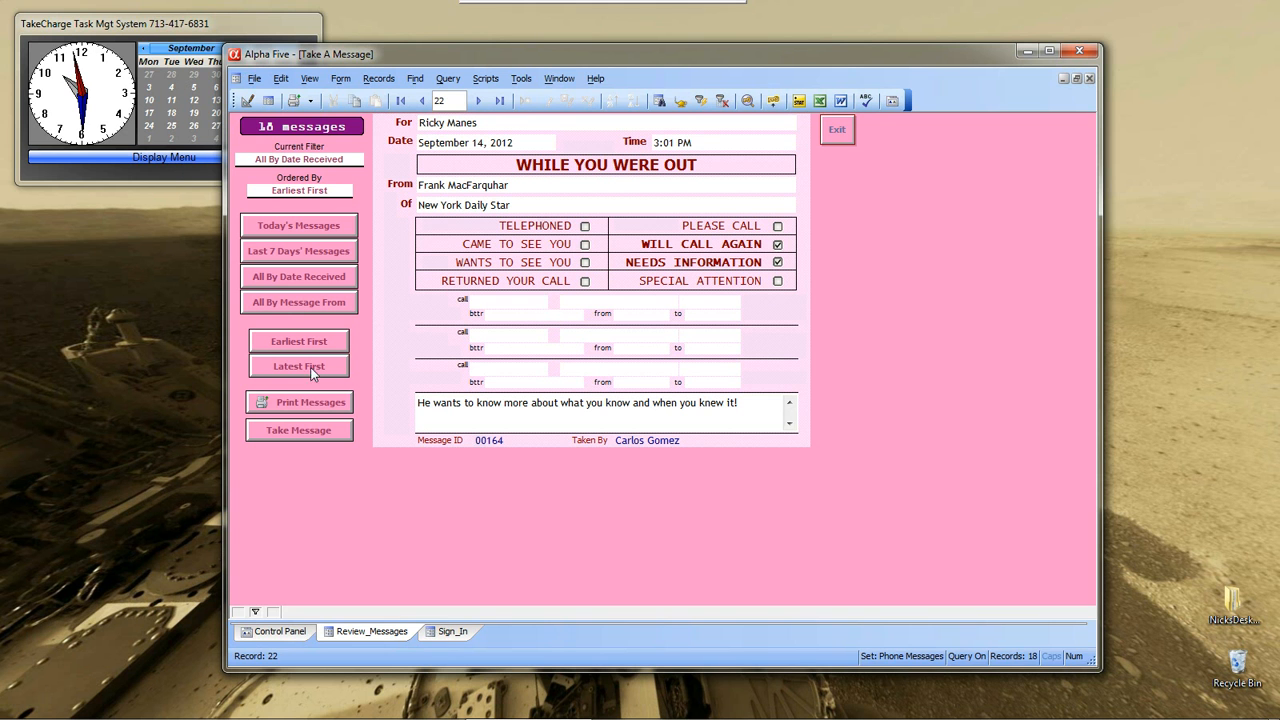
- Sort messages latest first, showing Fred Flintstone's September 28 RubbleLand message
click(298, 365)
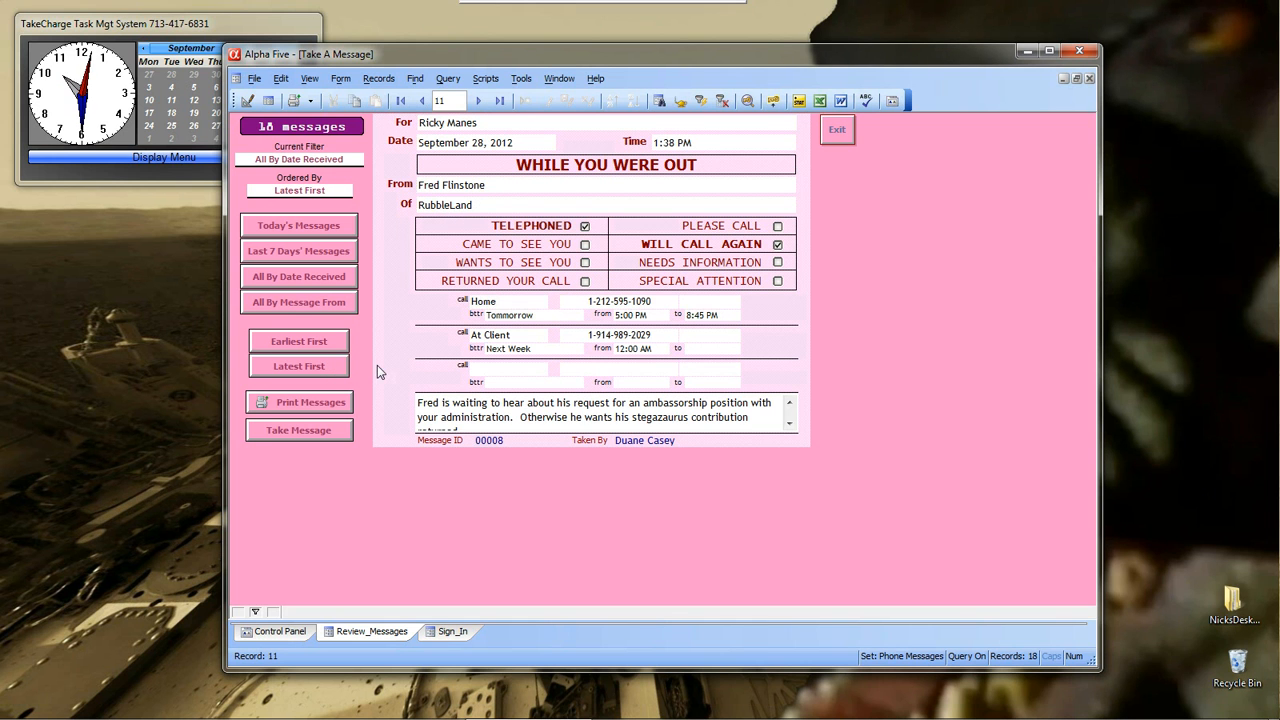
mouse_move(456, 141)
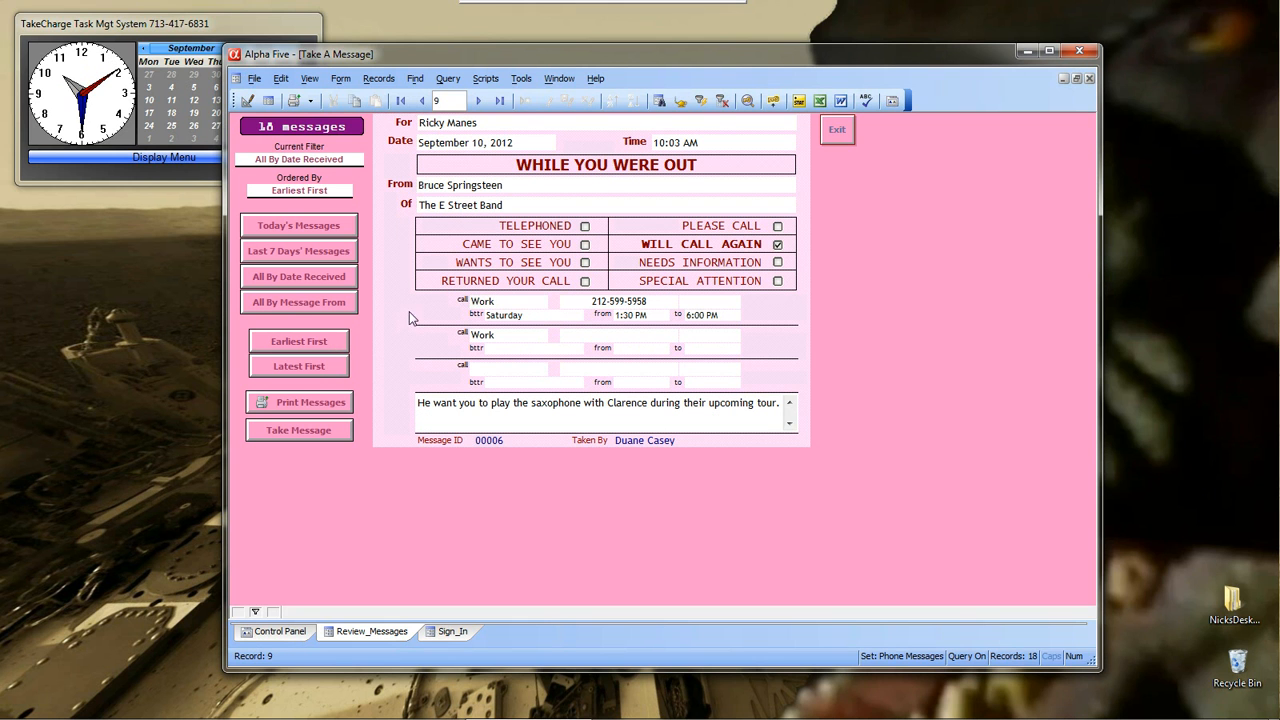
mouse_move(445, 168)
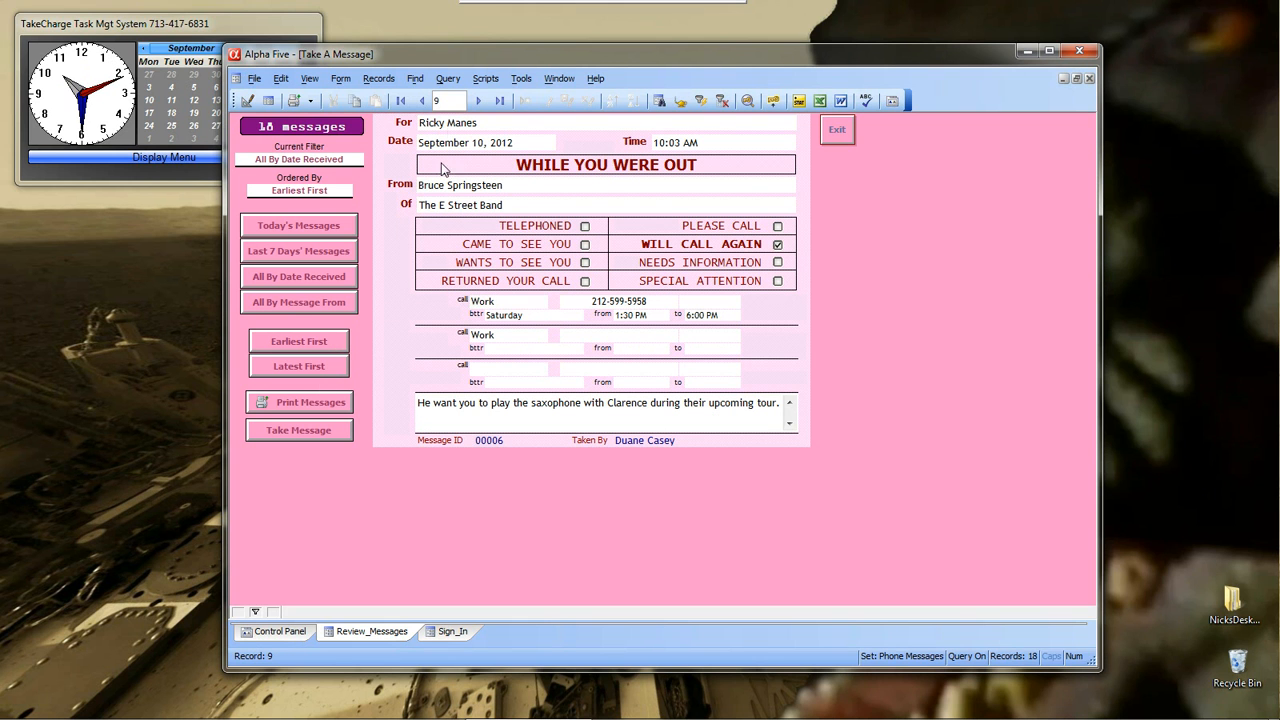
mouse_move(425, 262)
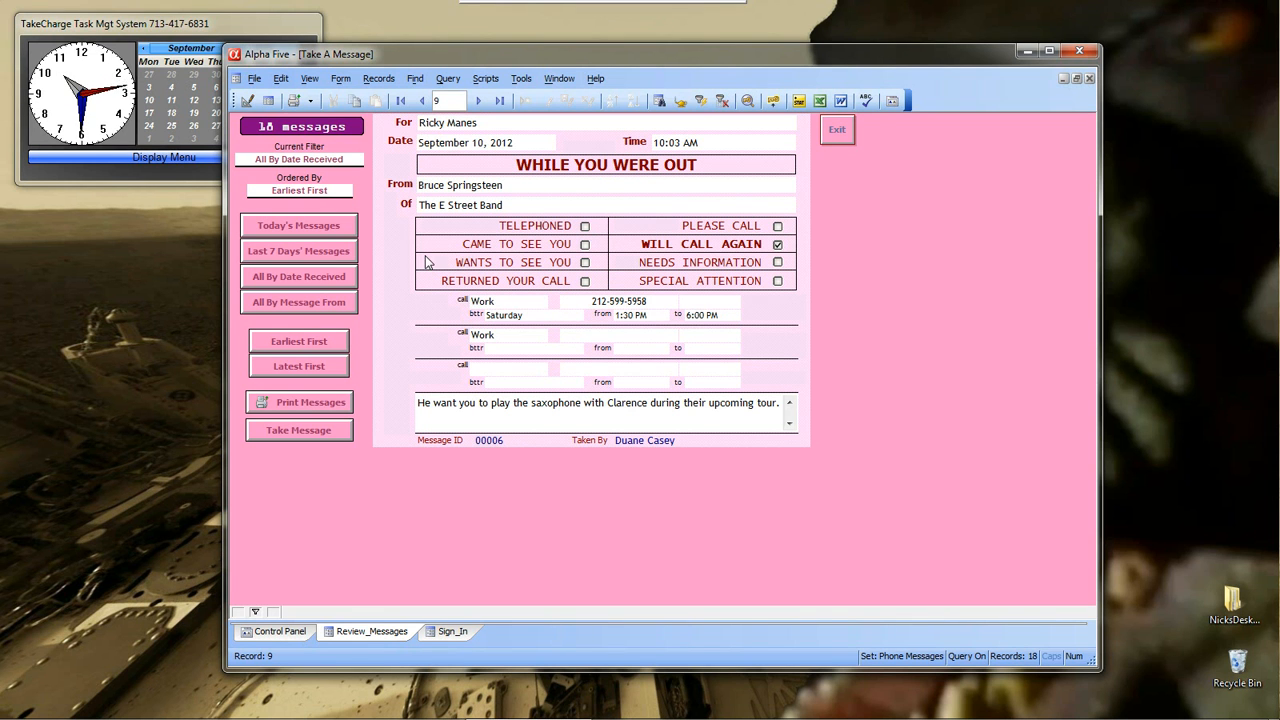
mouse_move(380, 383)
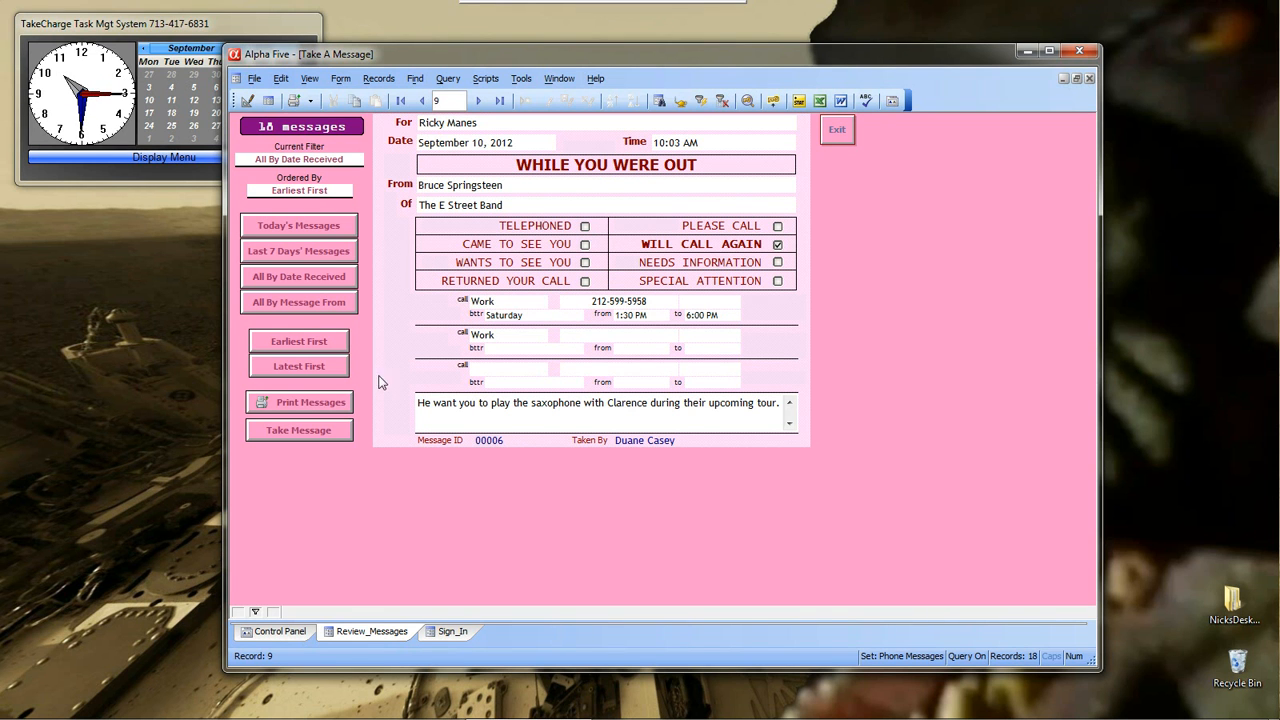
mouse_move(325, 416)
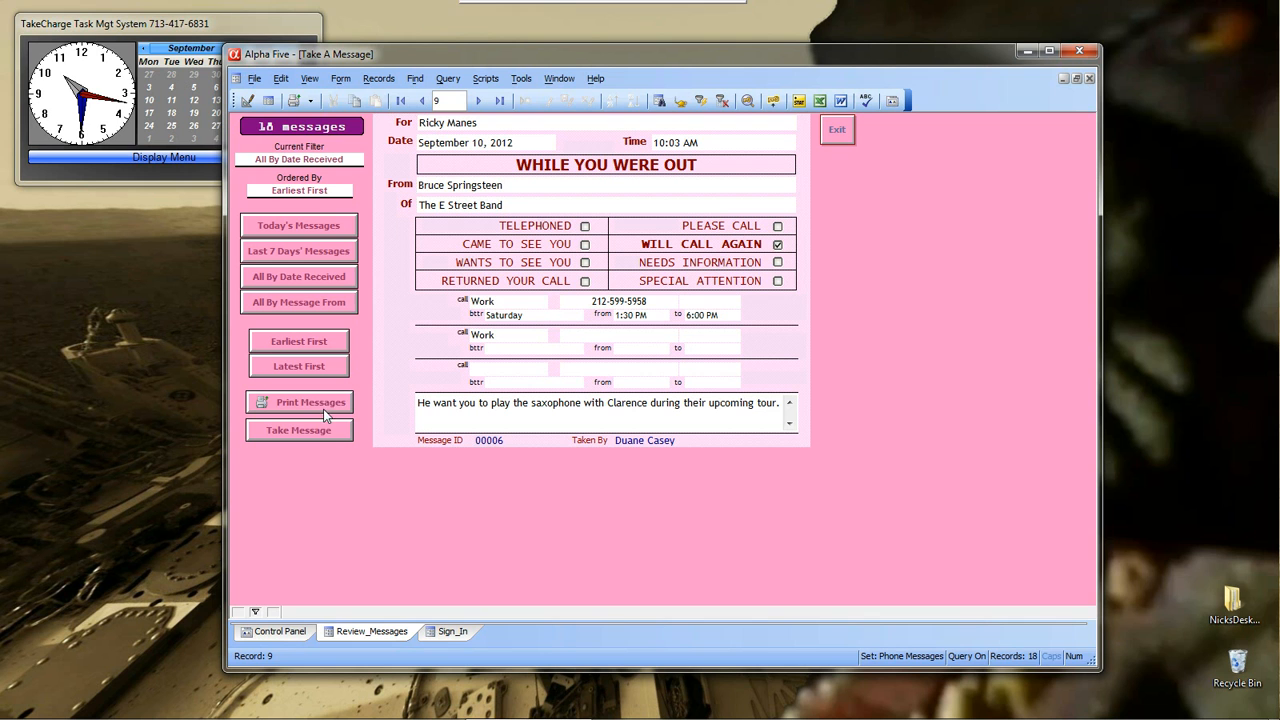
mouse_move(331, 442)
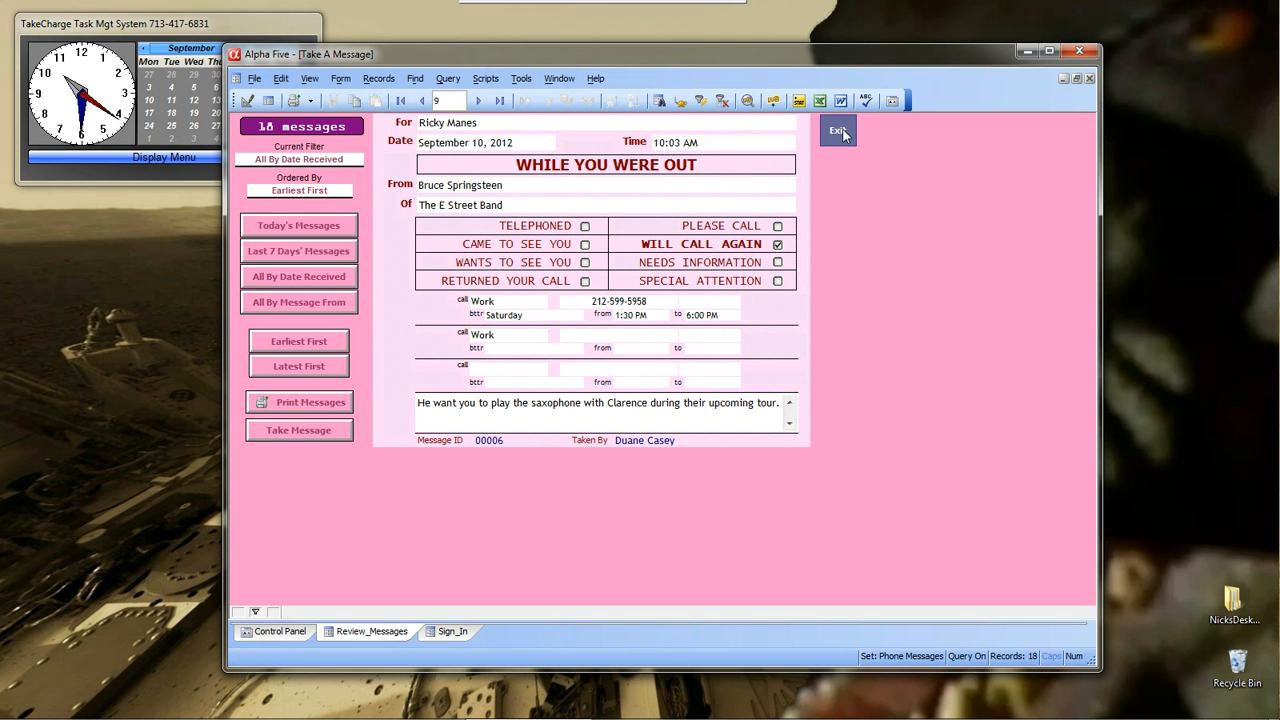
click(838, 130)
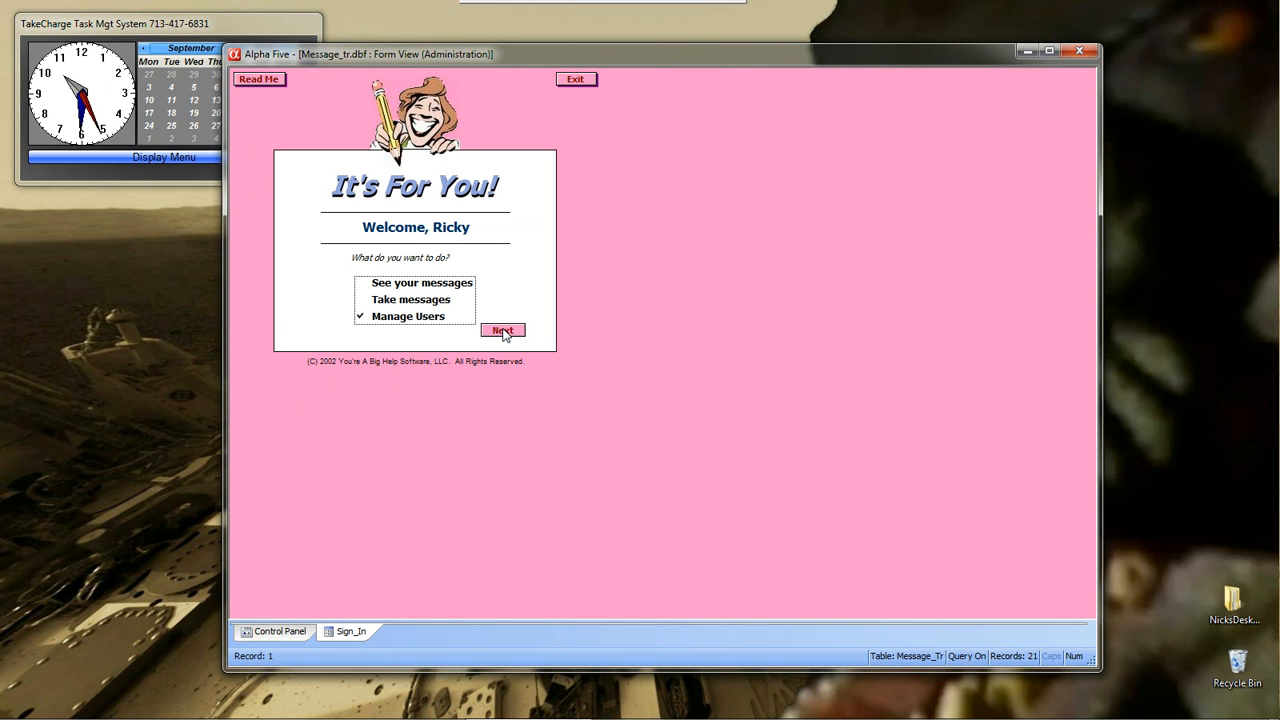
click(502, 331)
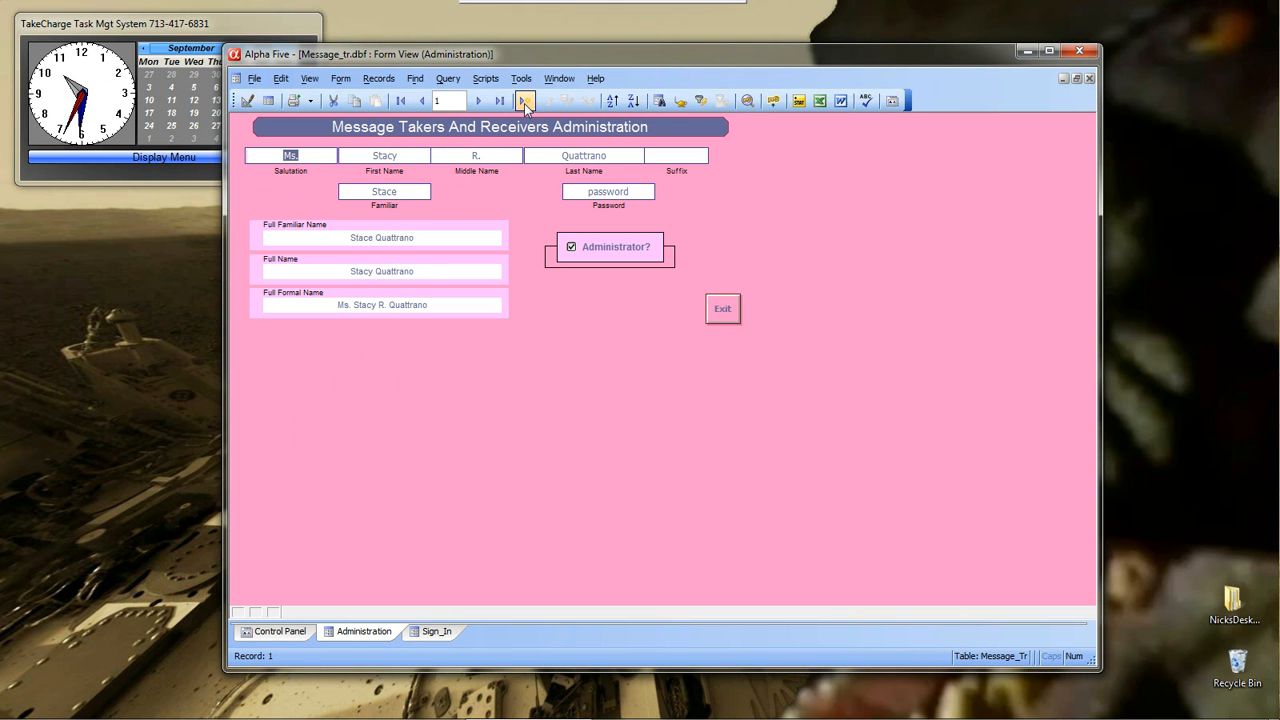
mouse_move(525, 100)
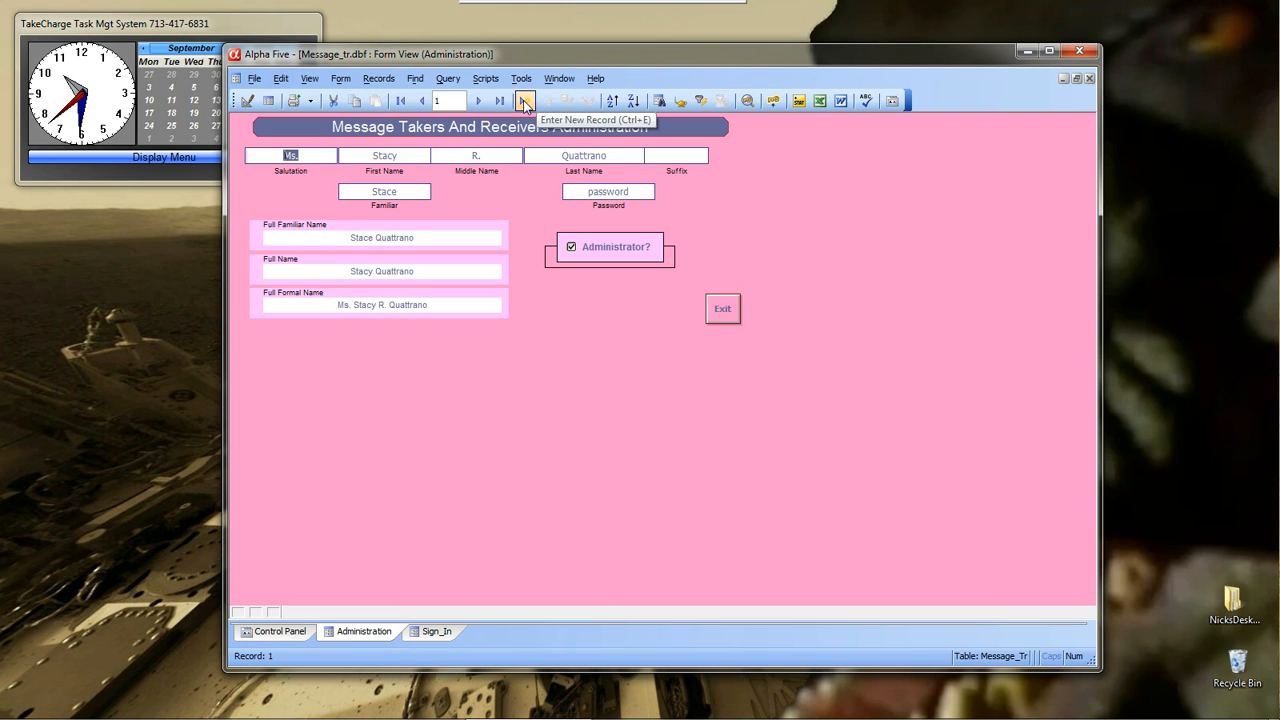
mouse_move(592, 329)
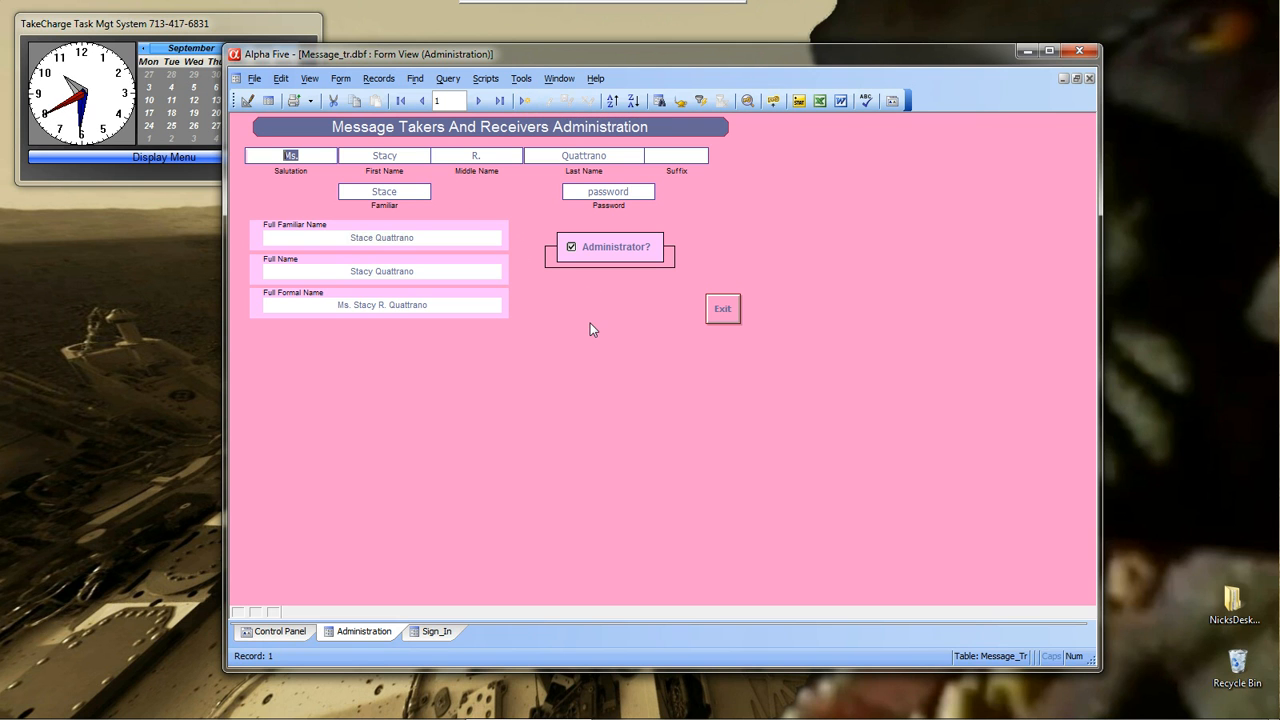
mouse_move(645, 340)
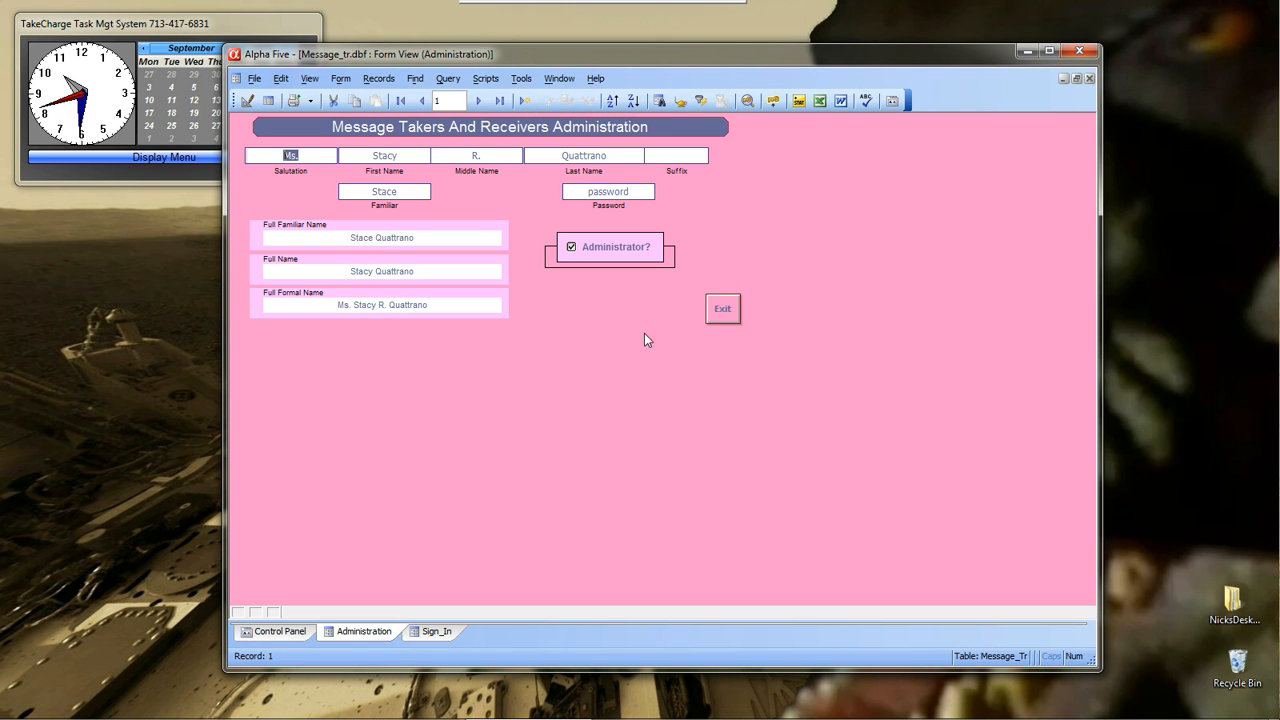
click(722, 308)
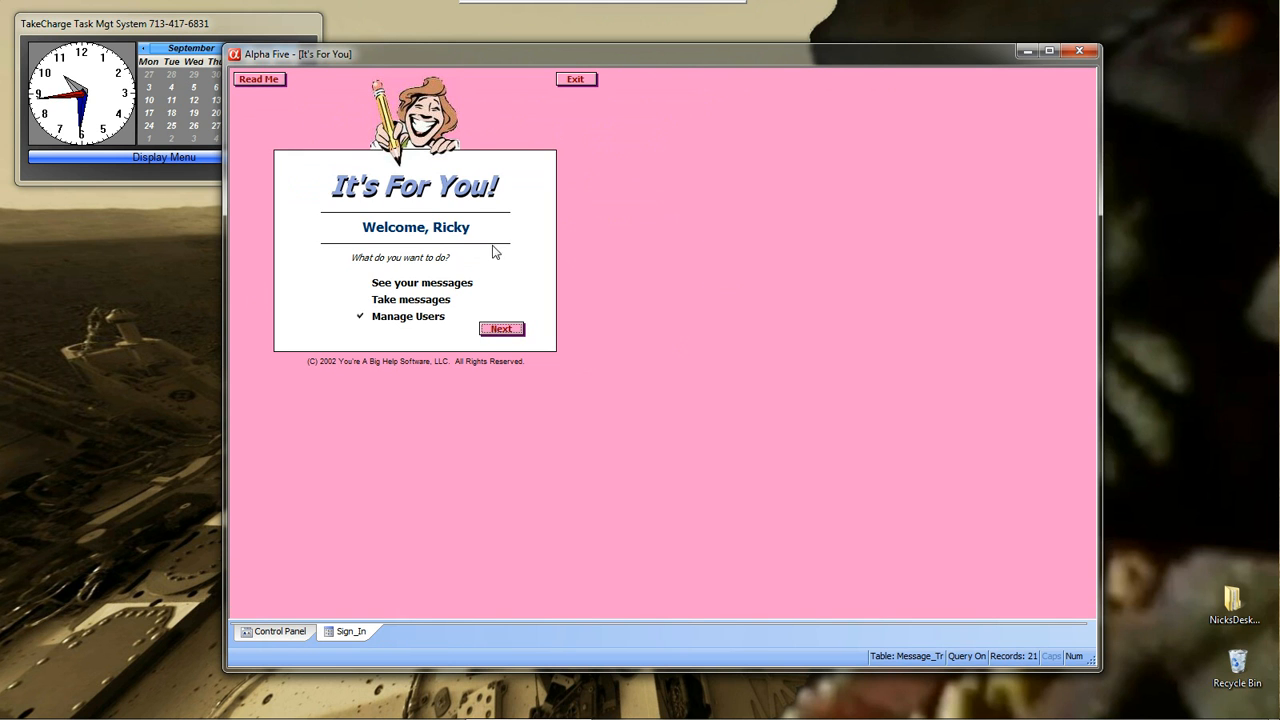
click(410, 299)
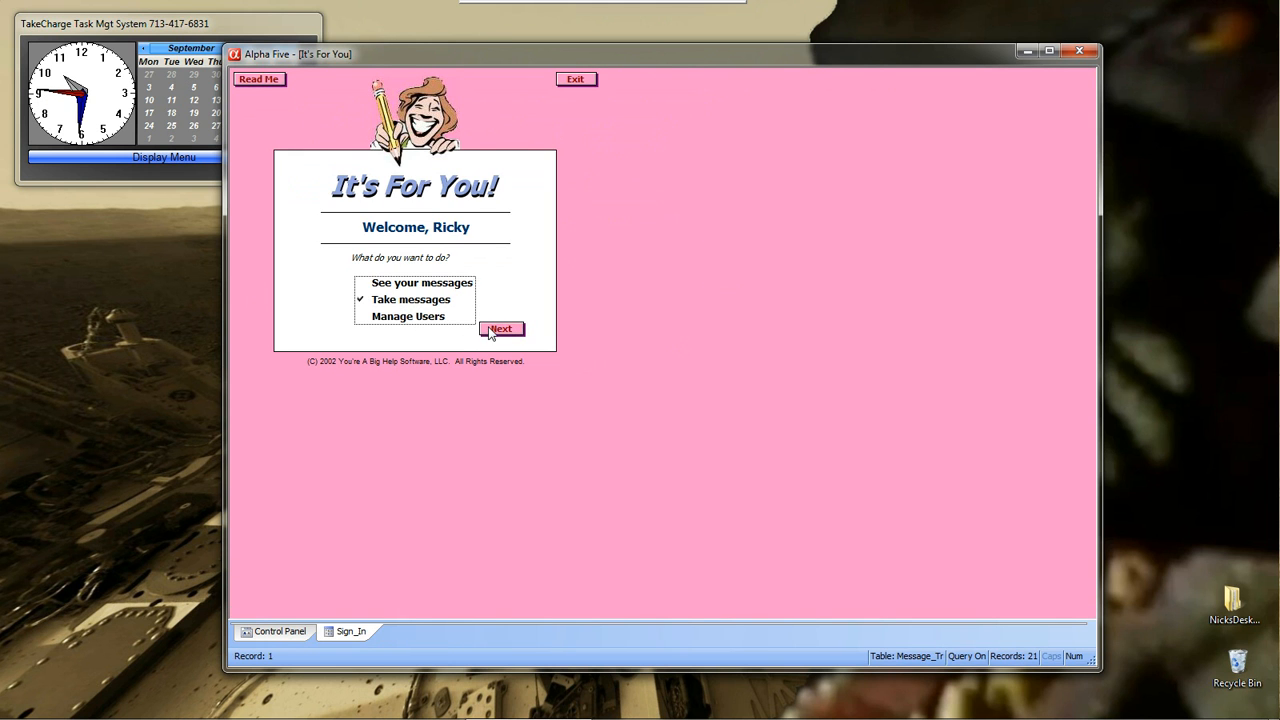
click(501, 329)
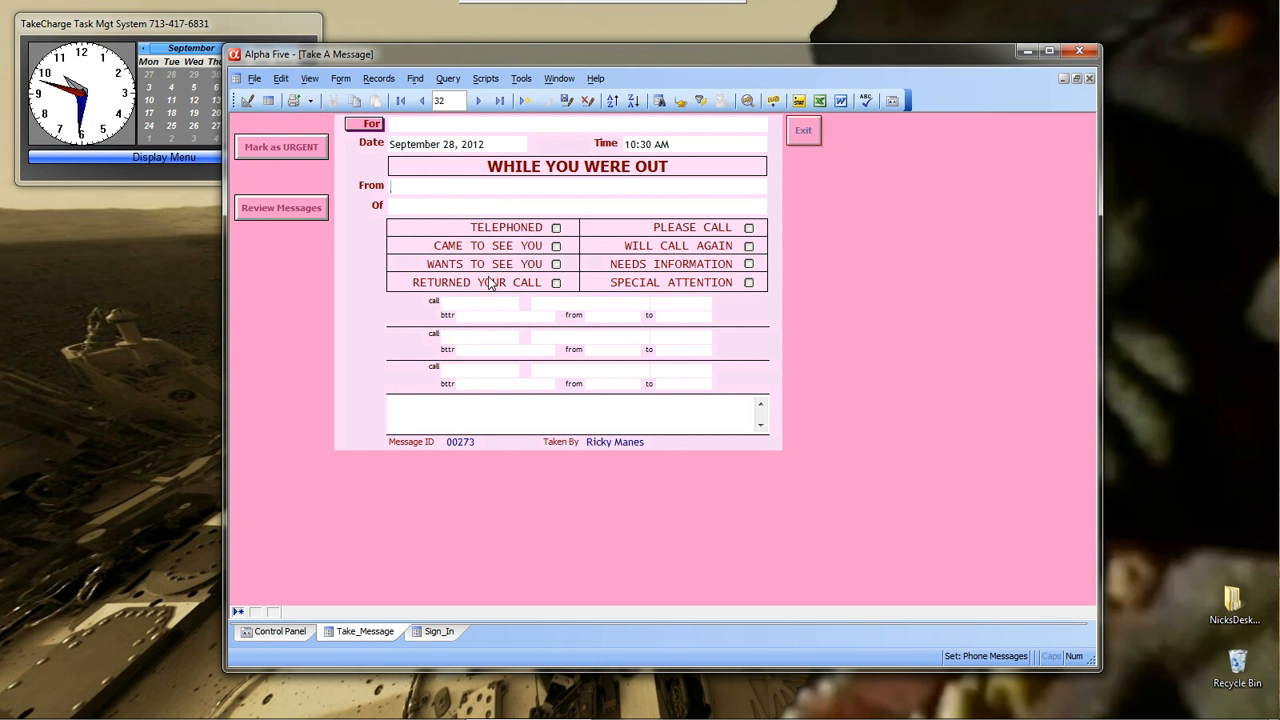
mouse_move(567, 400)
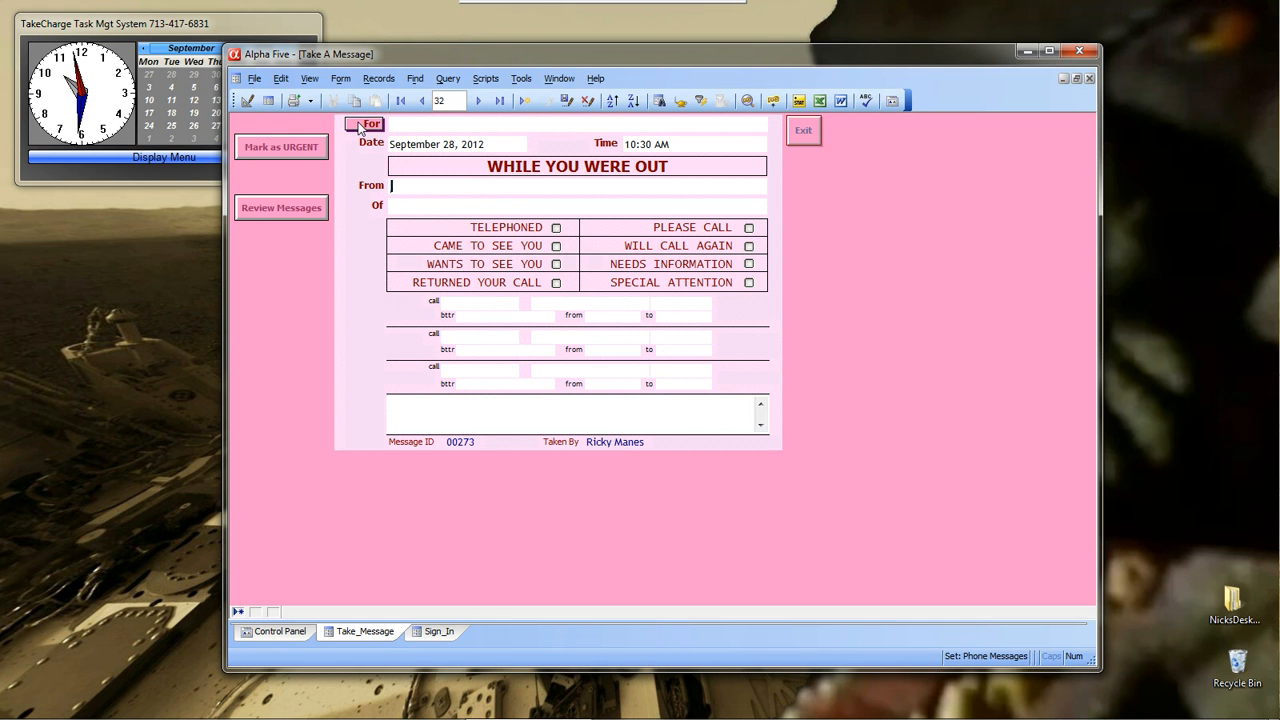
click(372, 123)
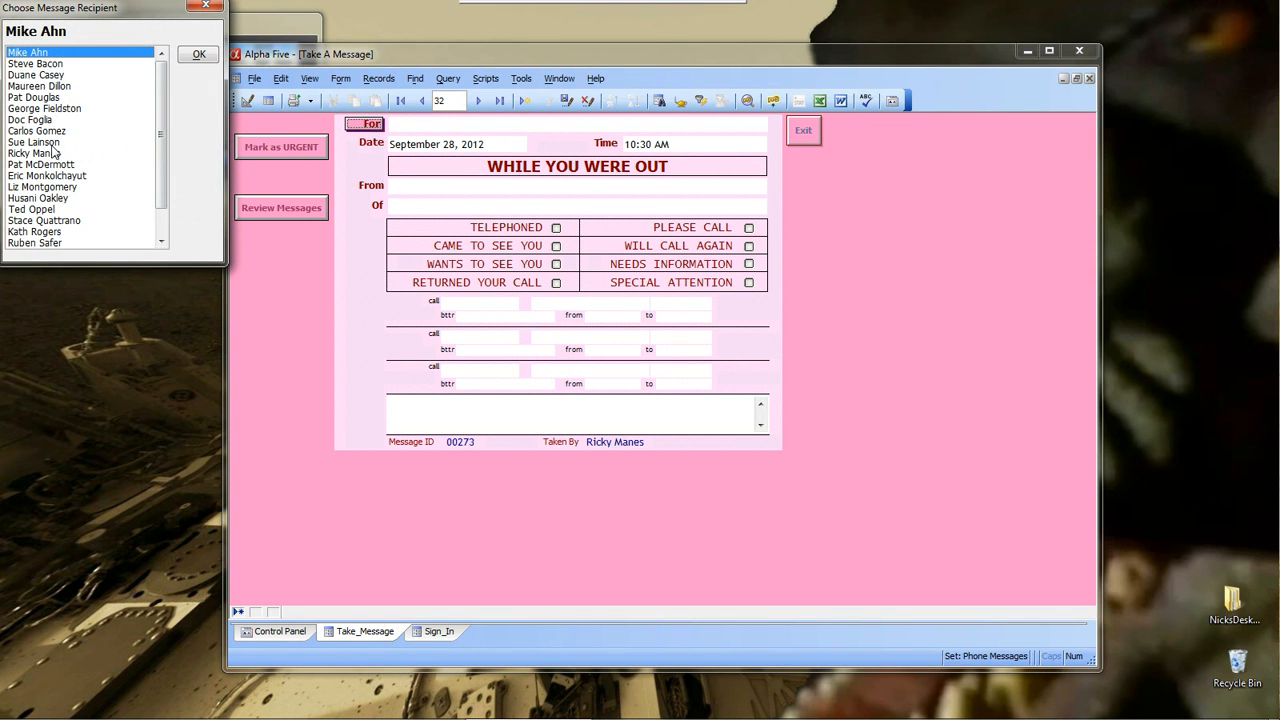
mouse_move(78, 163)
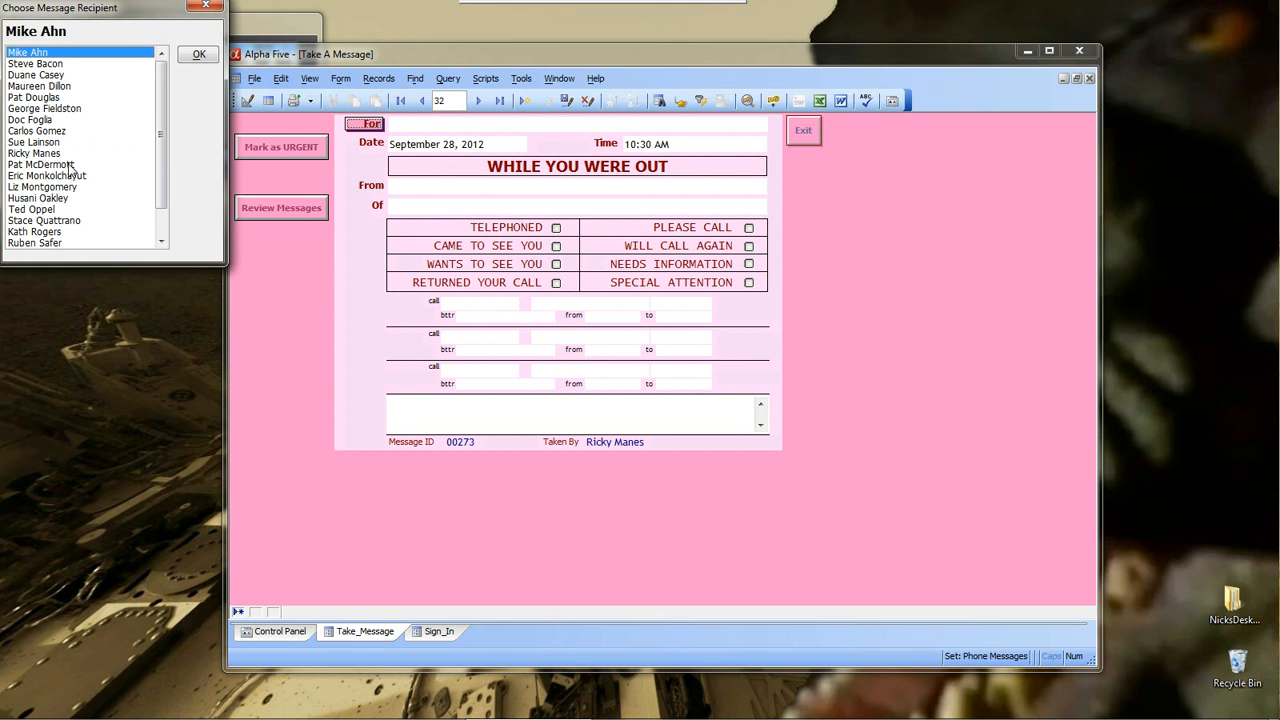
click(41, 164)
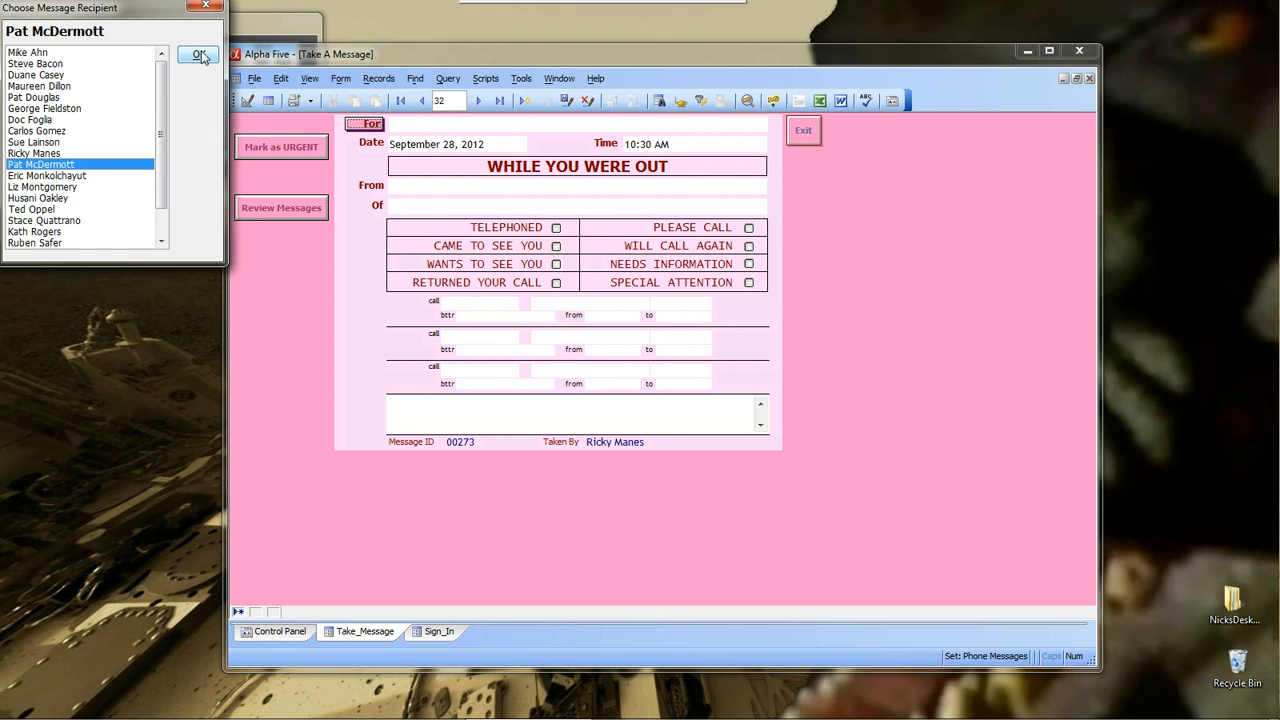
click(199, 55)
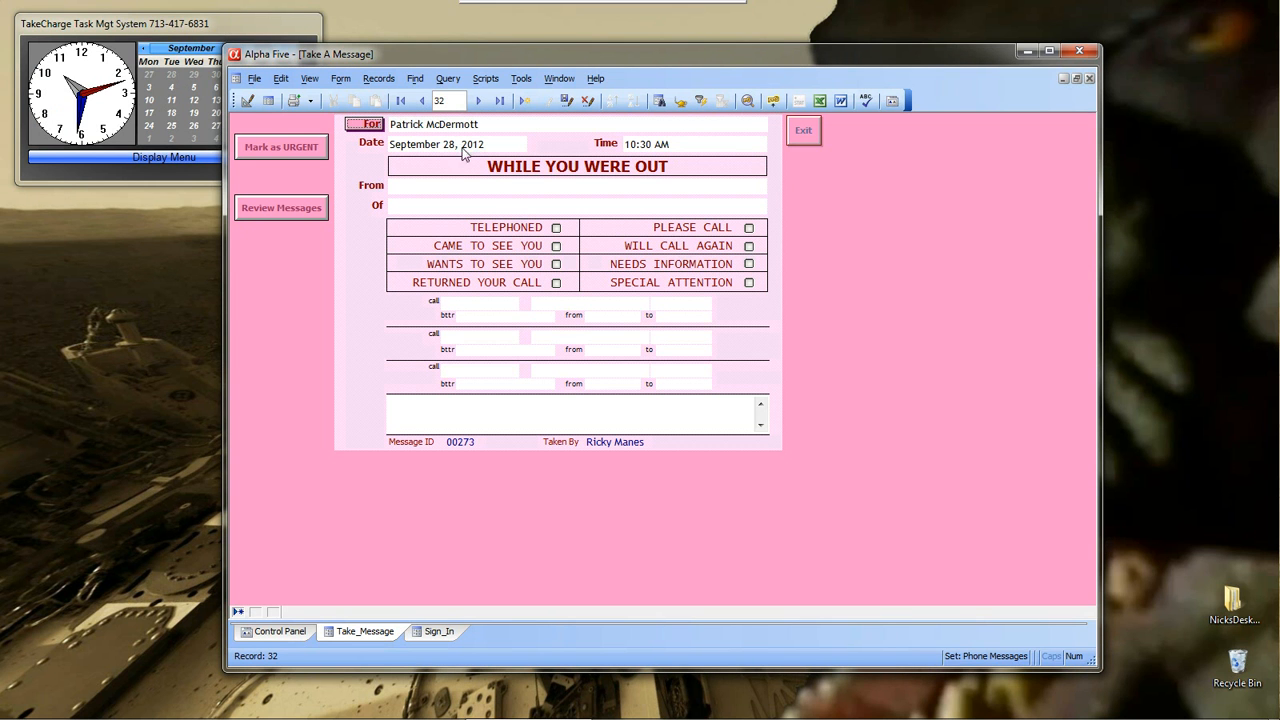
mouse_move(675, 155)
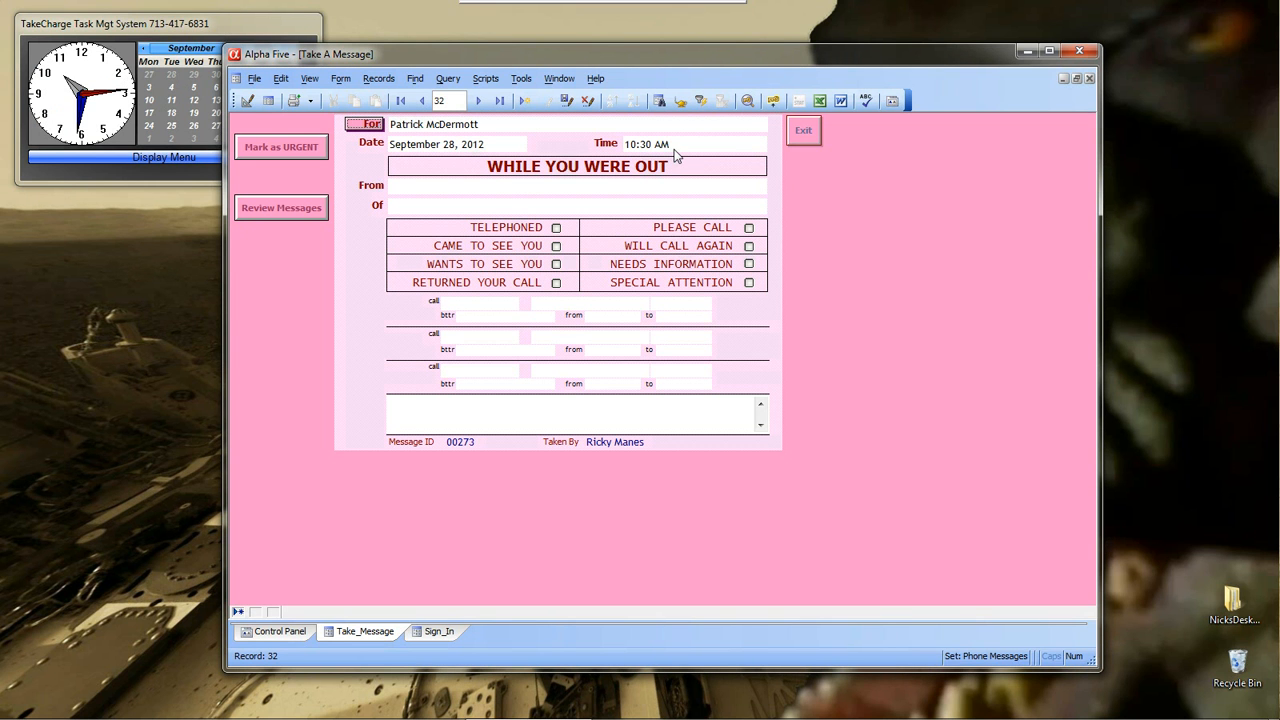
mouse_move(491, 214)
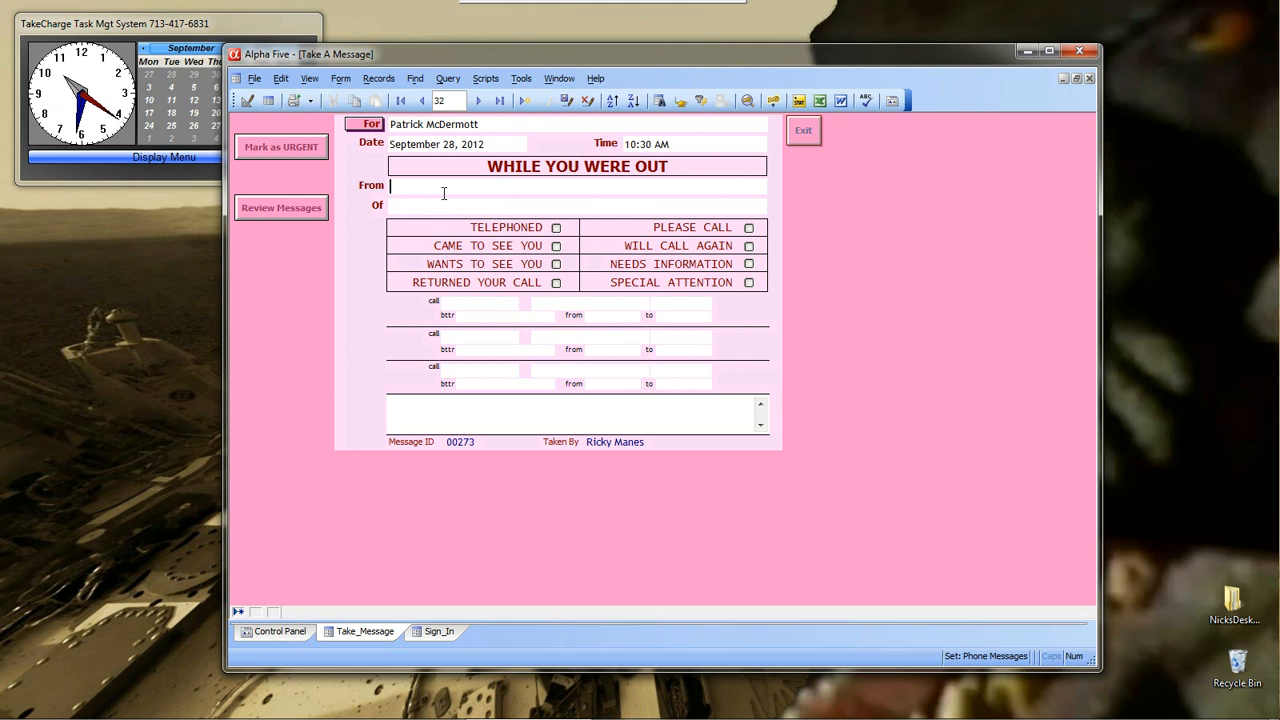
- Record Nick of cdc, telephoned and needs information, with note 'please respone'
text(Nick)
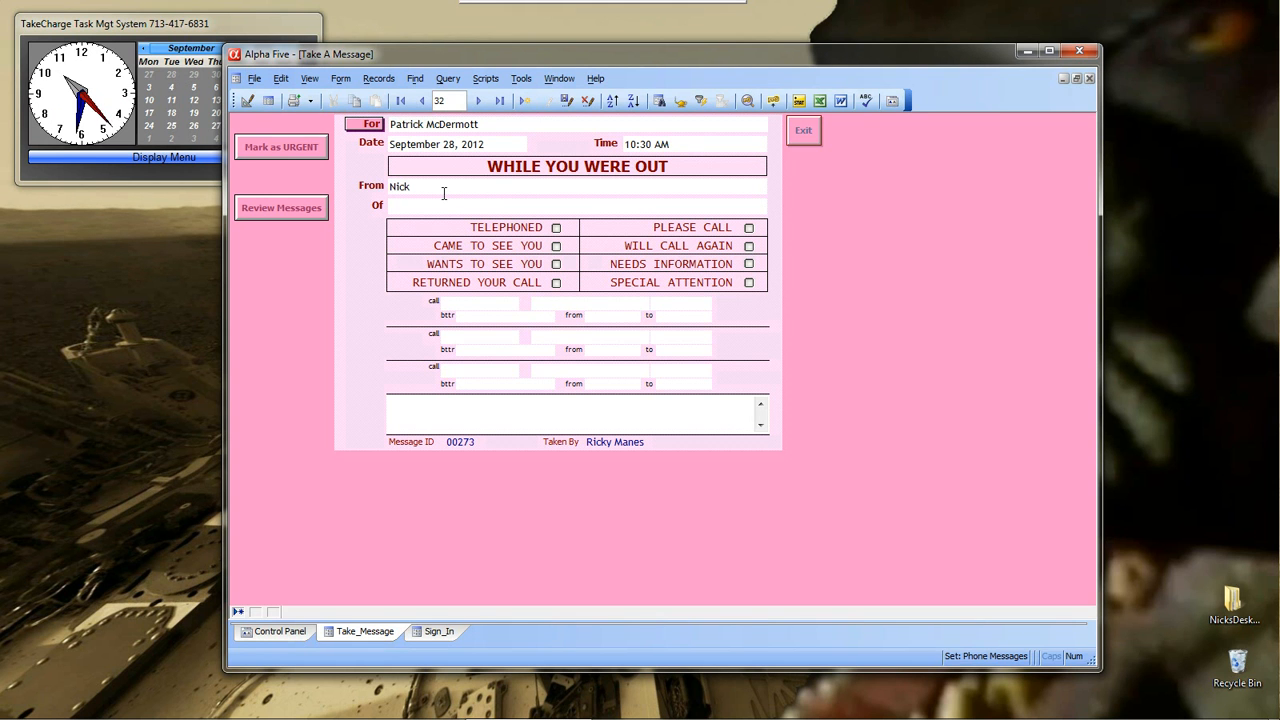
text(cdd)
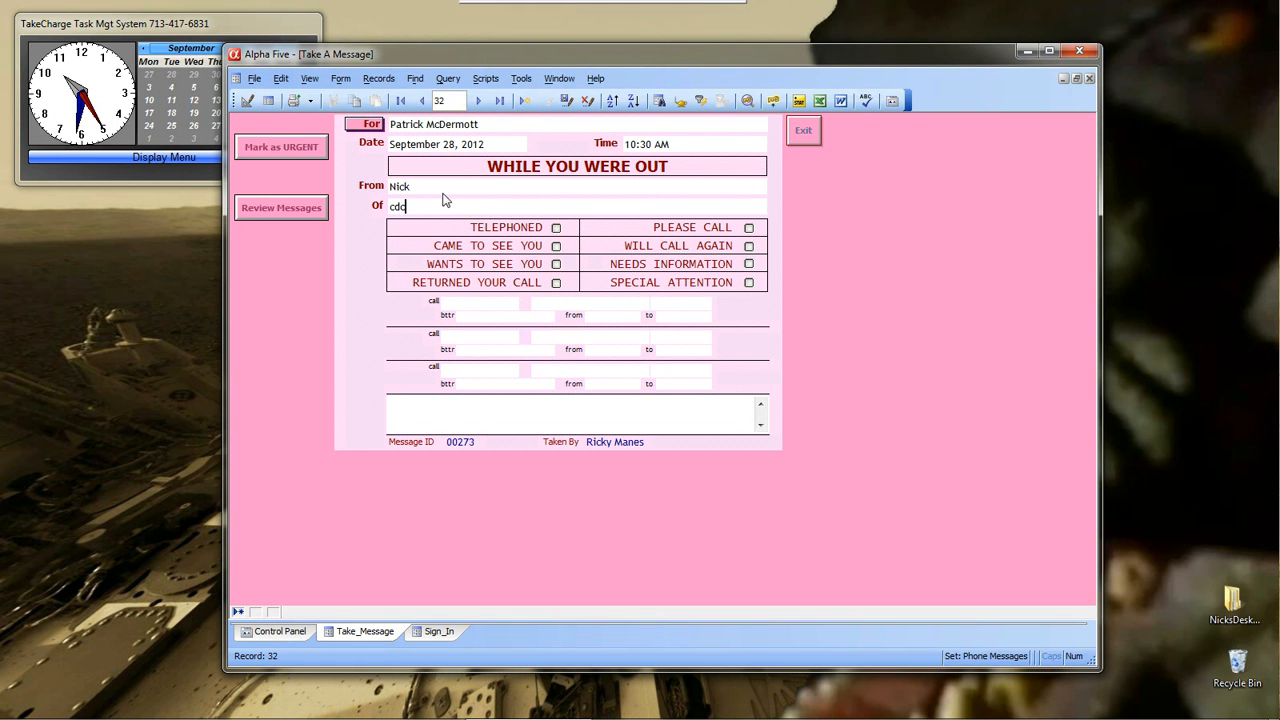
mouse_move(578, 228)
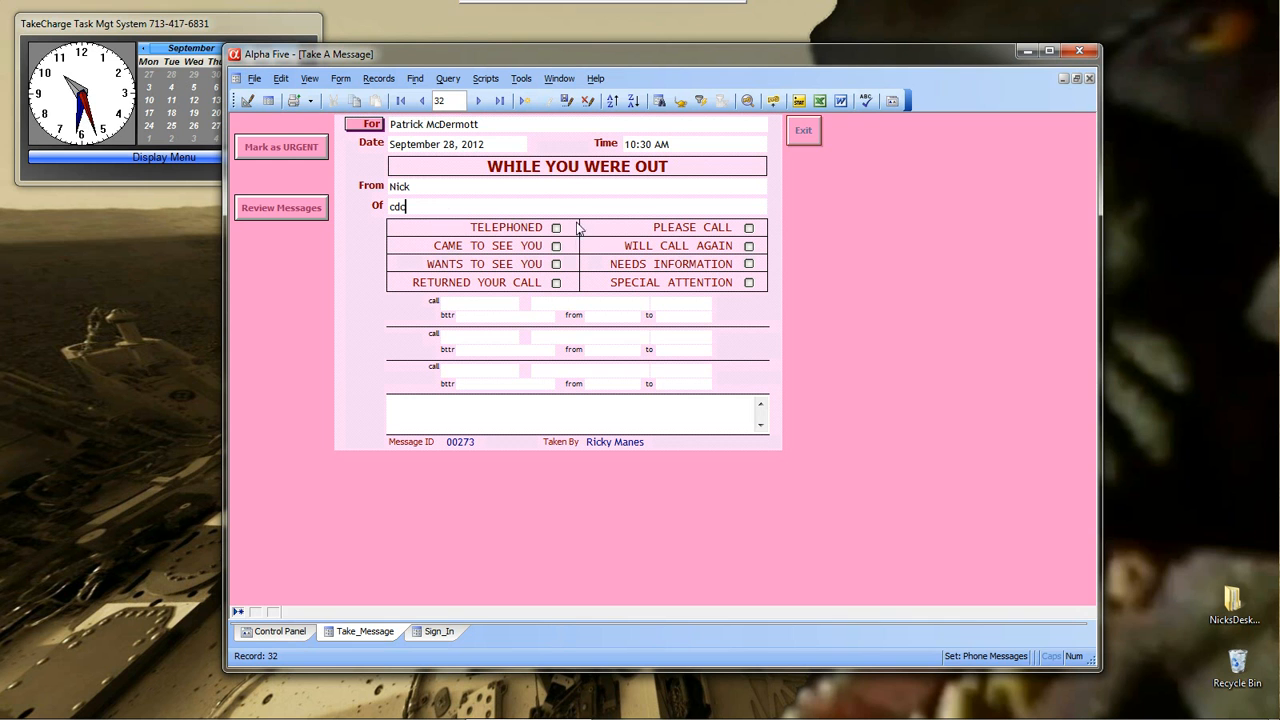
click(556, 227)
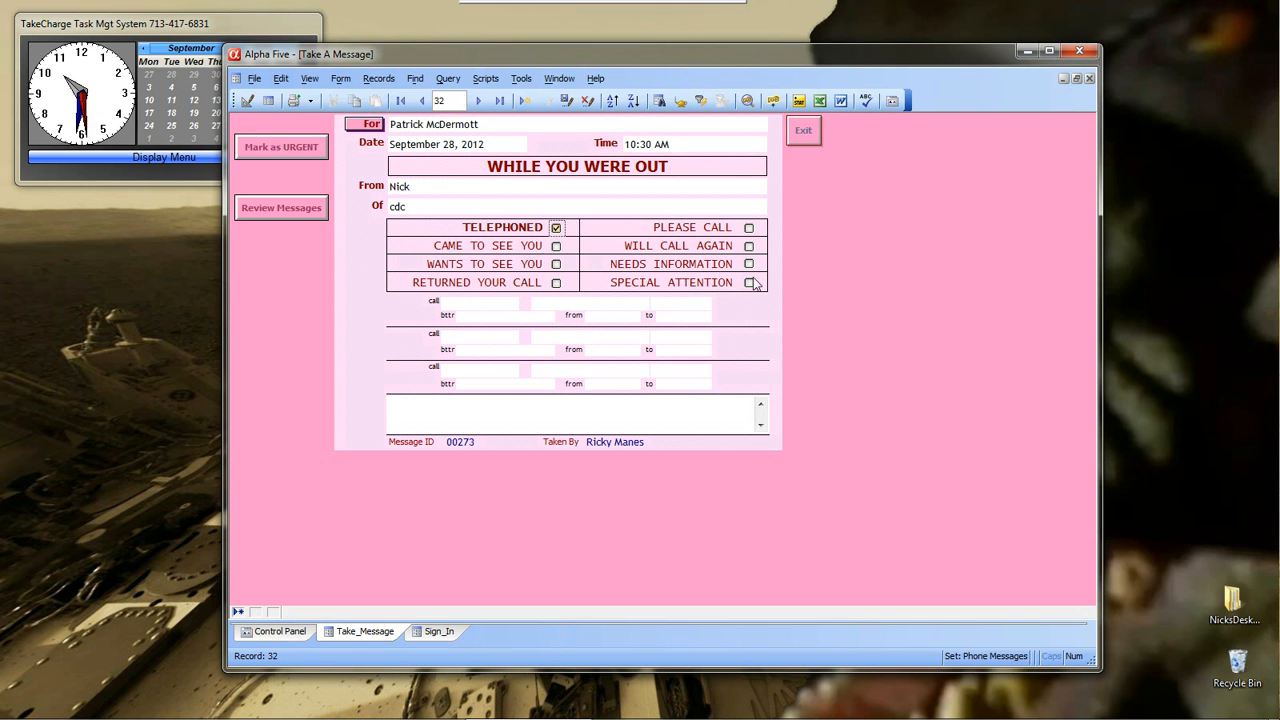
click(748, 263)
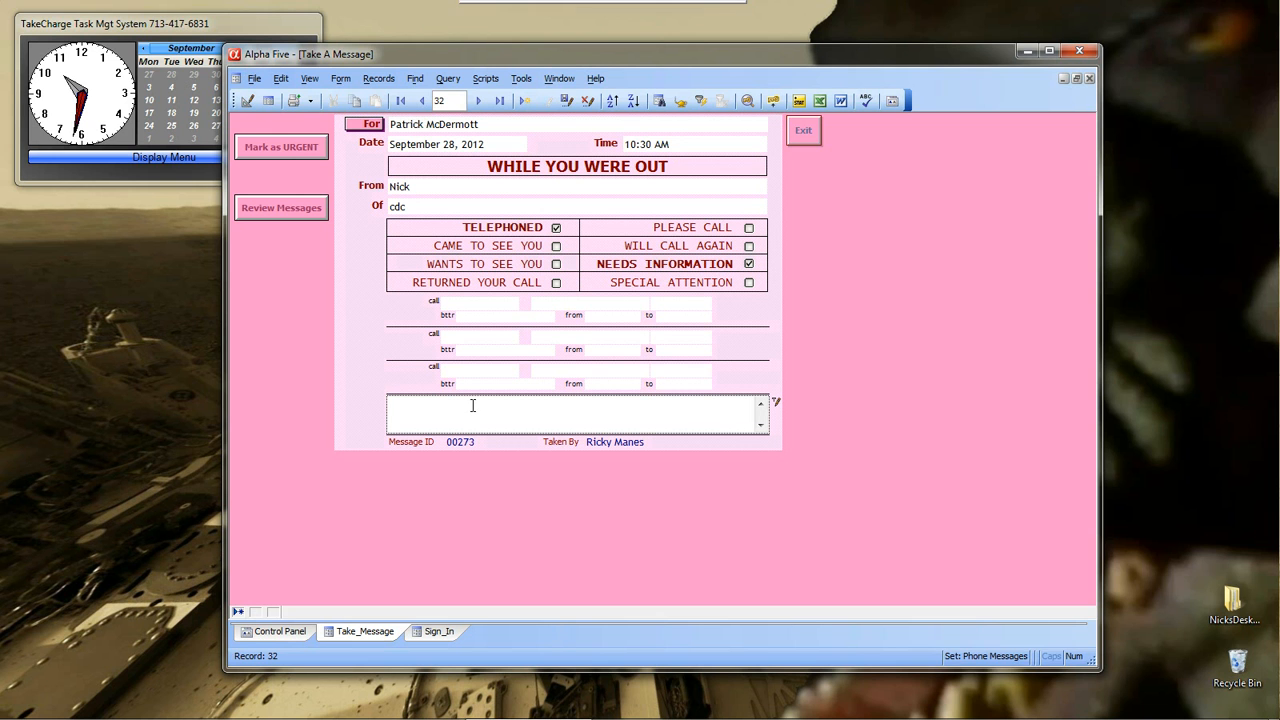
text(please)
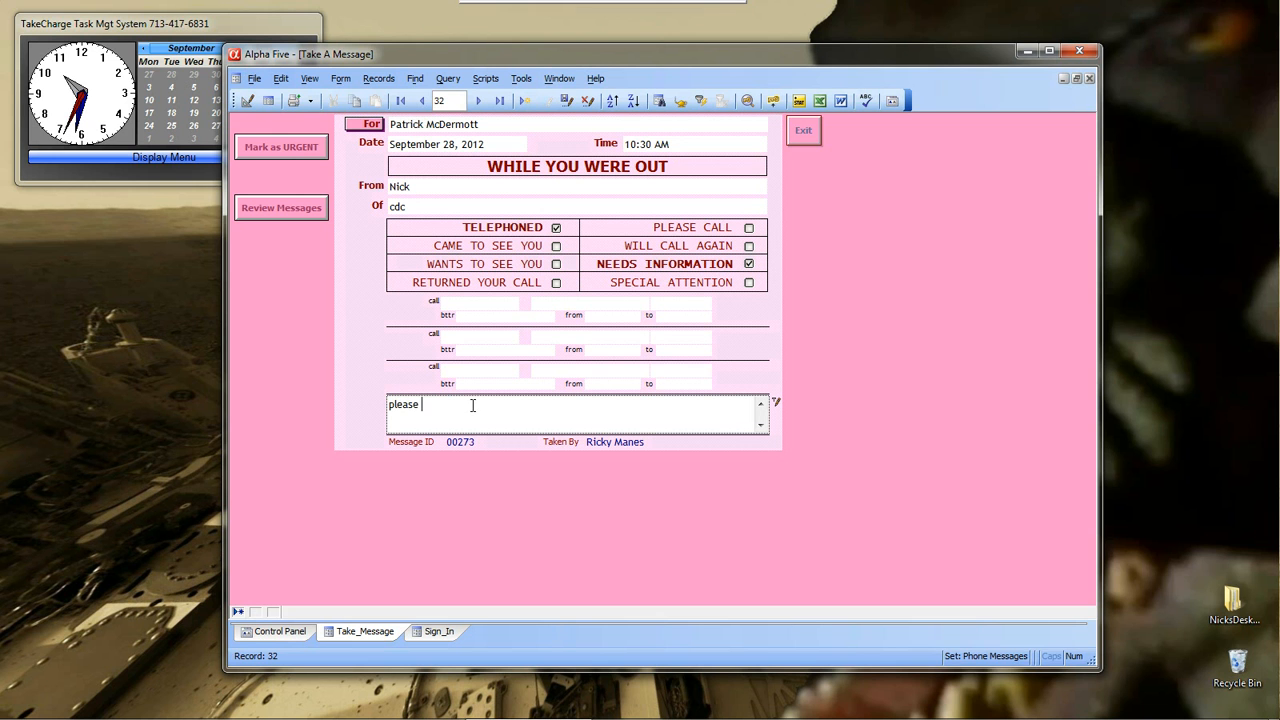
text(respone)
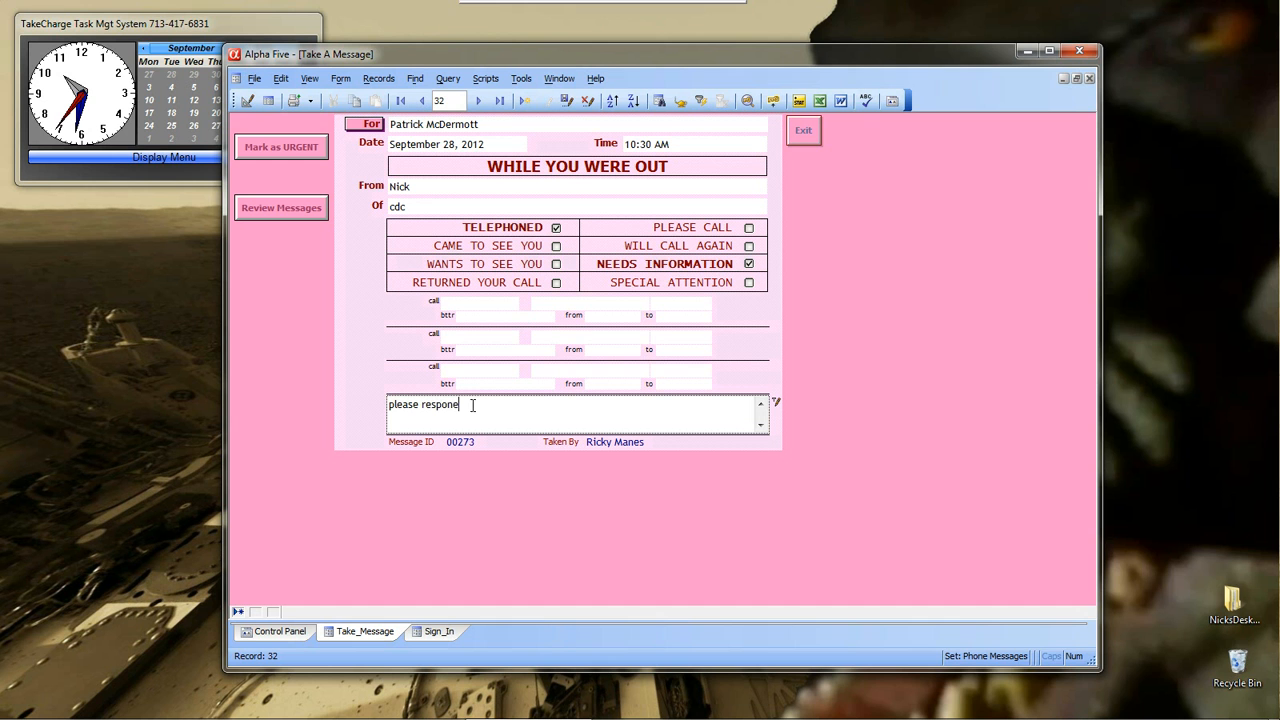
click(445, 304)
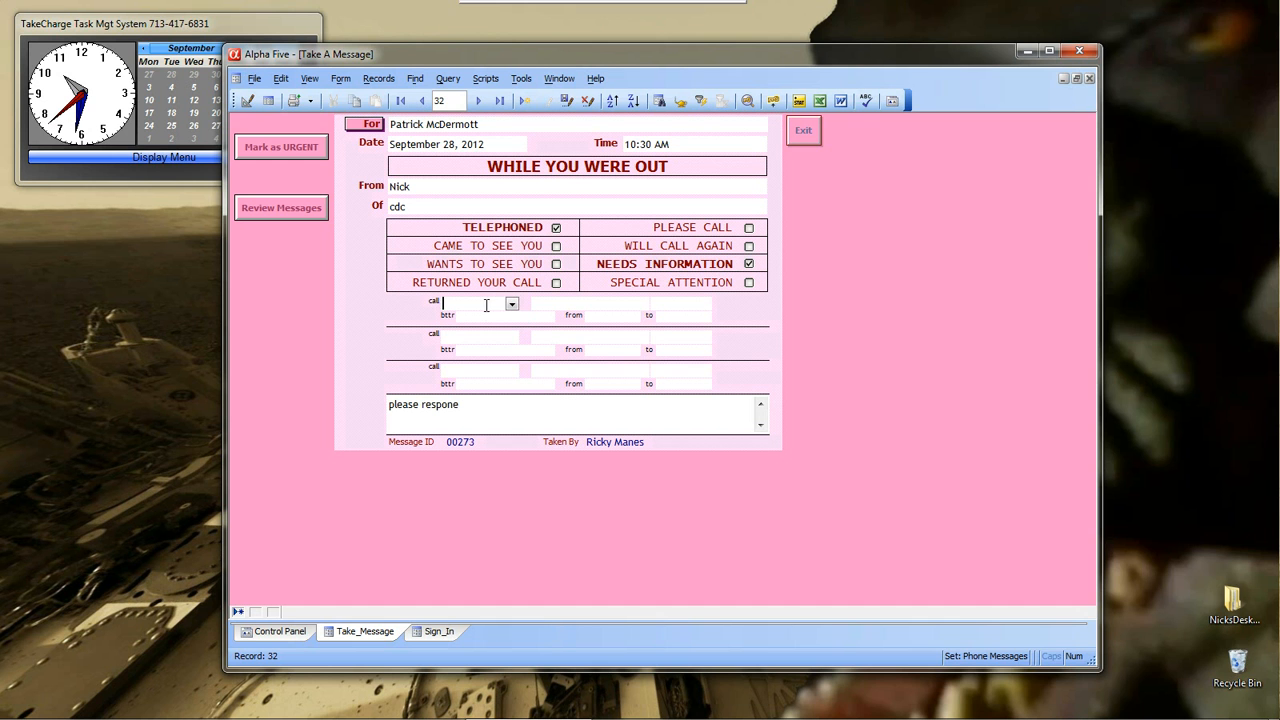
- Request a callback on Cell, best reached Tomorrow
click(511, 303)
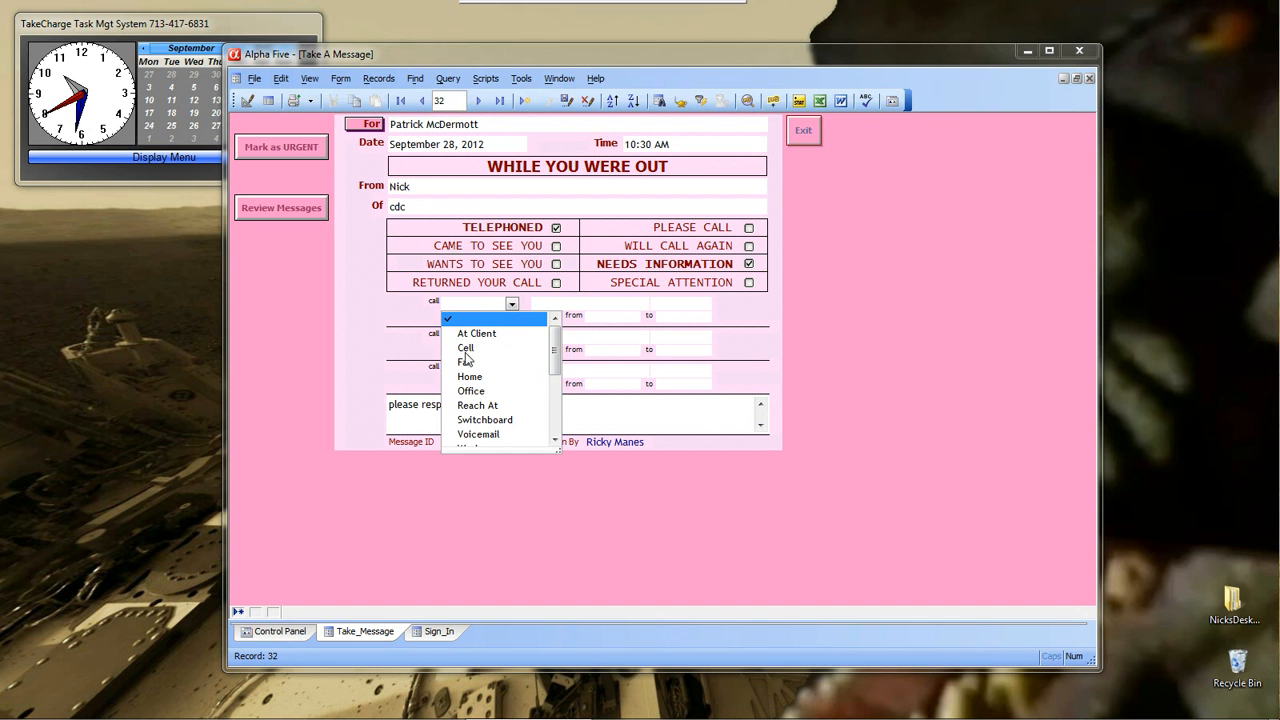
click(465, 347)
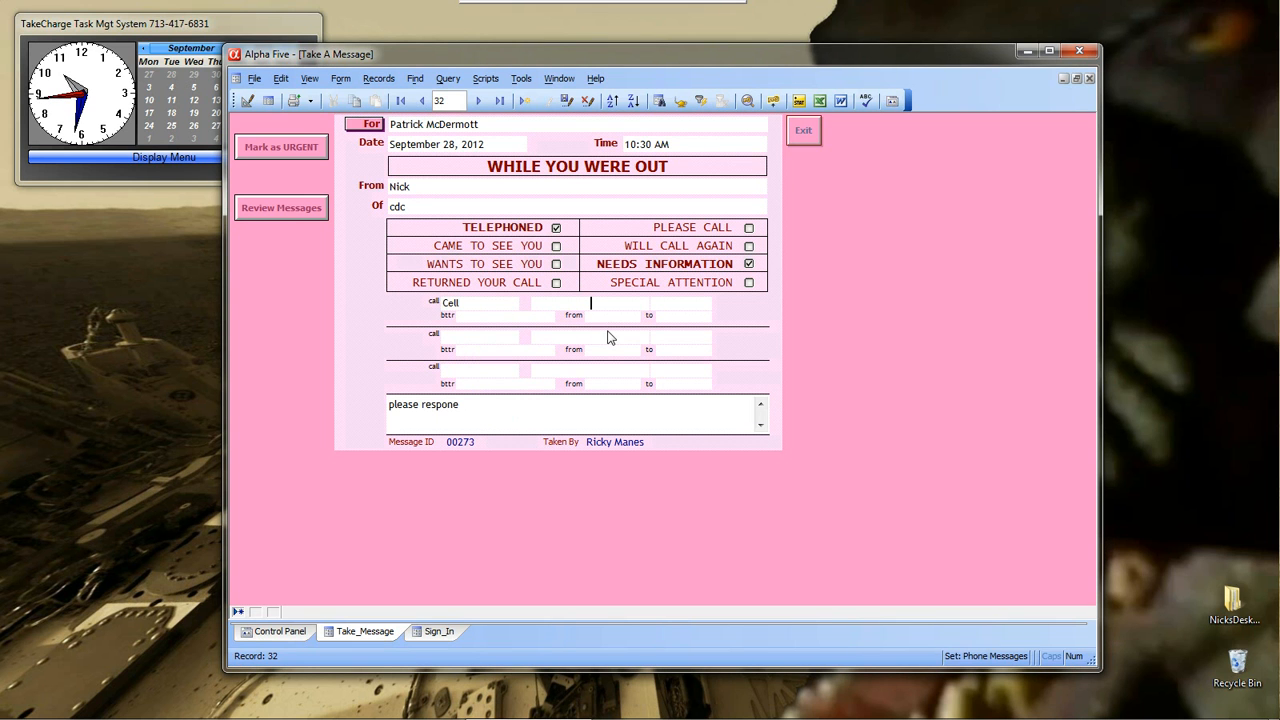
mouse_move(557, 310)
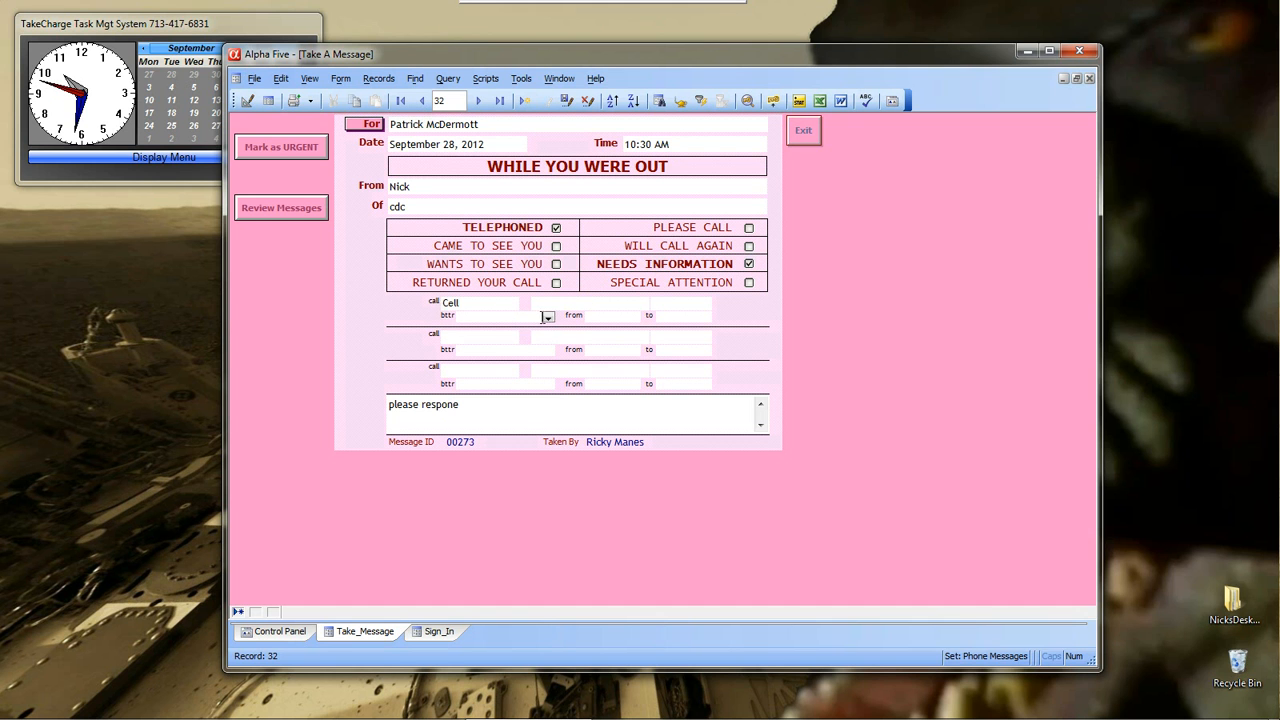
click(547, 316)
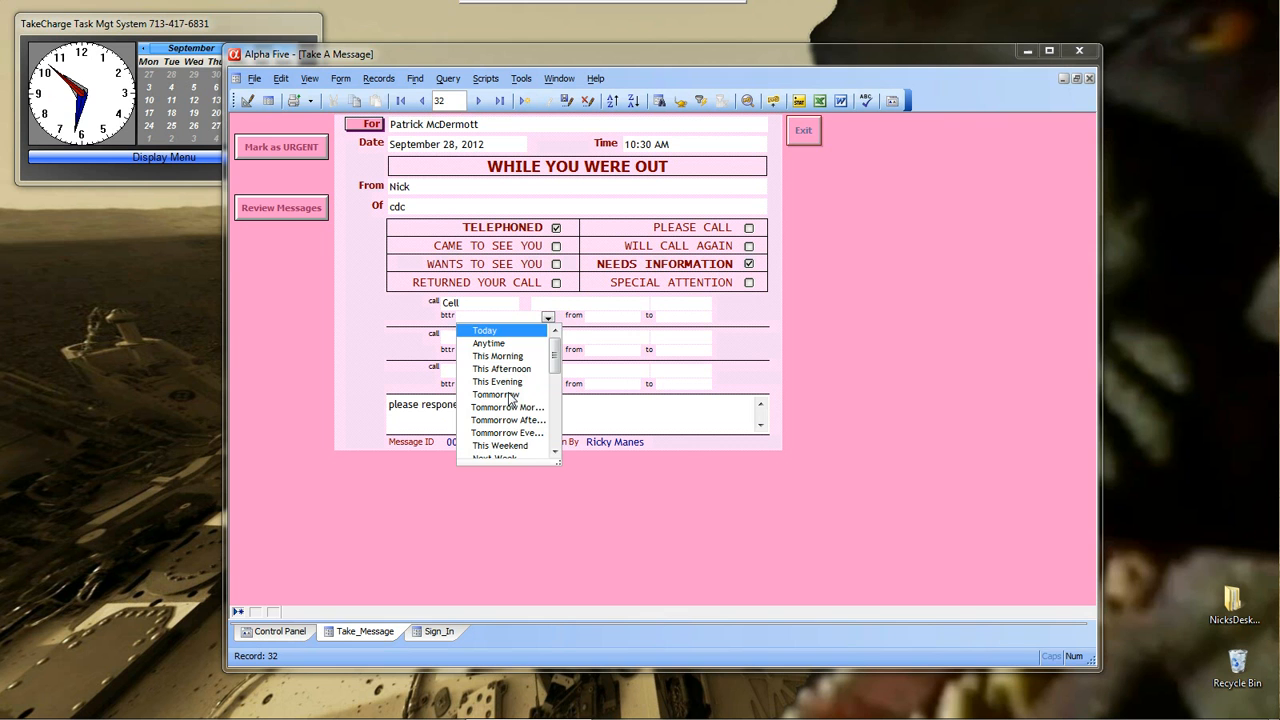
click(495, 394)
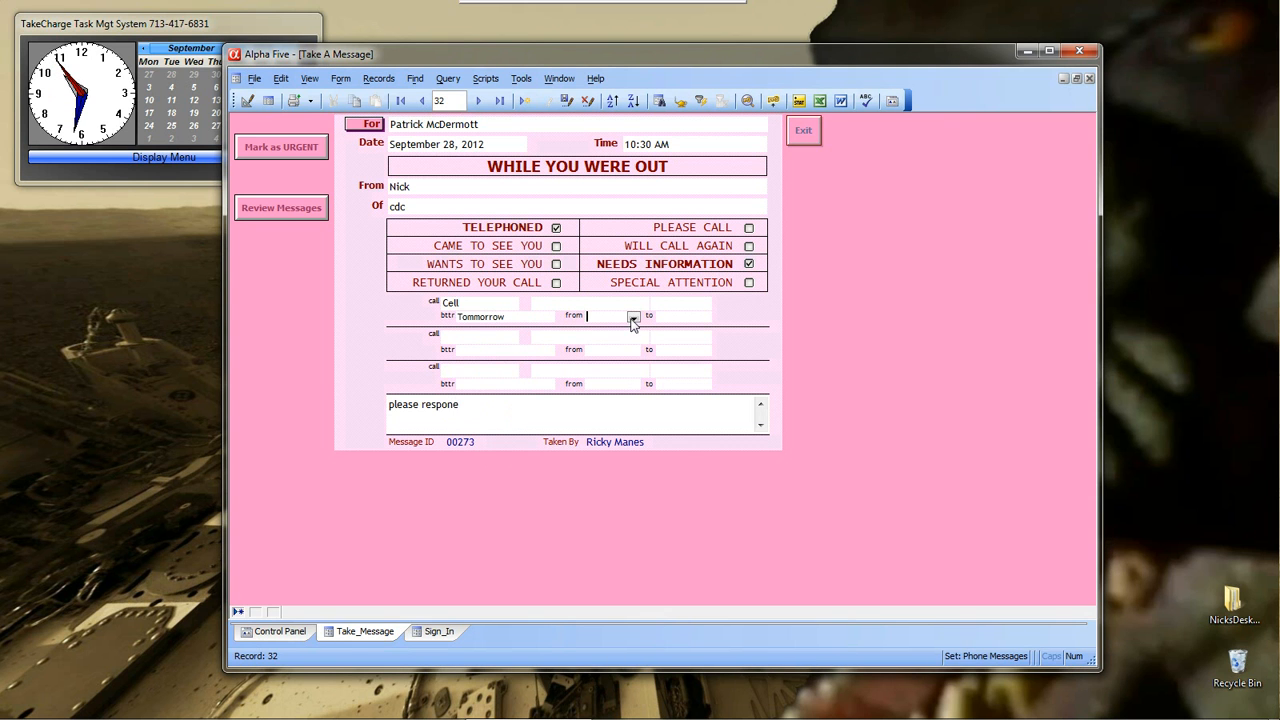
- Set the best callback window from 12:25 PM to 12:45 PM
click(633, 315)
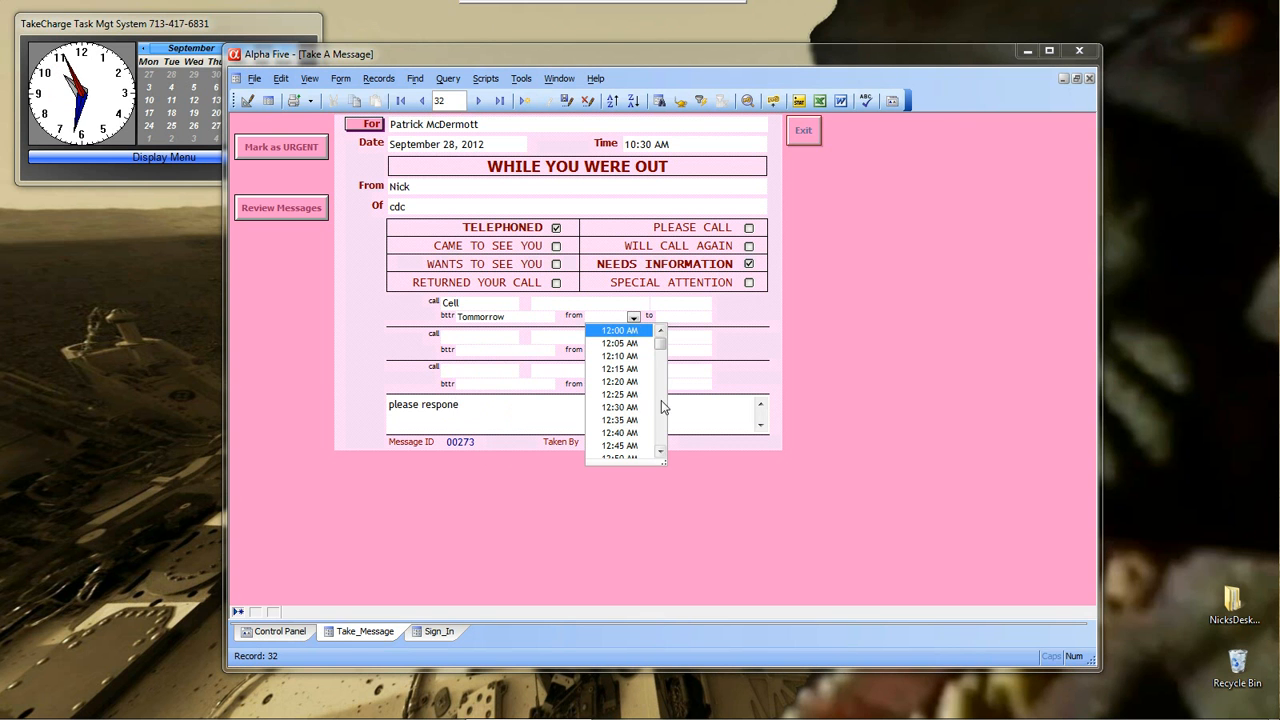
scroll(down, 3)
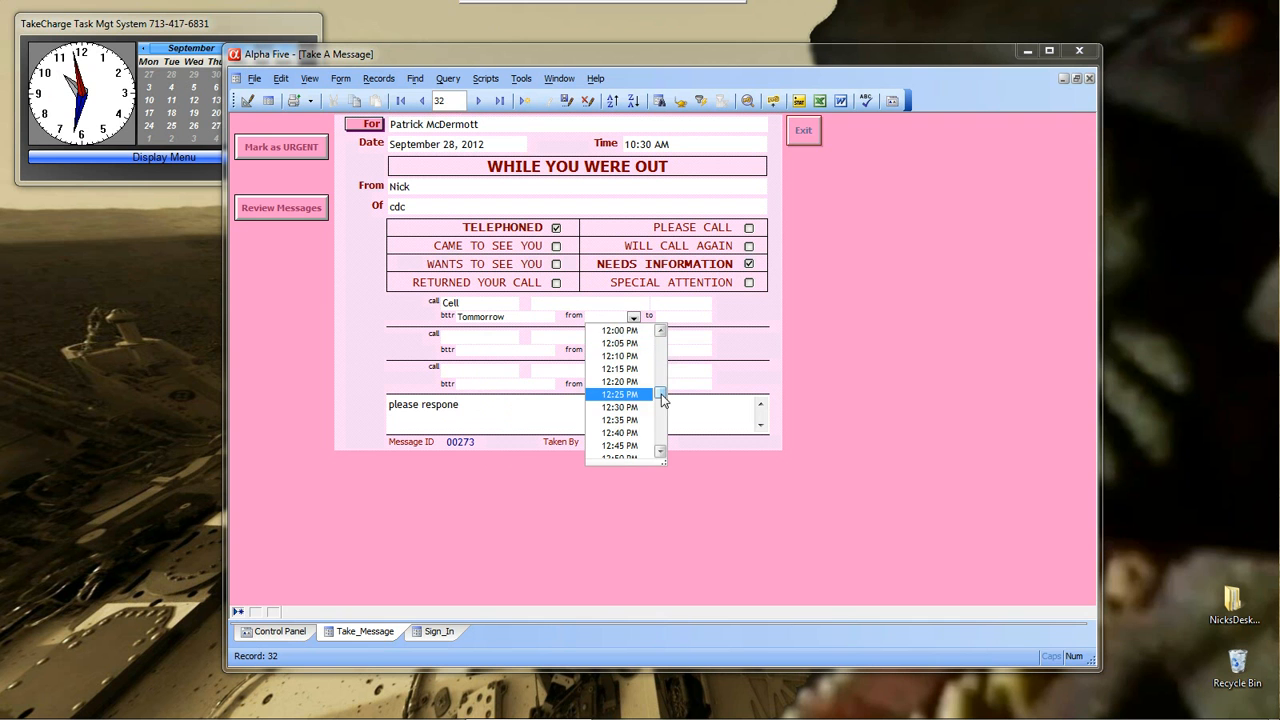
click(620, 394)
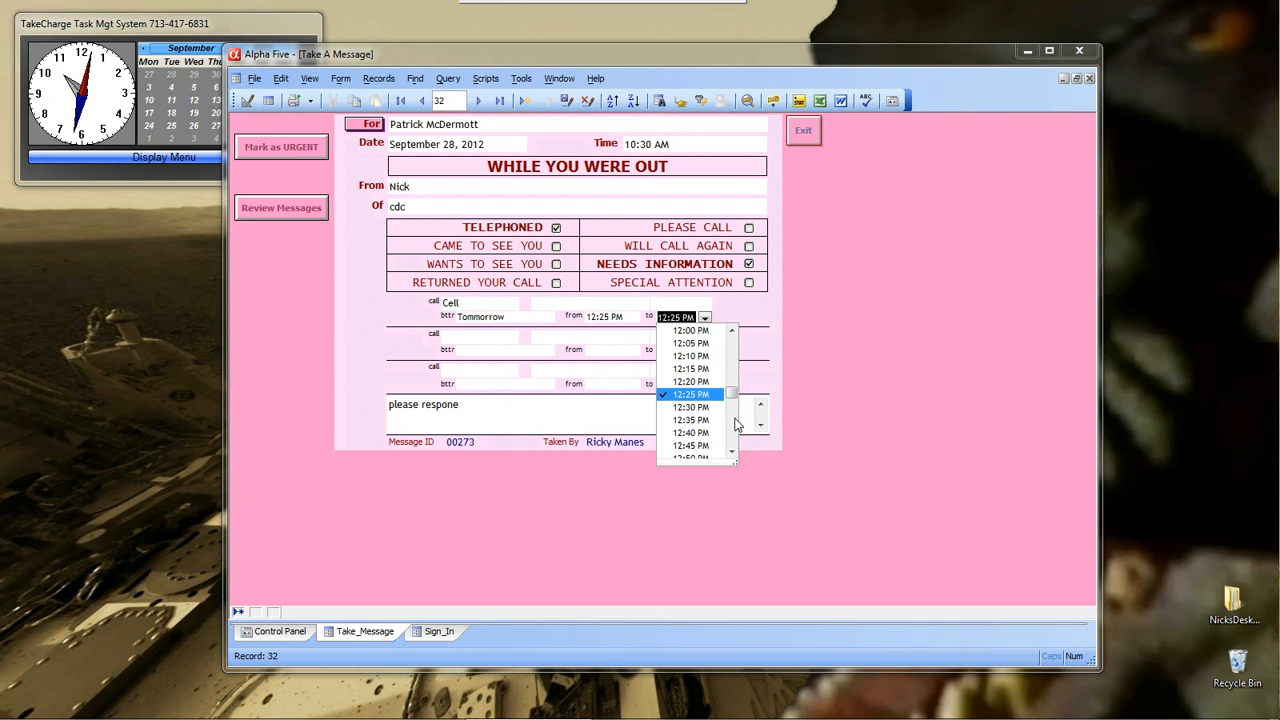
mouse_move(713, 451)
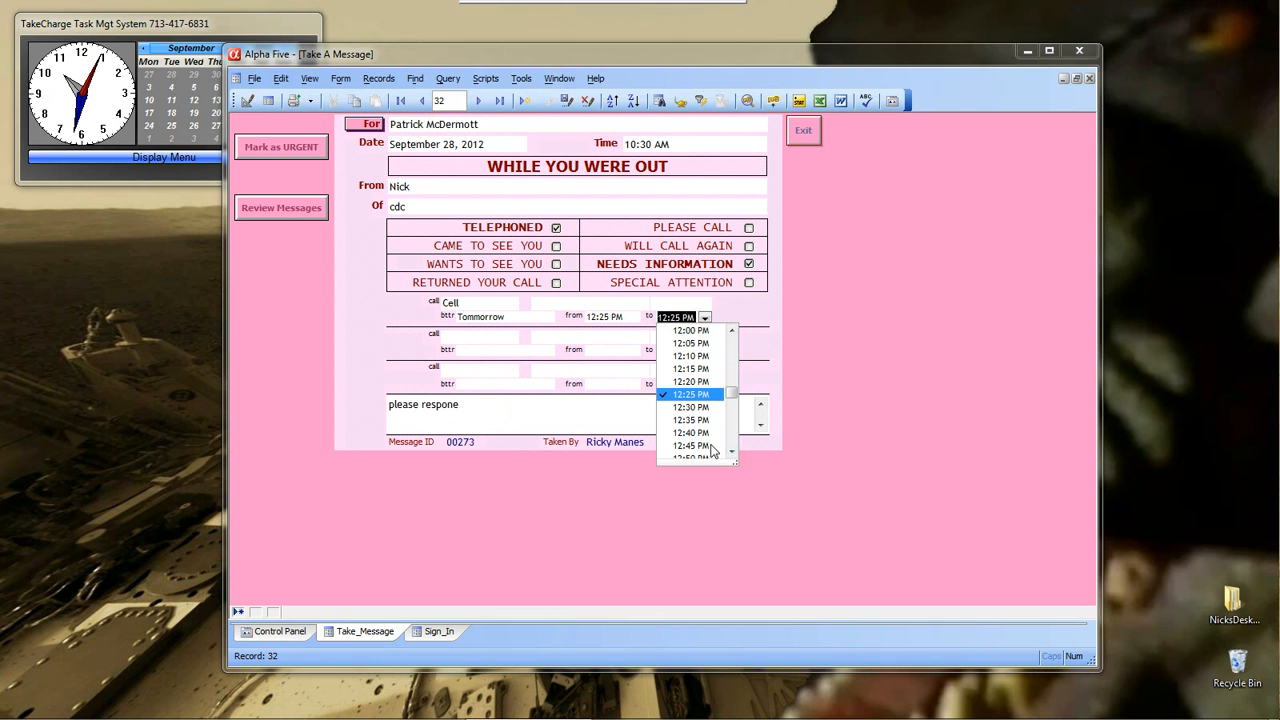
click(692, 445)
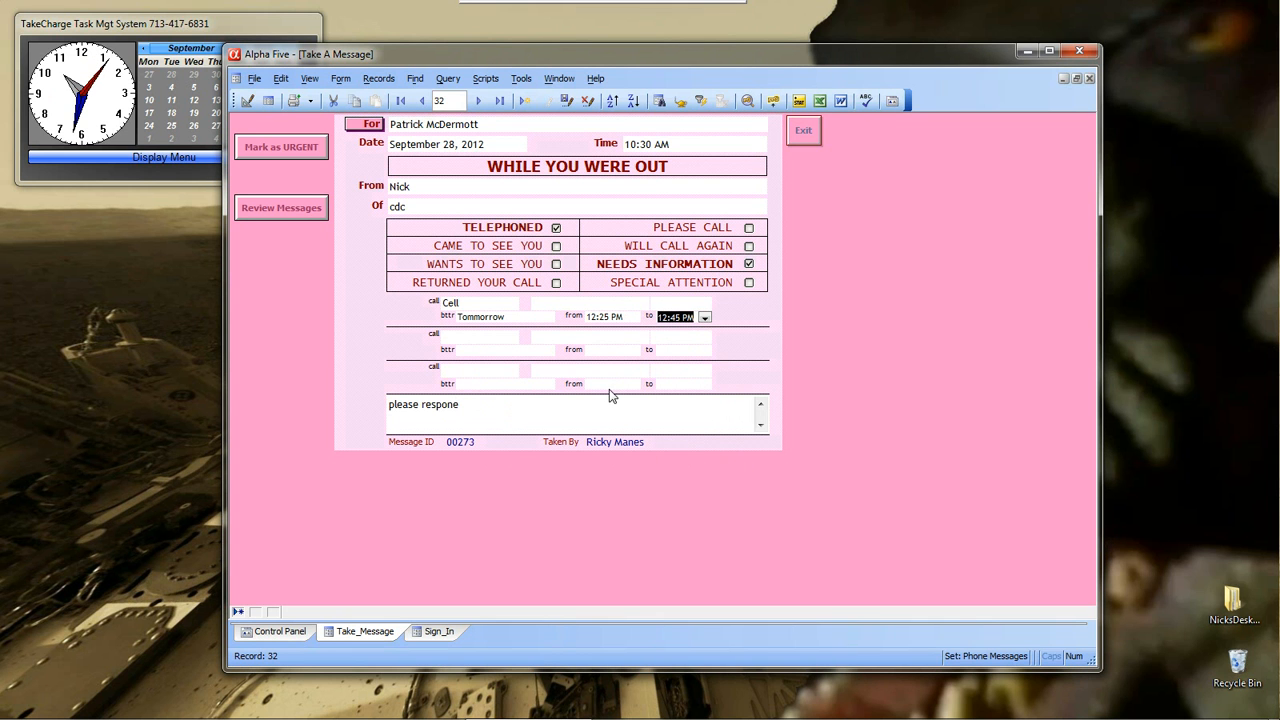
mouse_move(505, 322)
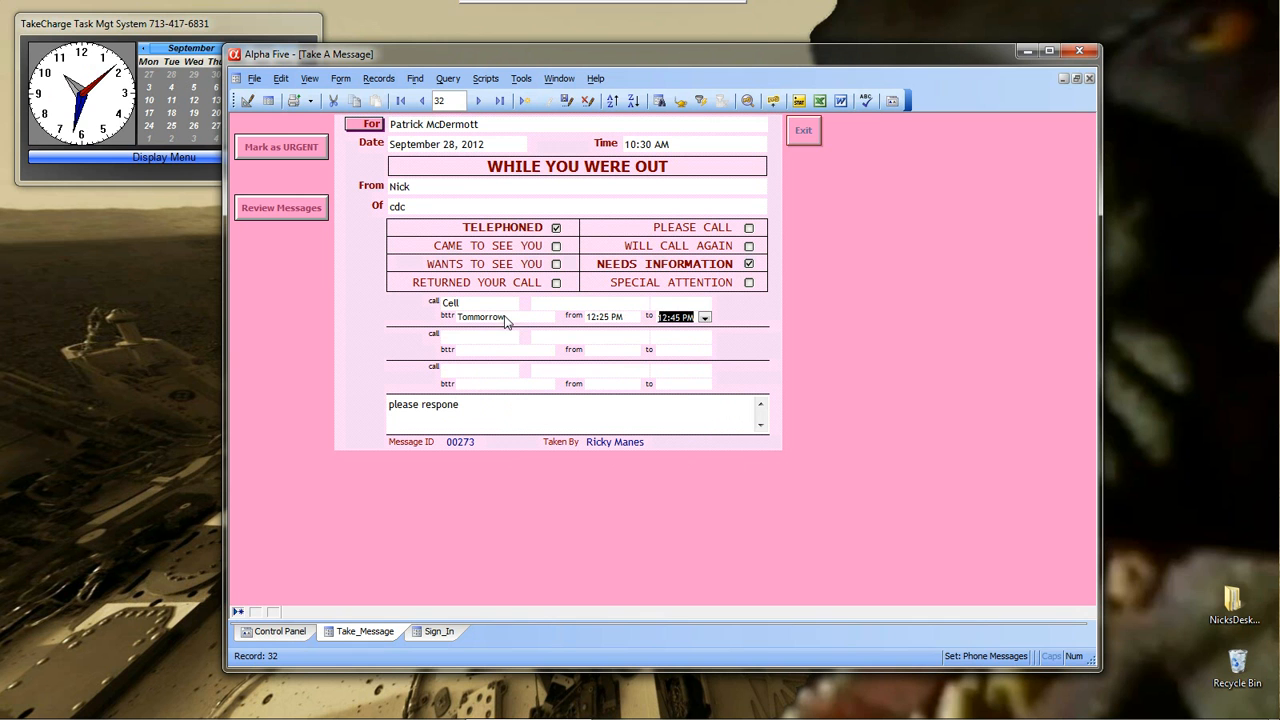
mouse_move(427, 204)
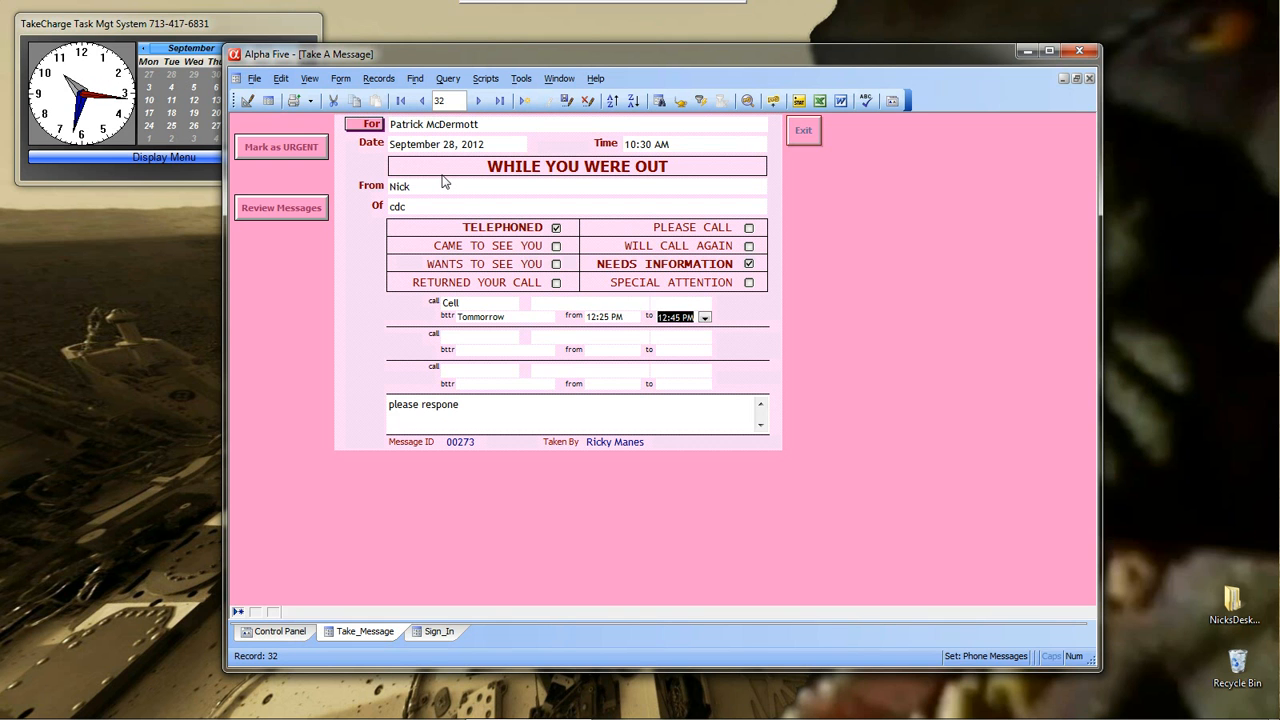
mouse_move(418, 204)
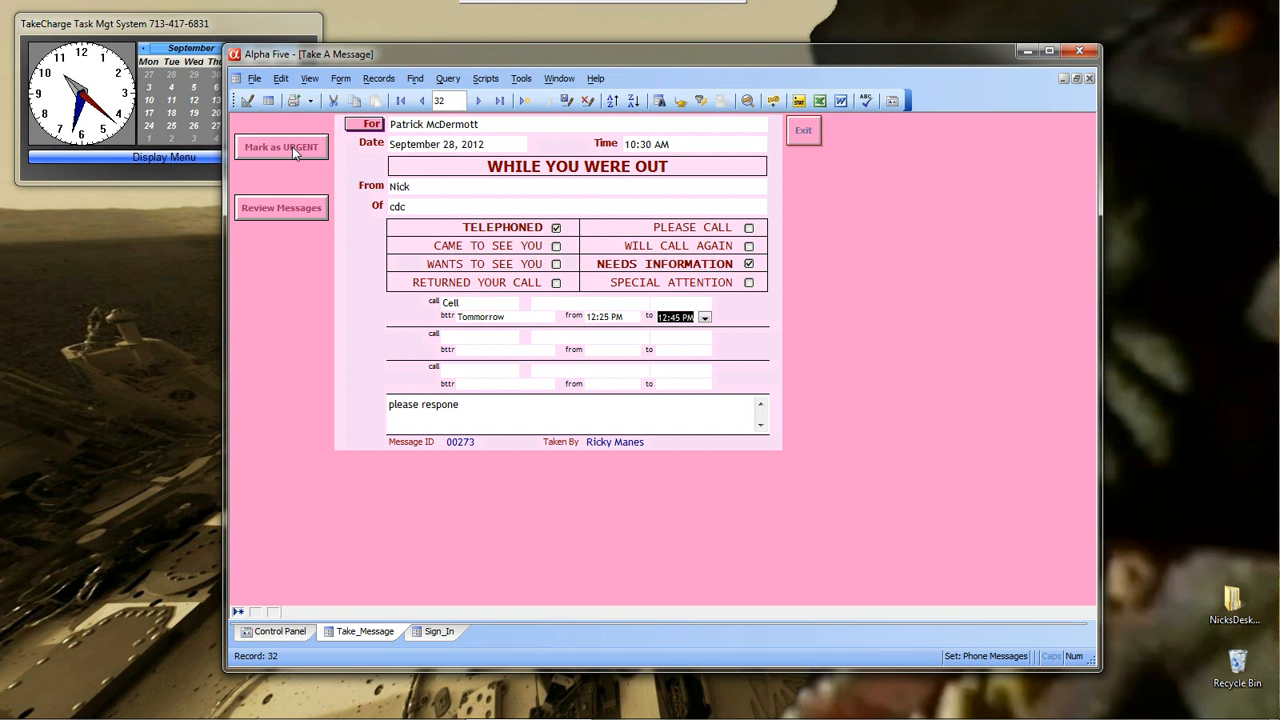
- Flag the message as URGENT and exit the form back to the It's For You welcome screen
click(281, 147)
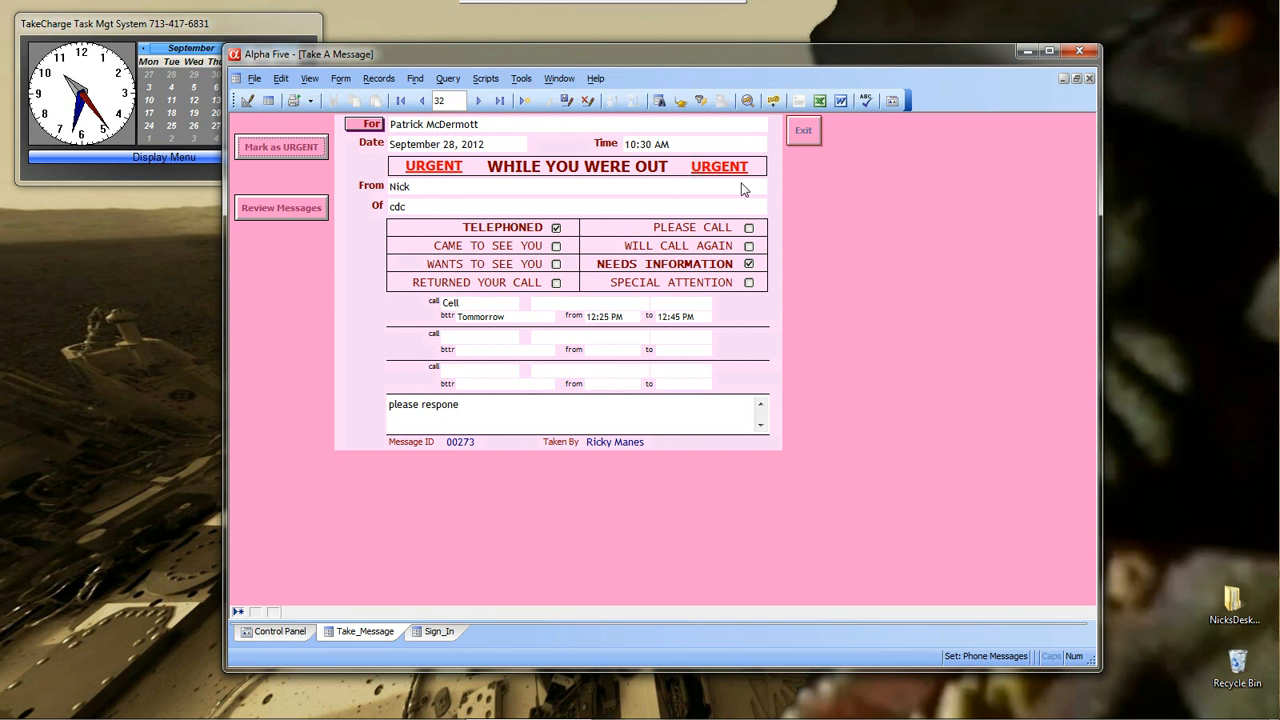
mouse_move(688, 283)
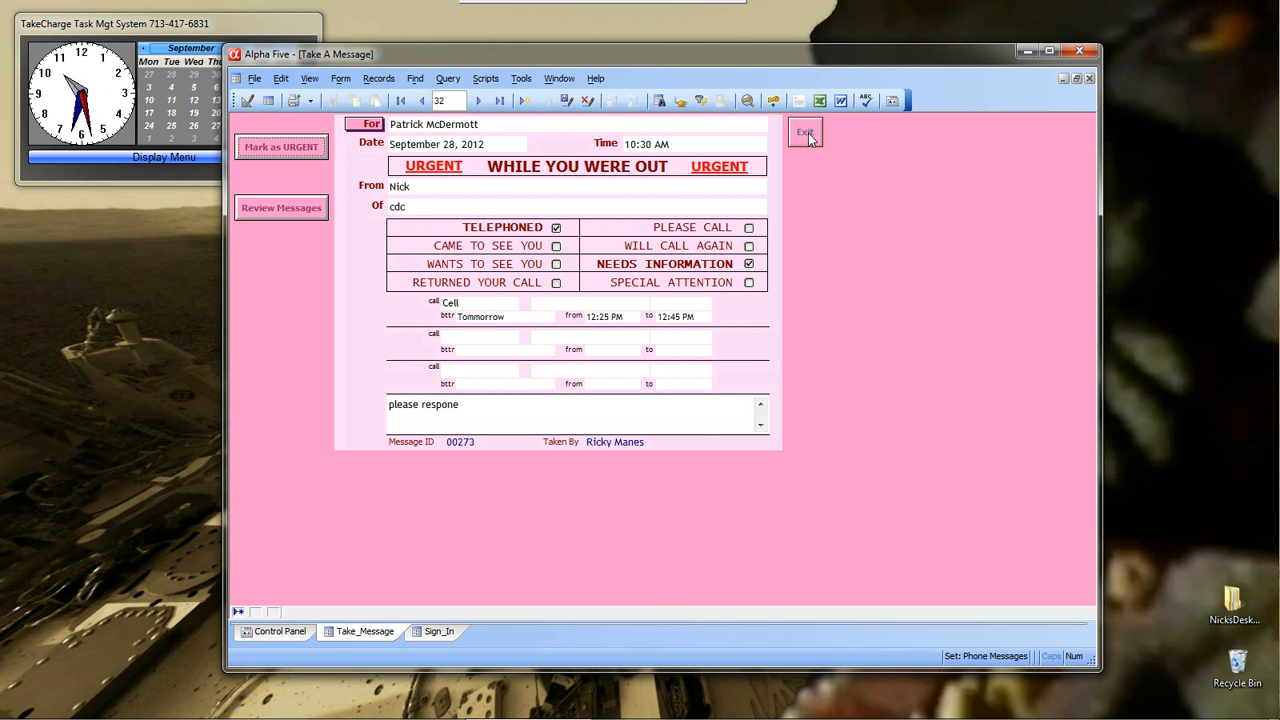
click(805, 131)
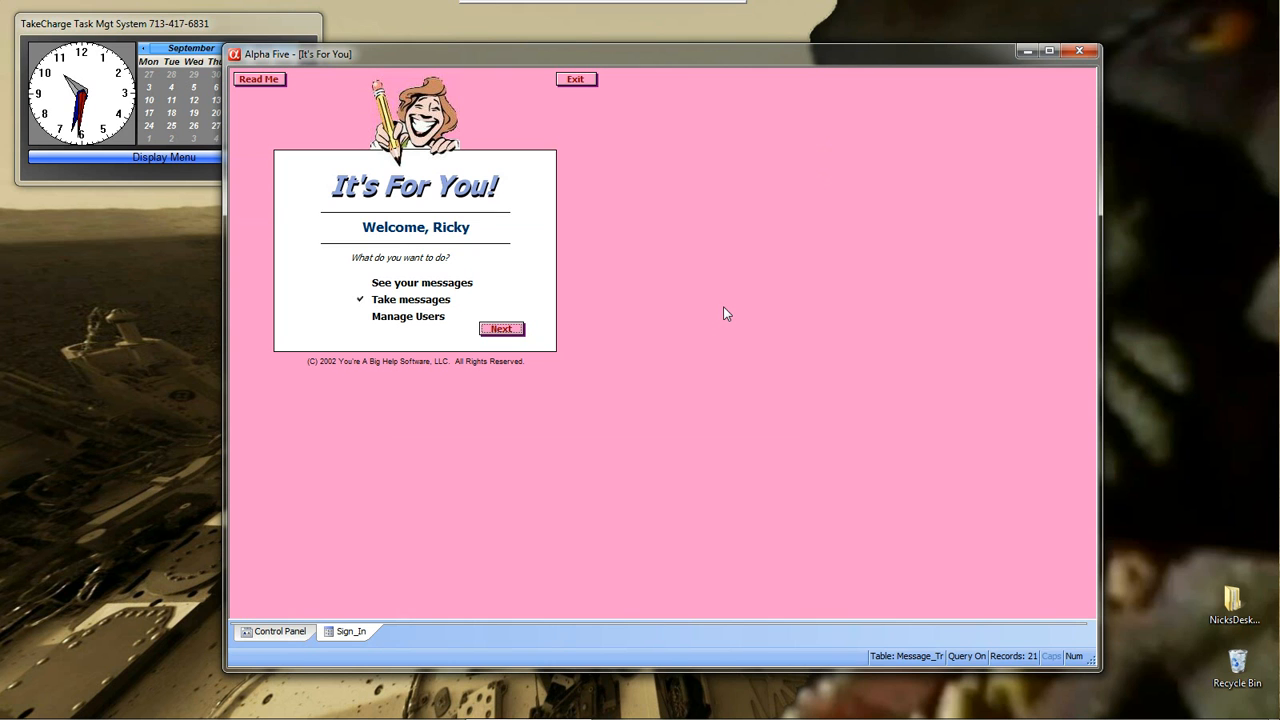